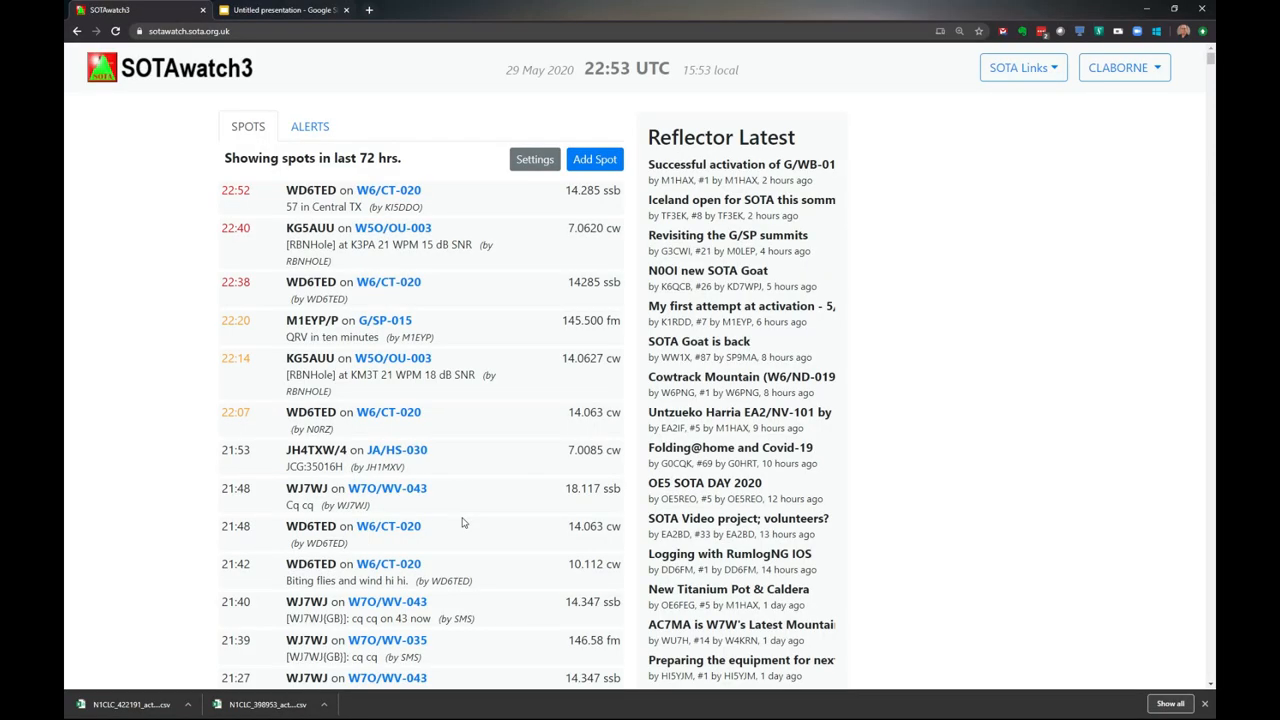
mouse_move(450, 536)
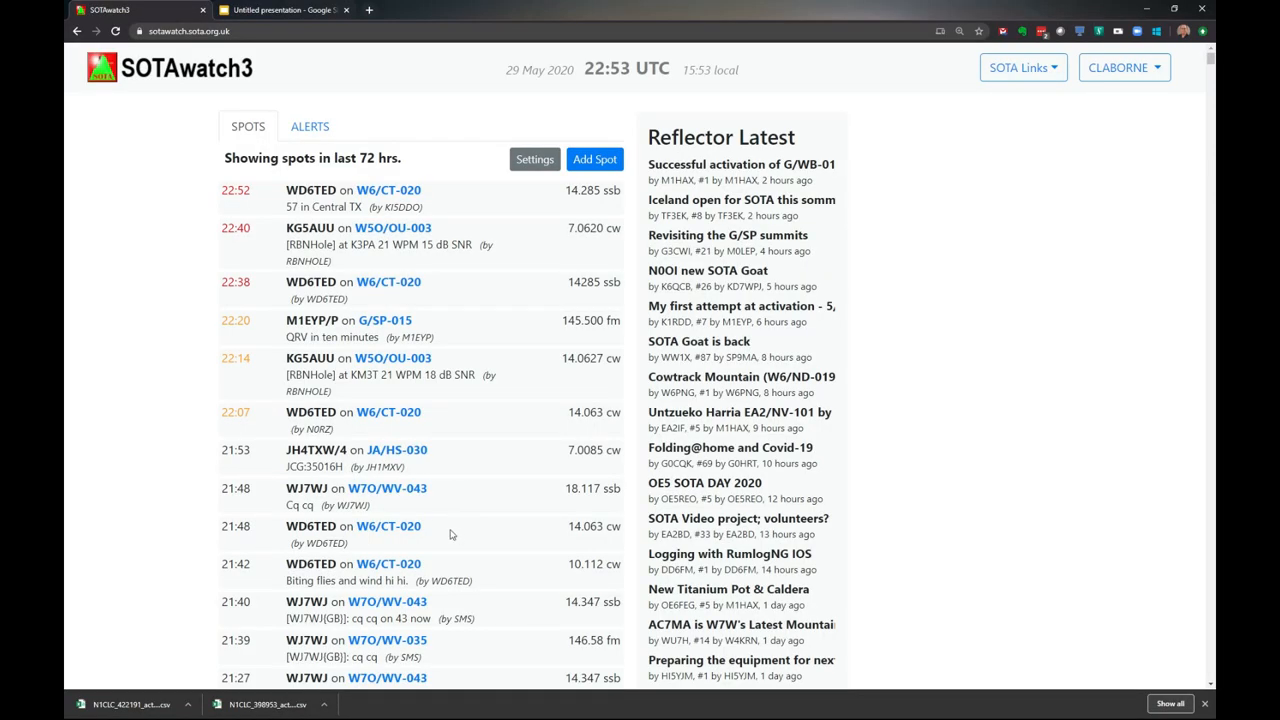
mouse_move(448, 532)
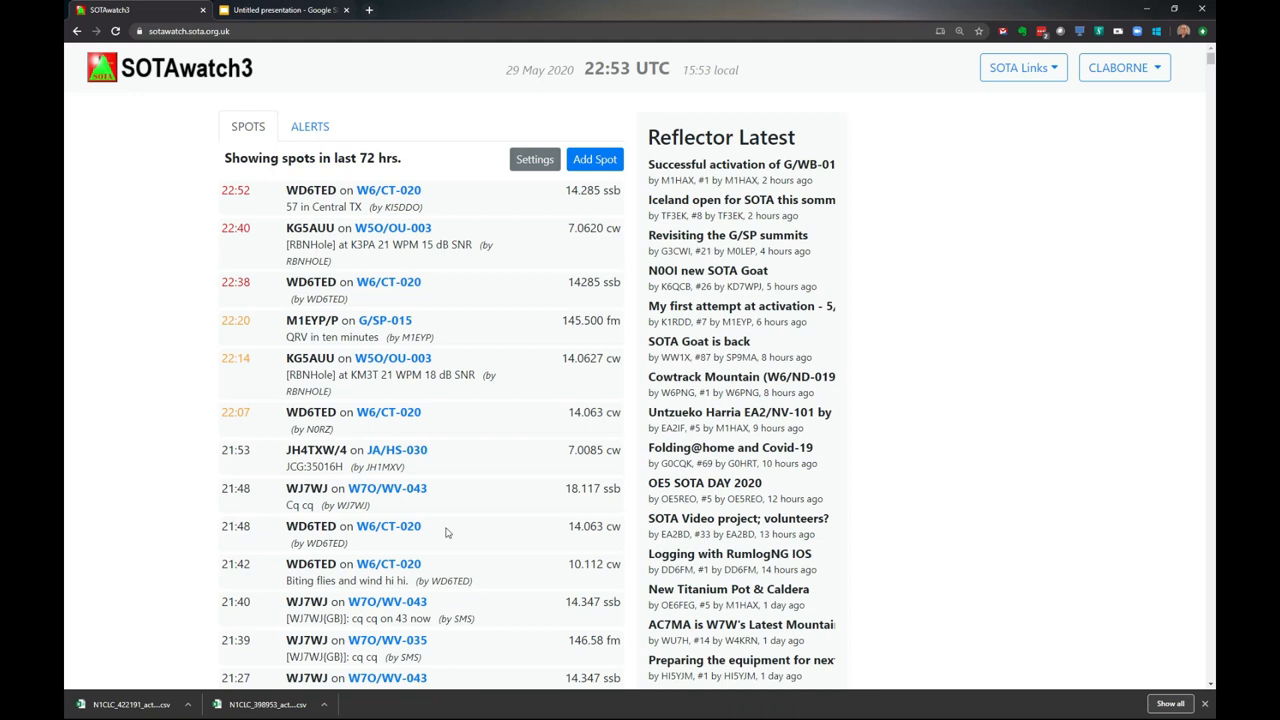
mouse_move(420, 536)
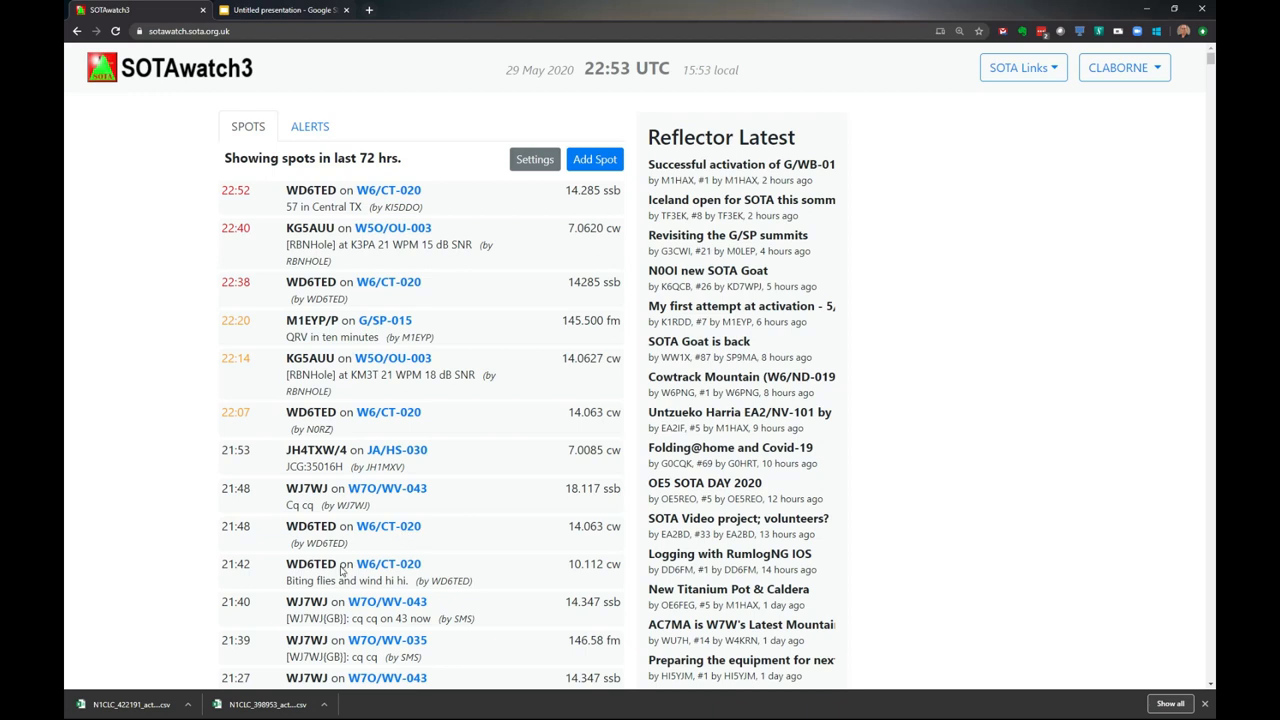
mouse_move(968, 318)
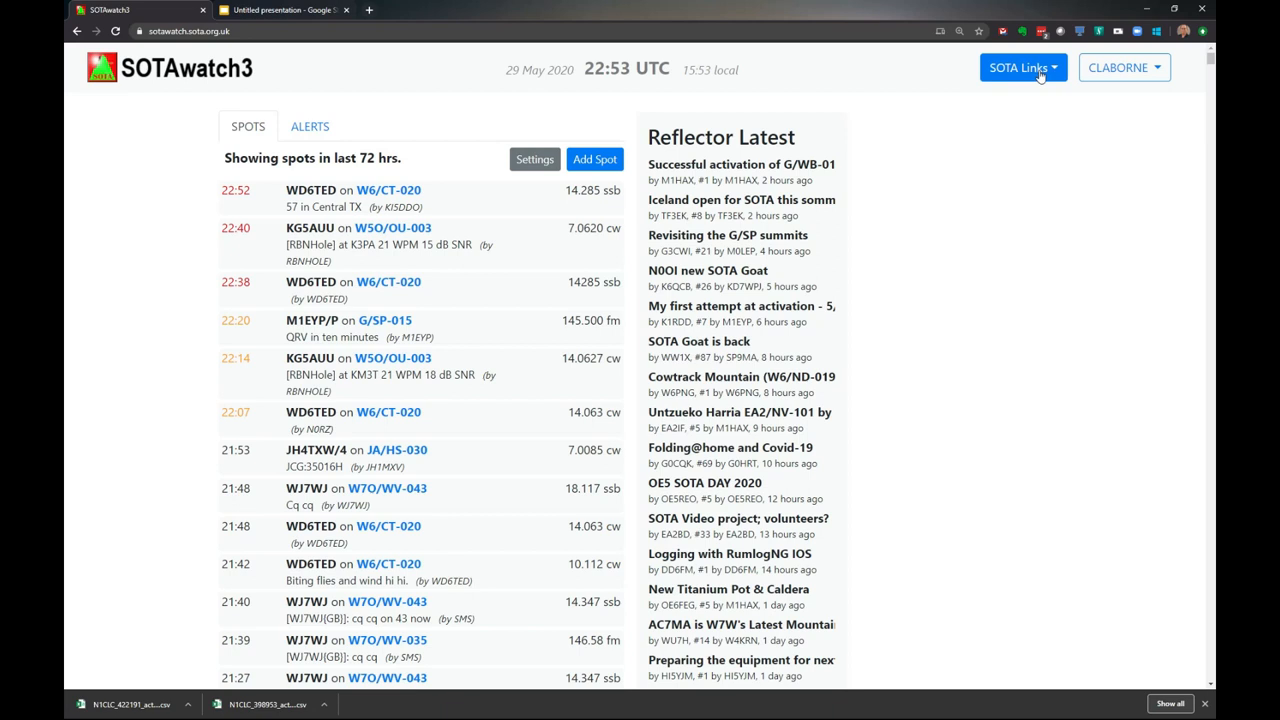
- Reach the SOTA Database site through SOTAwatch3's SOTA Links menu
click(1018, 68)
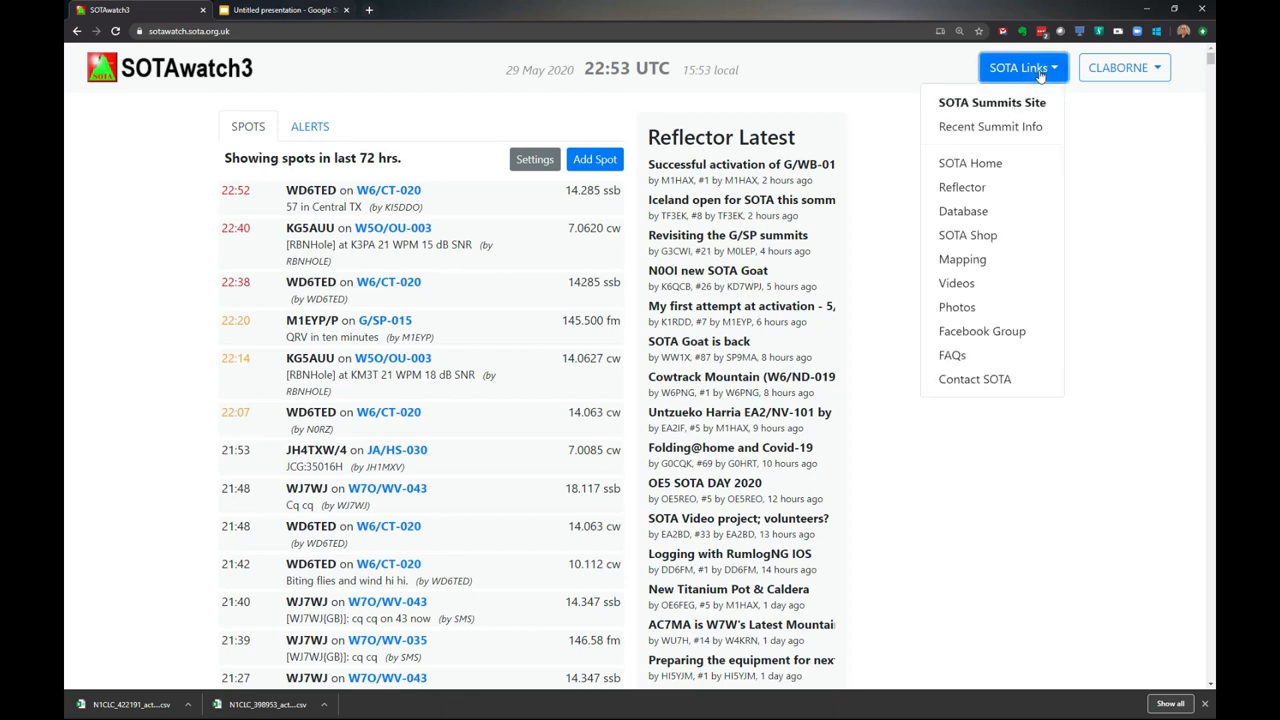
mouse_move(964, 212)
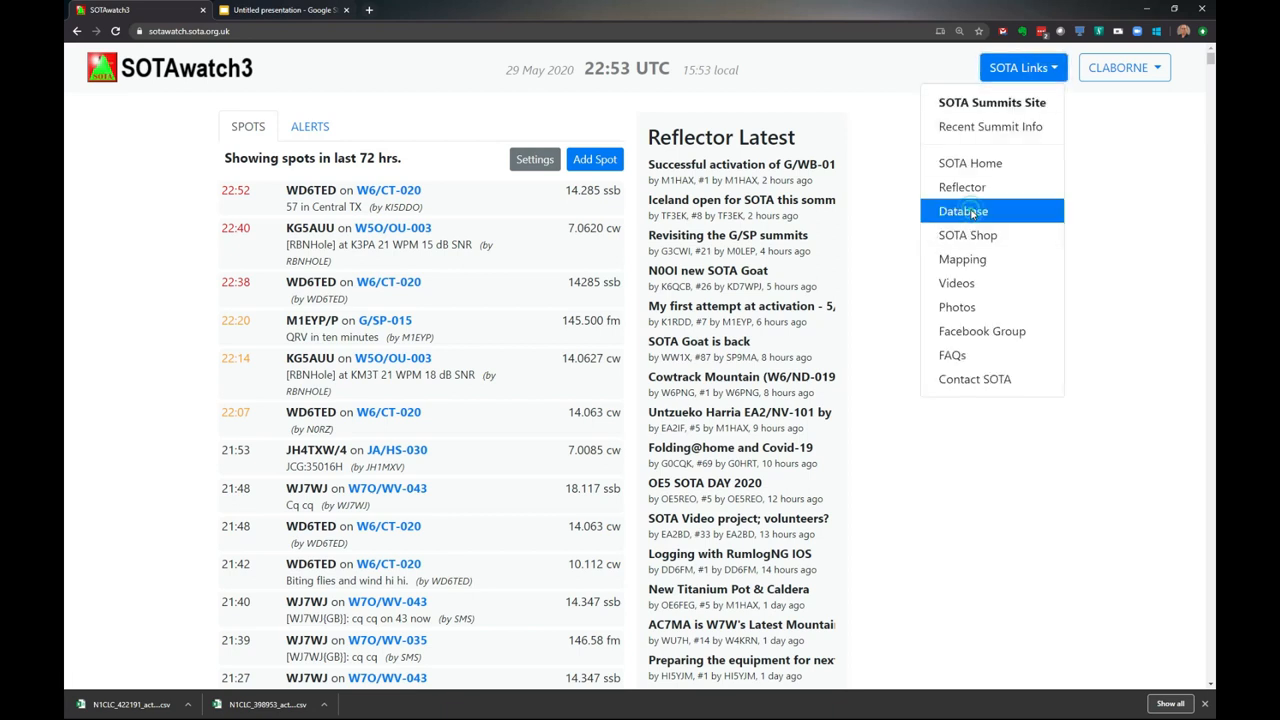
click(962, 212)
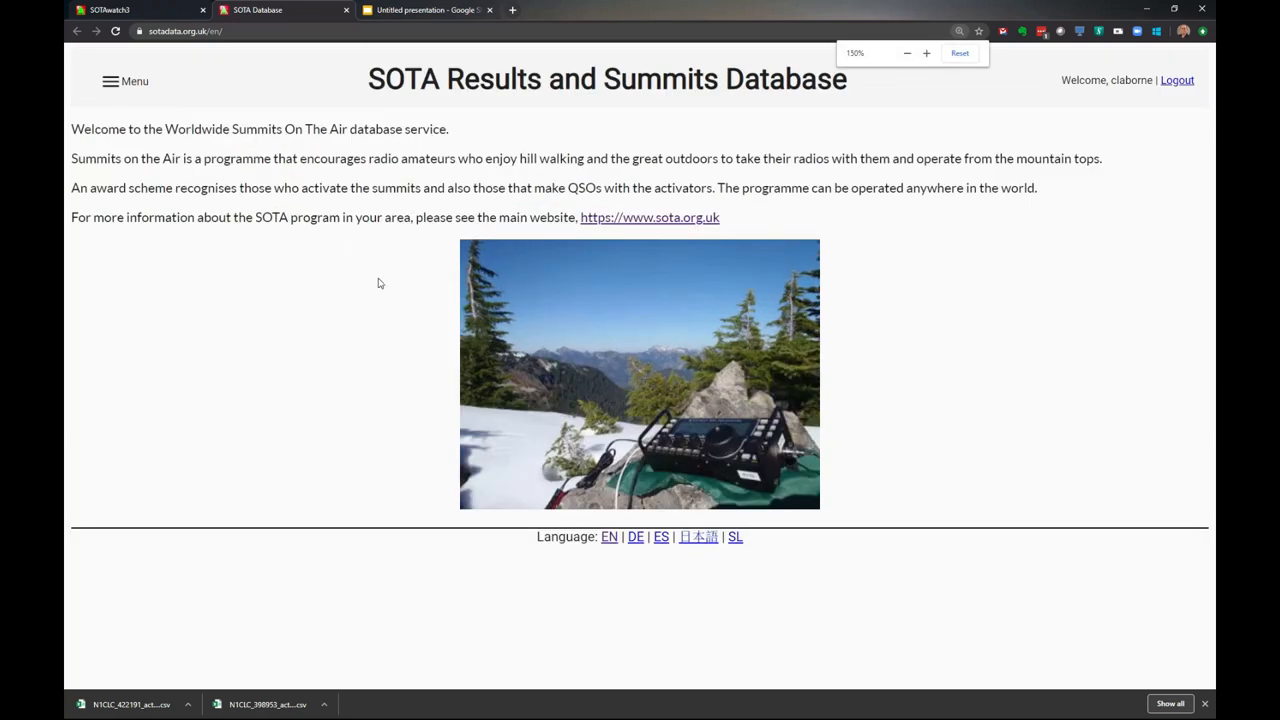
- From My Activator Log, download the 2020-05-25 Pole Knoll activation's log file
click(124, 80)
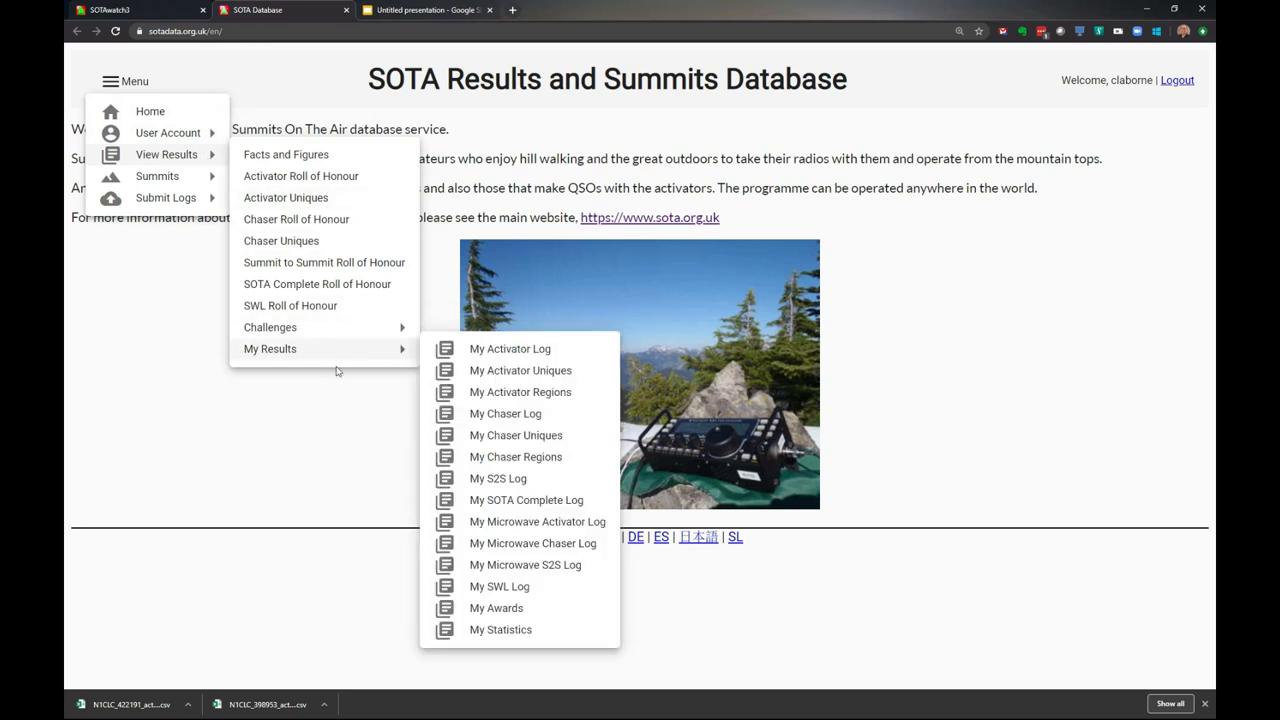
mouse_move(510, 348)
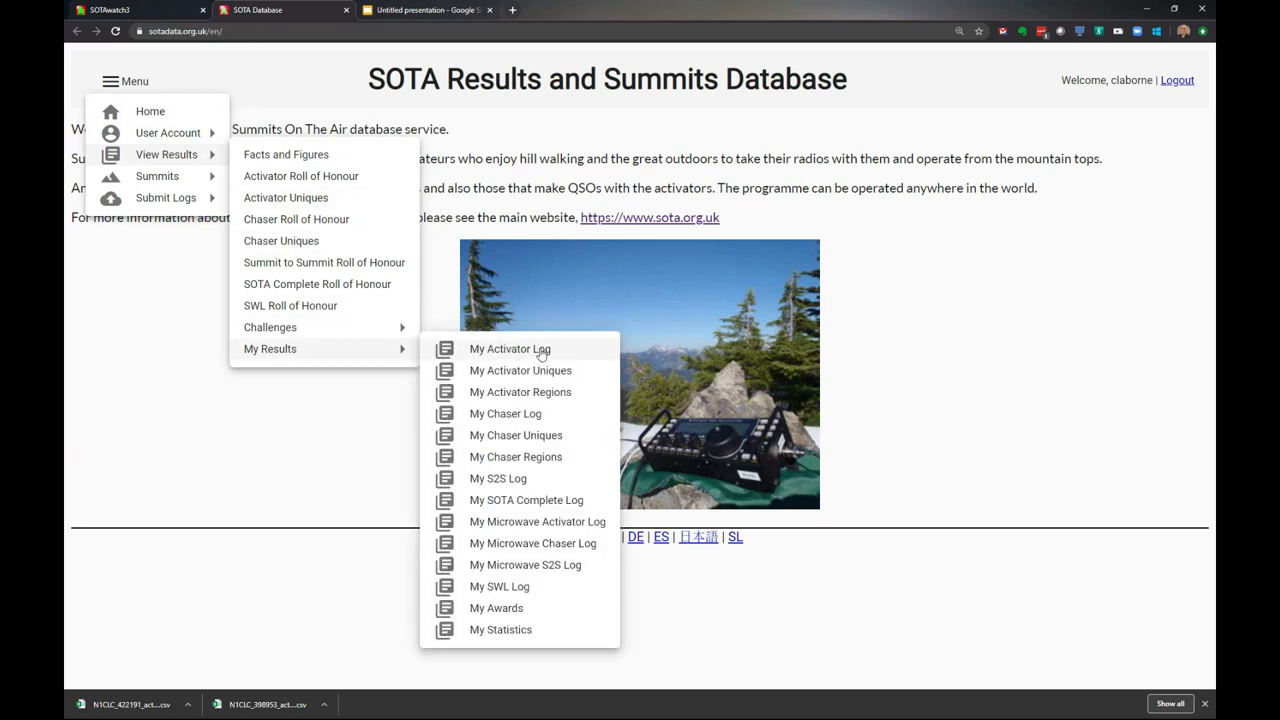
click(510, 348)
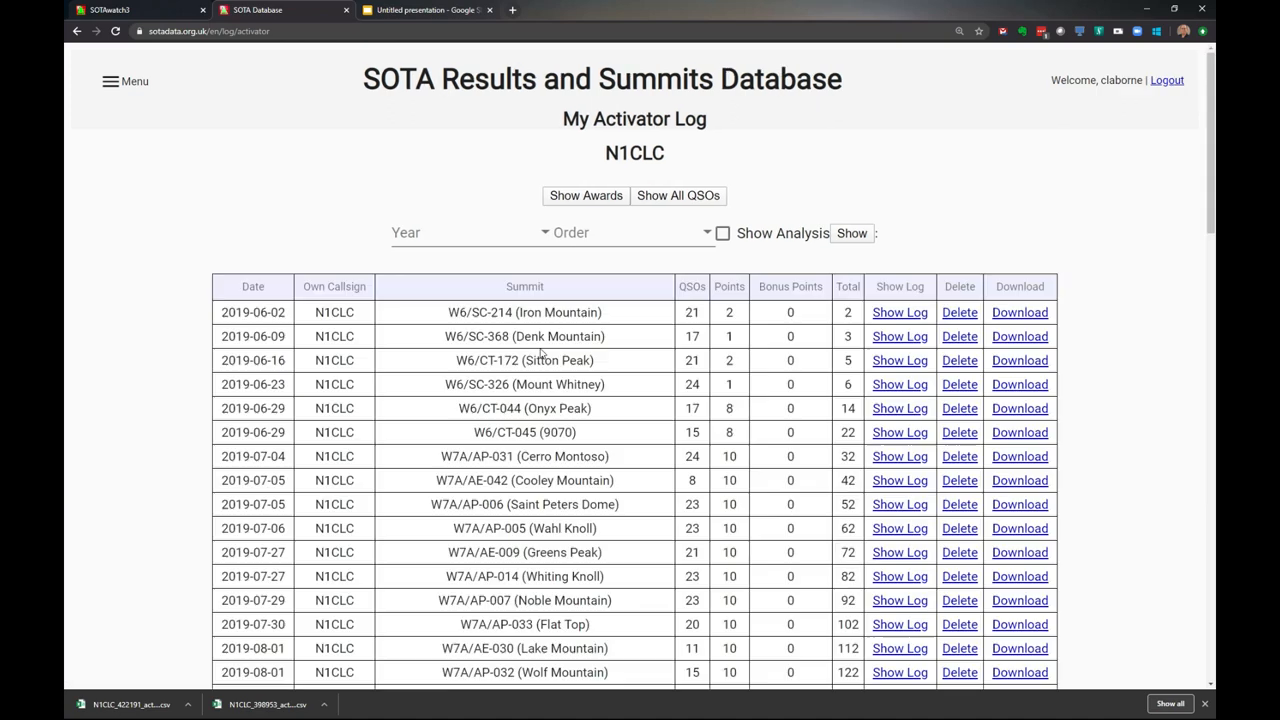
scroll(down, 3)
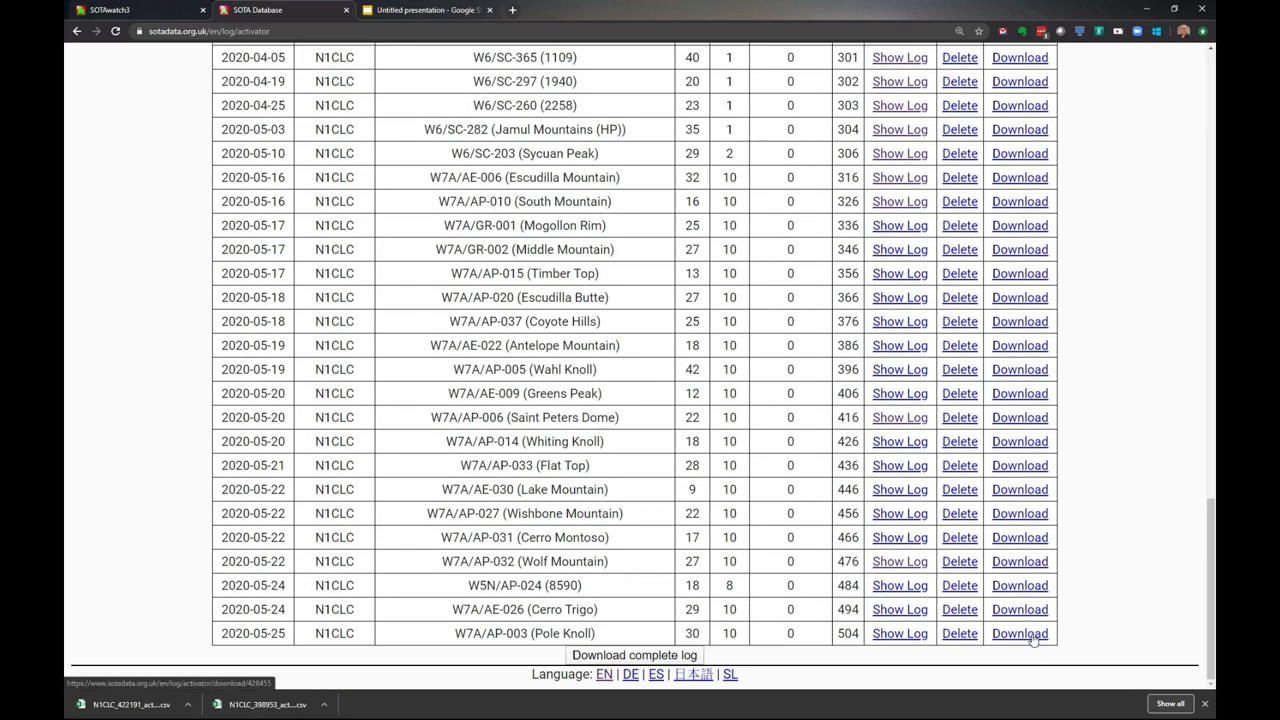
click(1020, 632)
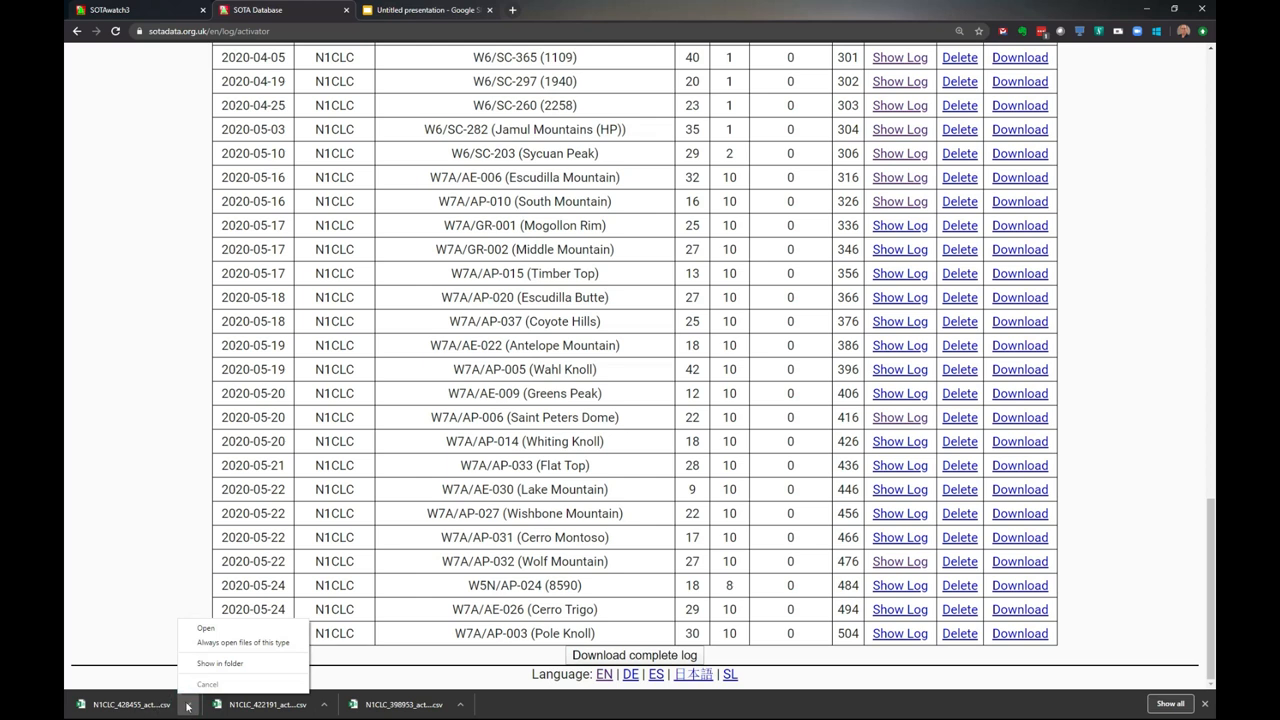
- Open the downloaded CSV in Excel and delete columns K:M (Points and the two after)
click(236, 664)
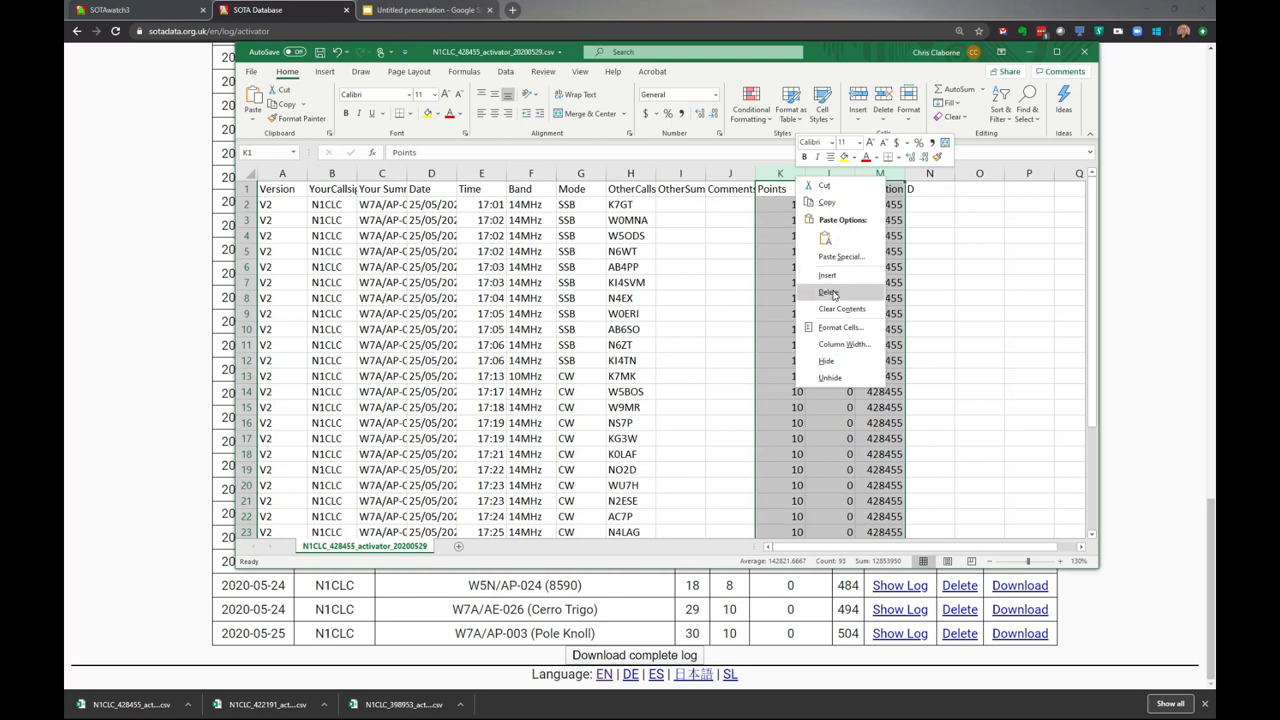
click(828, 292)
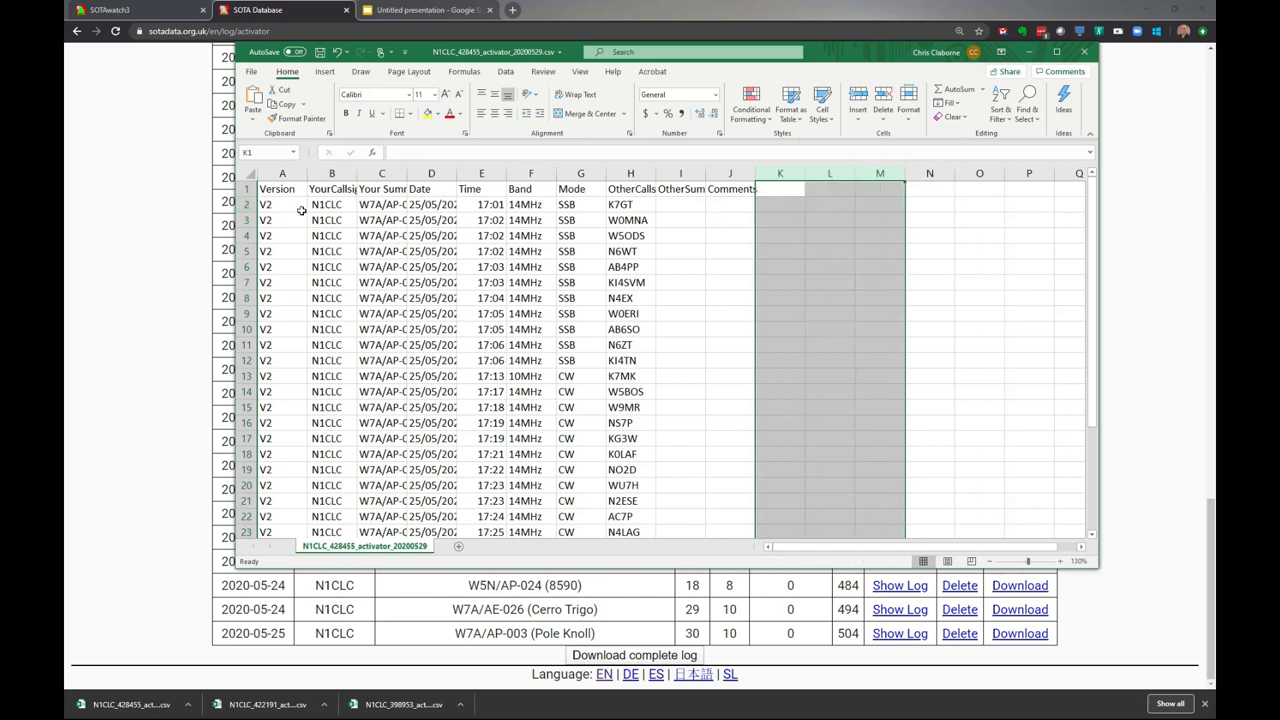
- Autofit the column widths and inspect the first contact's empty OtherSummit cell
click(264, 204)
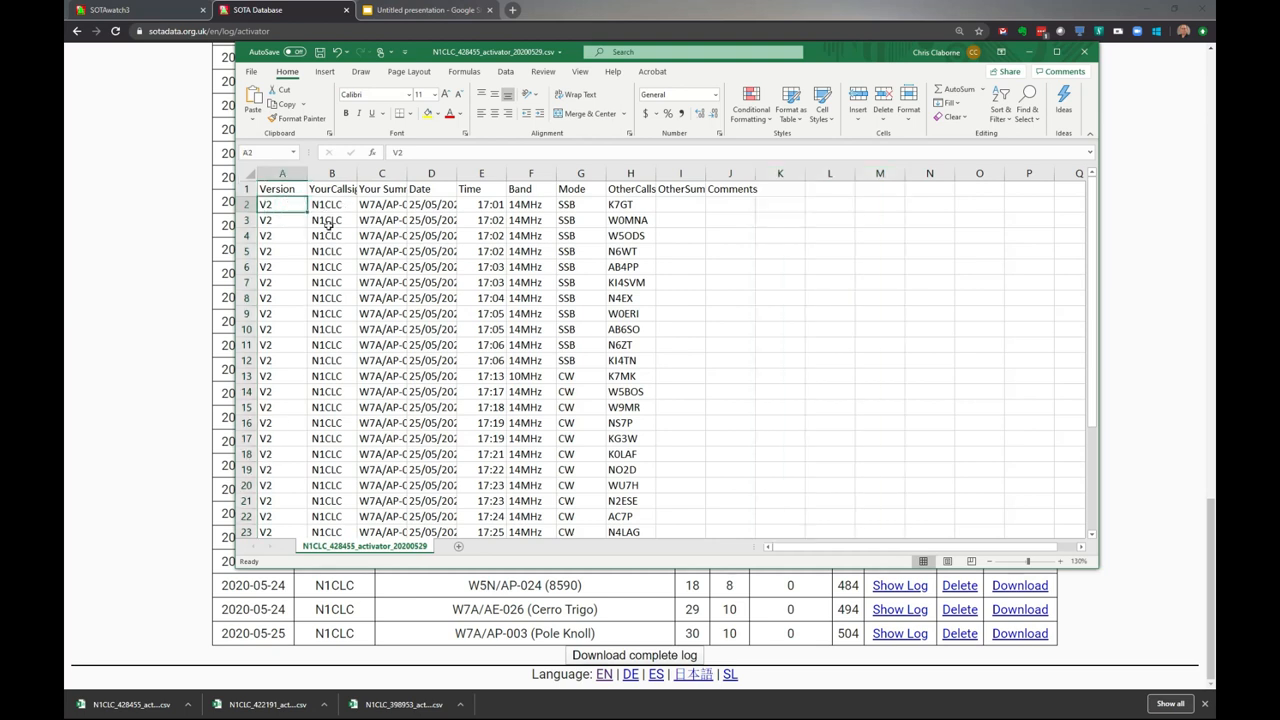
mouse_move(322, 476)
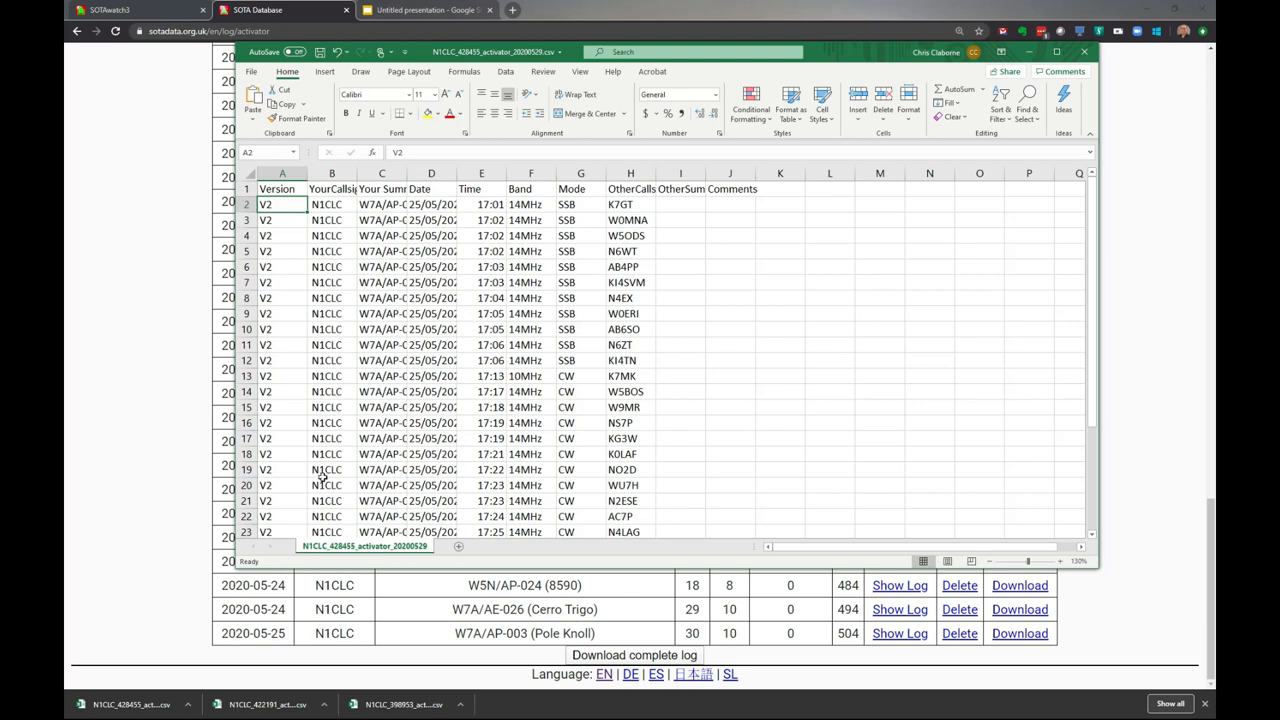
mouse_move(324, 452)
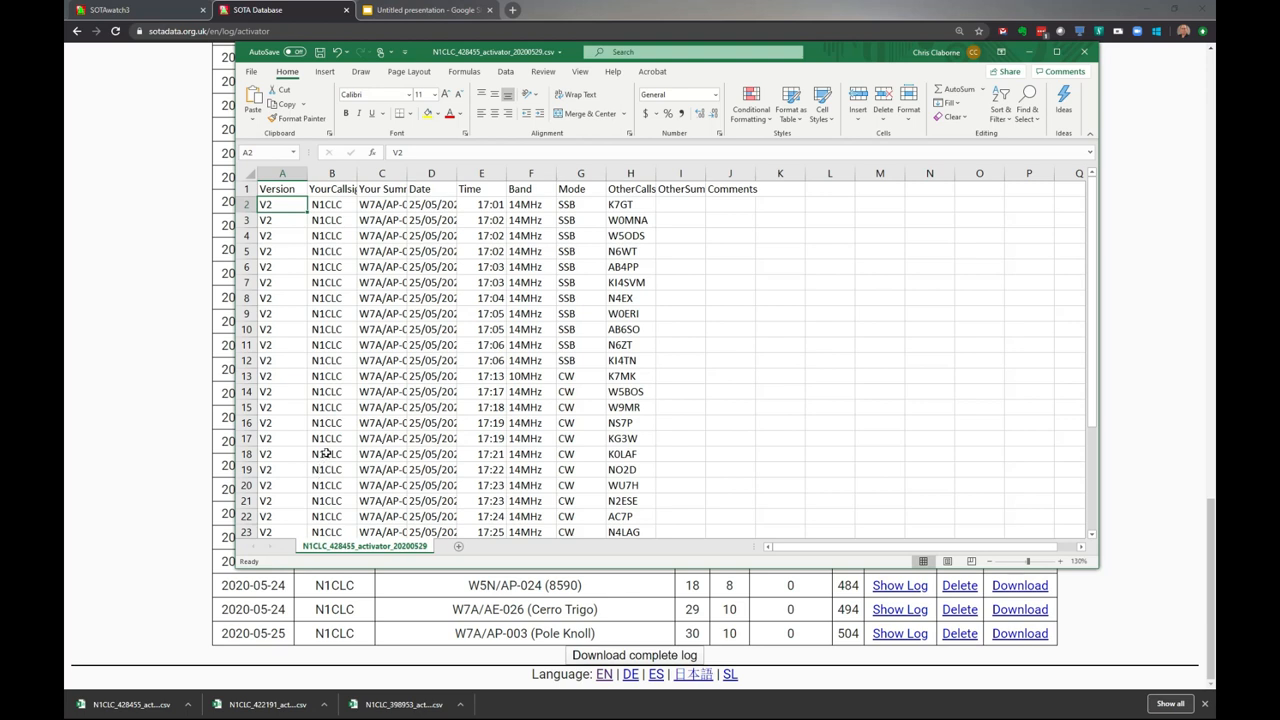
mouse_move(396, 224)
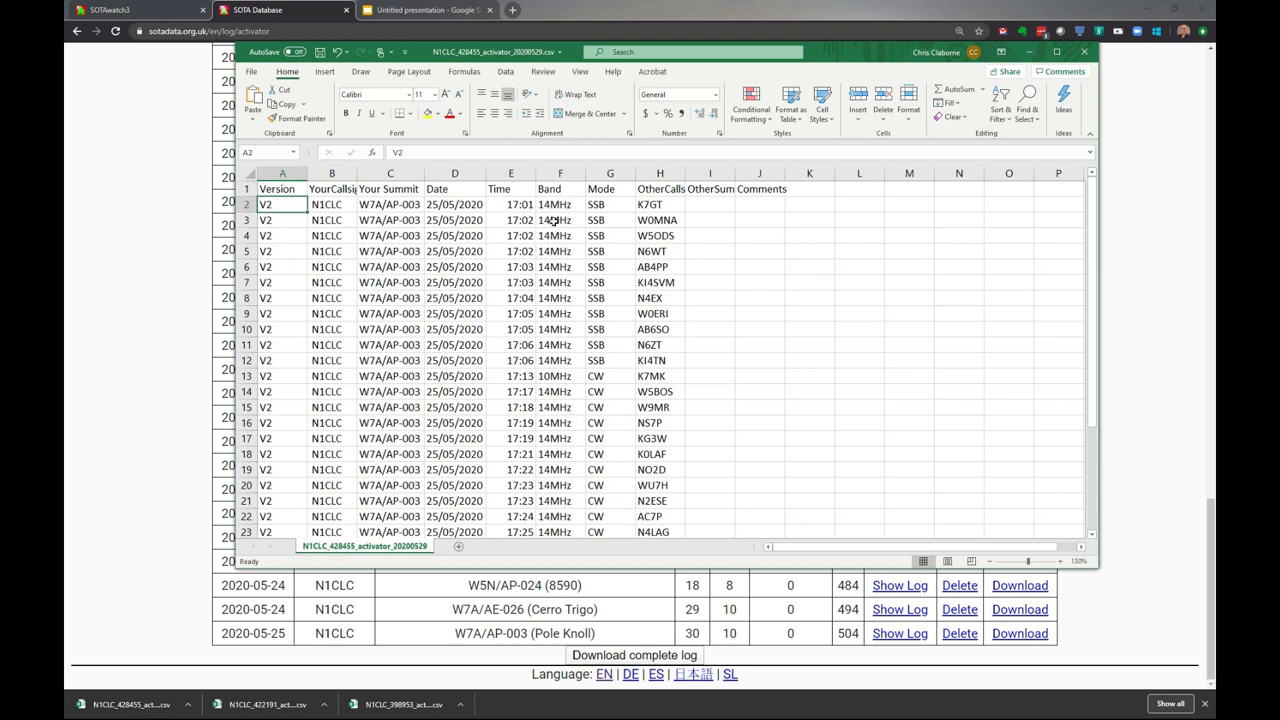
mouse_move(676, 206)
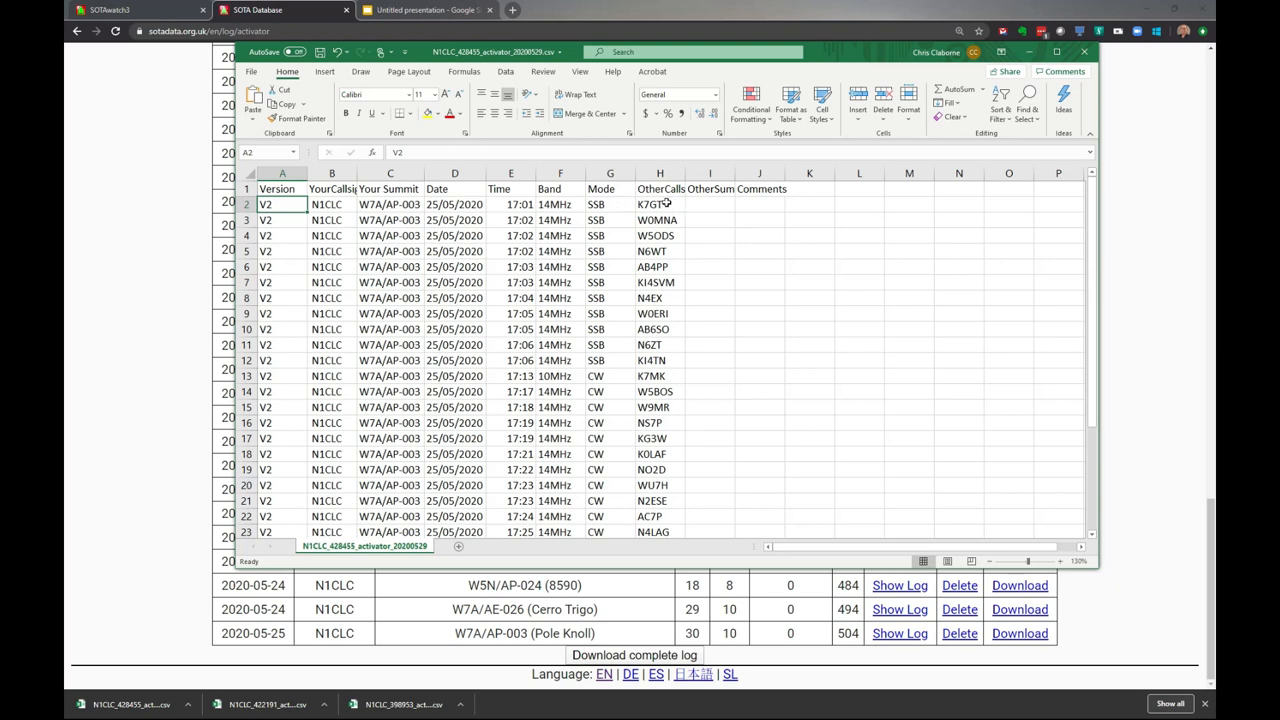
click(710, 204)
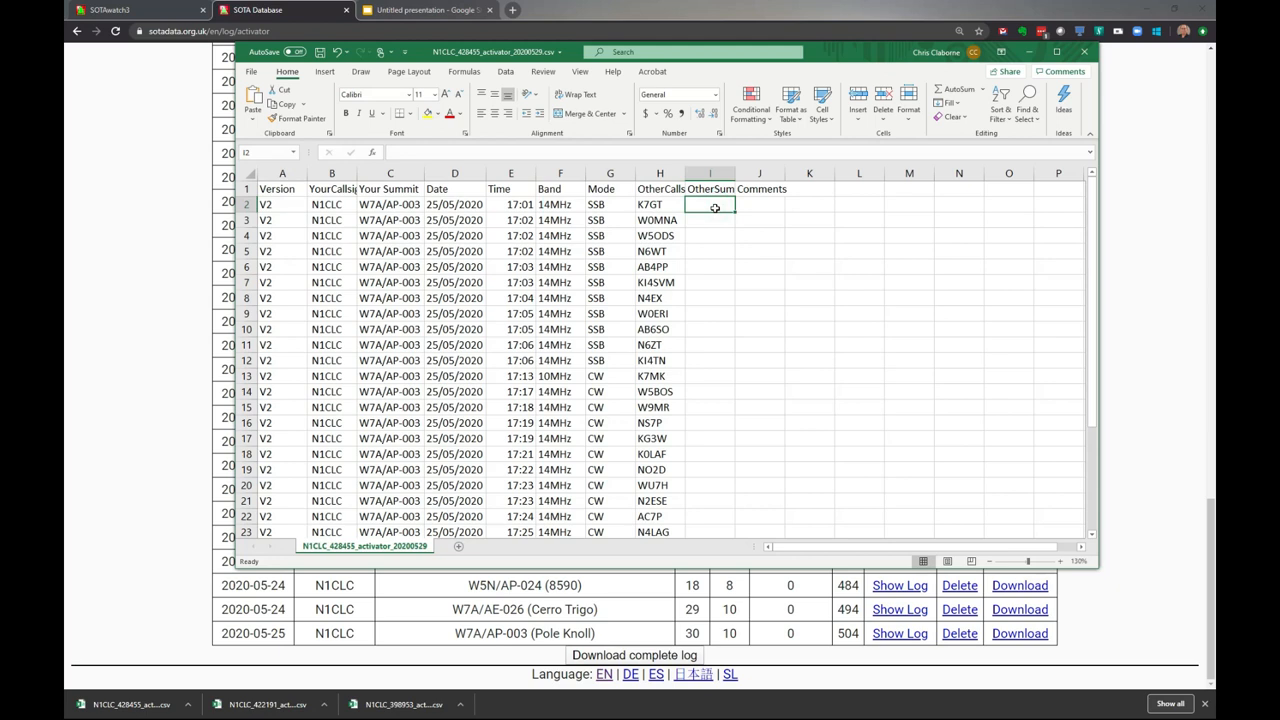
- Clear the sheet's data rows down to the header and show the Downloads folder
click(710, 218)
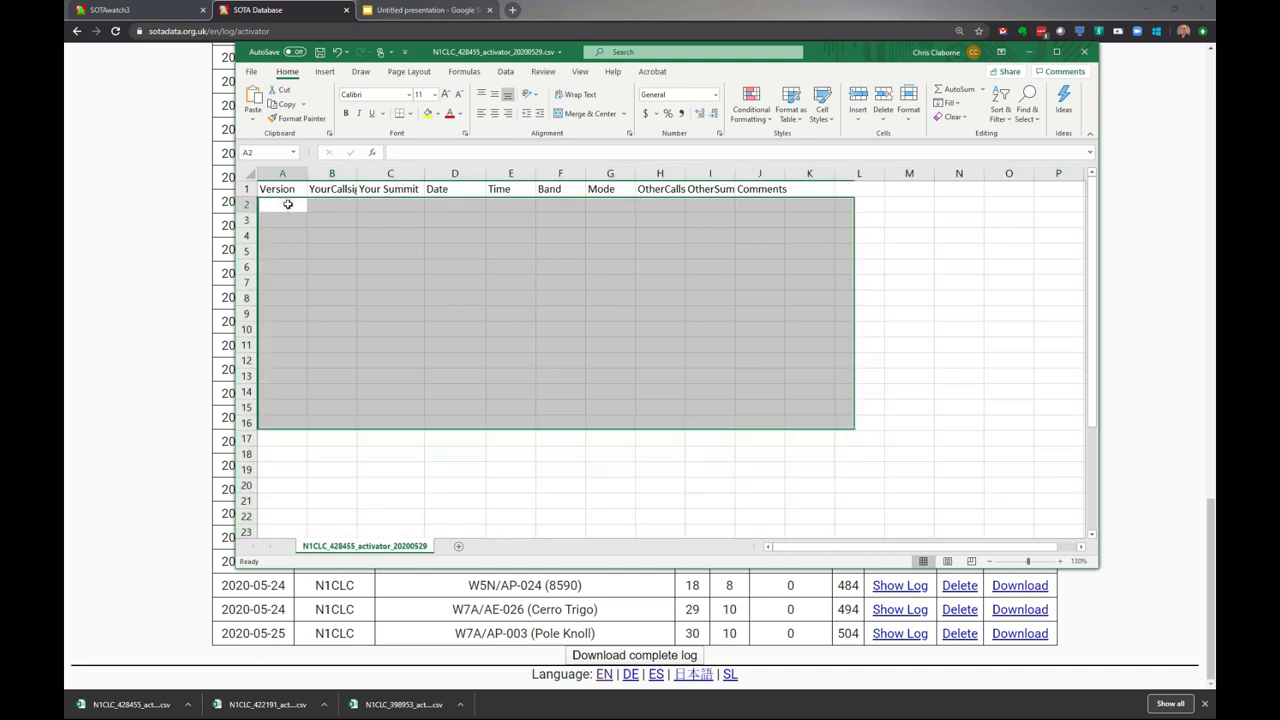
click(282, 204)
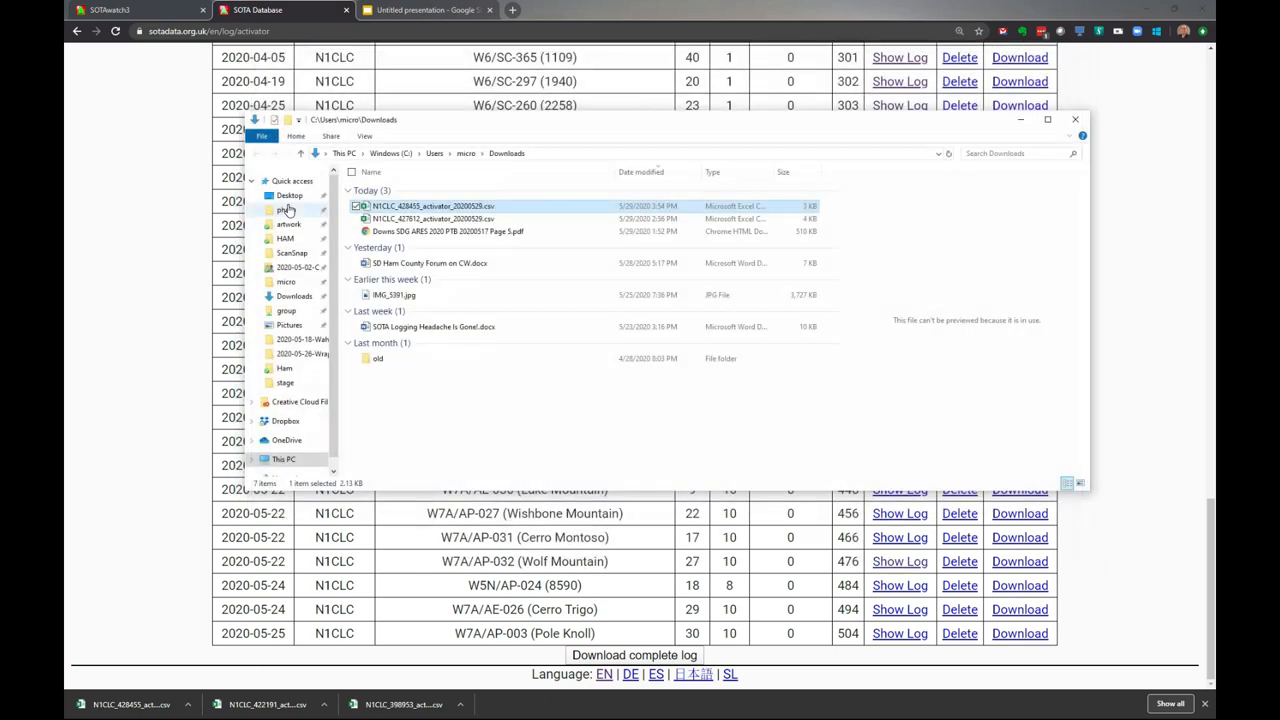
mouse_move(892, 138)
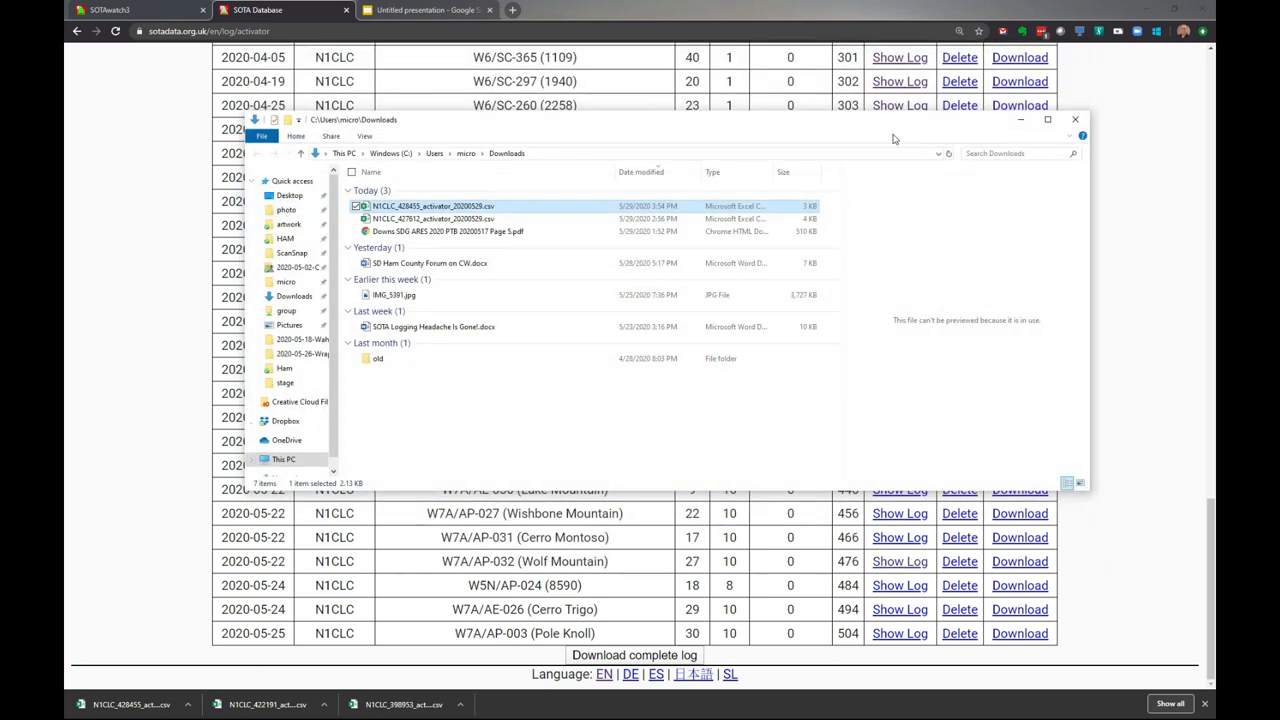
- Close the Downloads window and switch to the my-log.csv workbook via Alt+Tab
click(1076, 120)
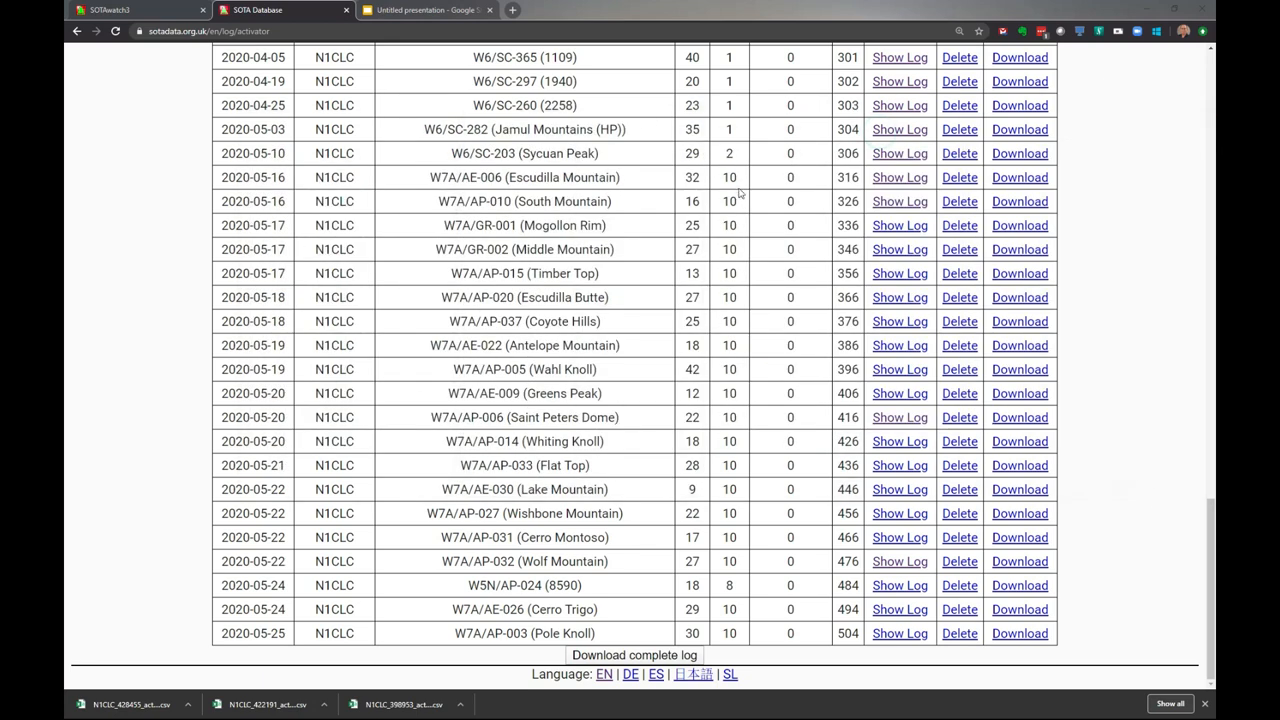
key(alt+tab)
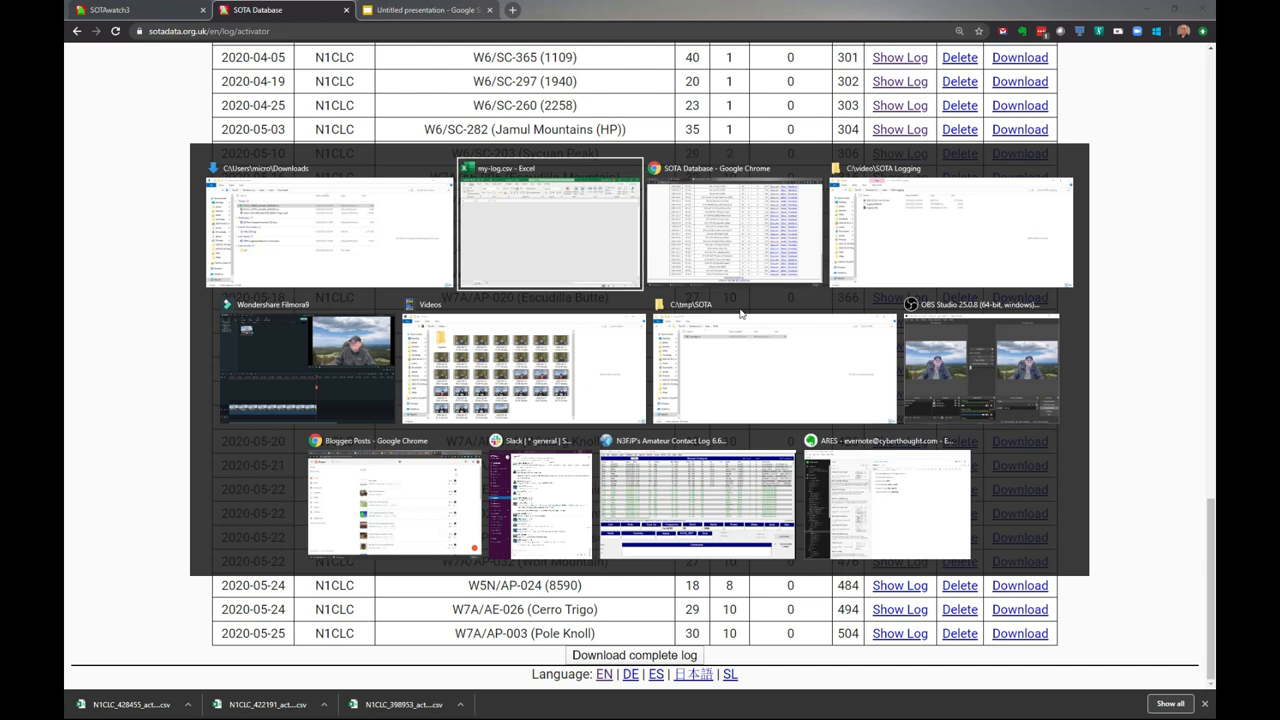
click(548, 224)
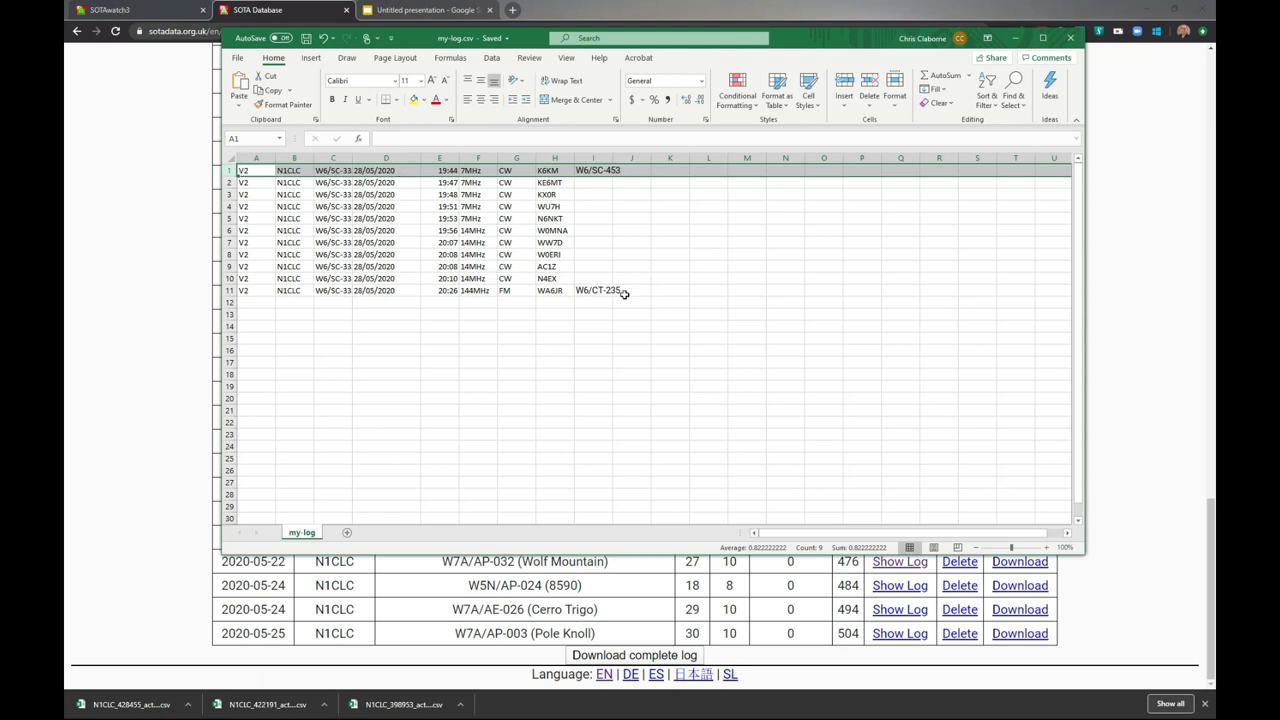
- Review the my-log workbook's eleven contacts, two of them noting other summits
click(594, 158)
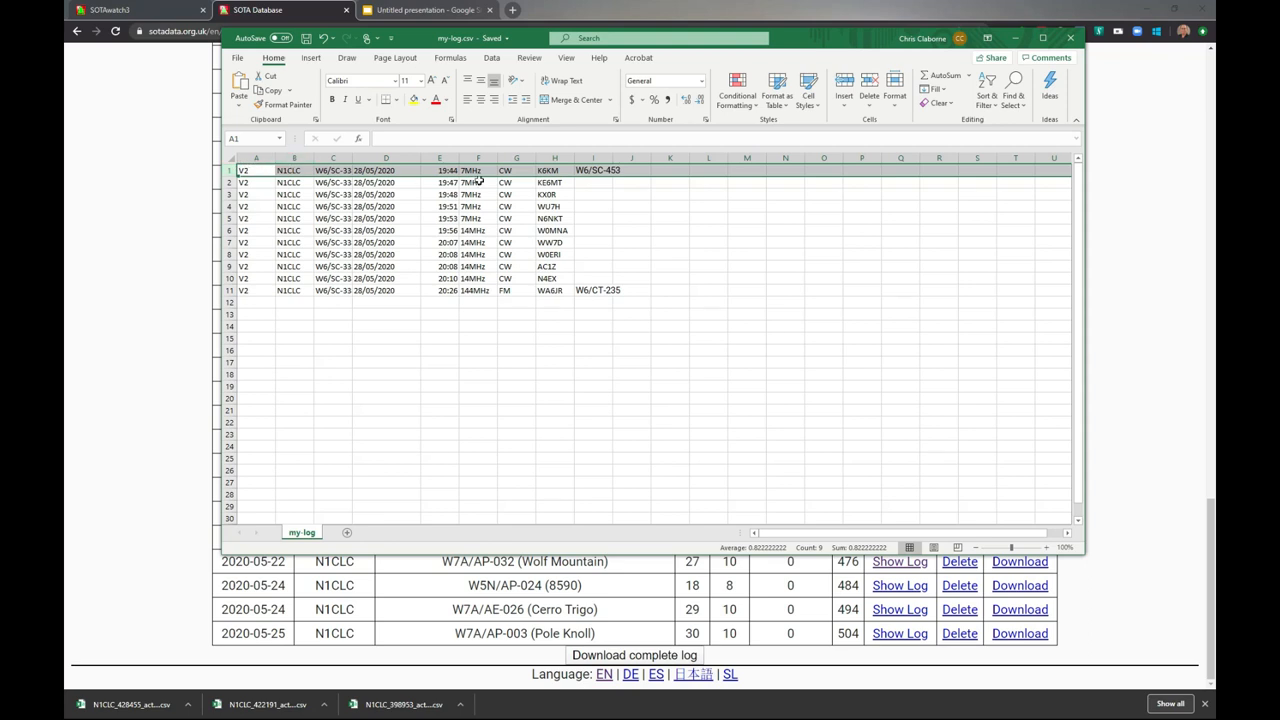
mouse_move(648, 180)
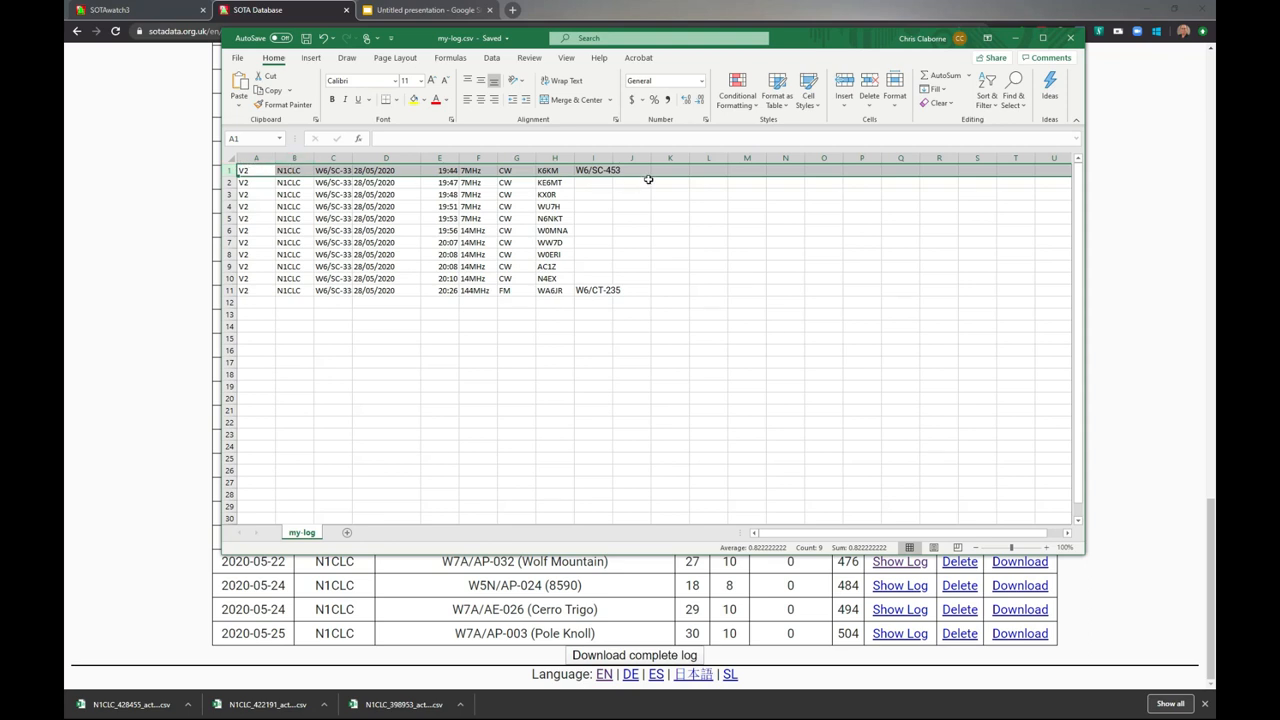
mouse_move(644, 188)
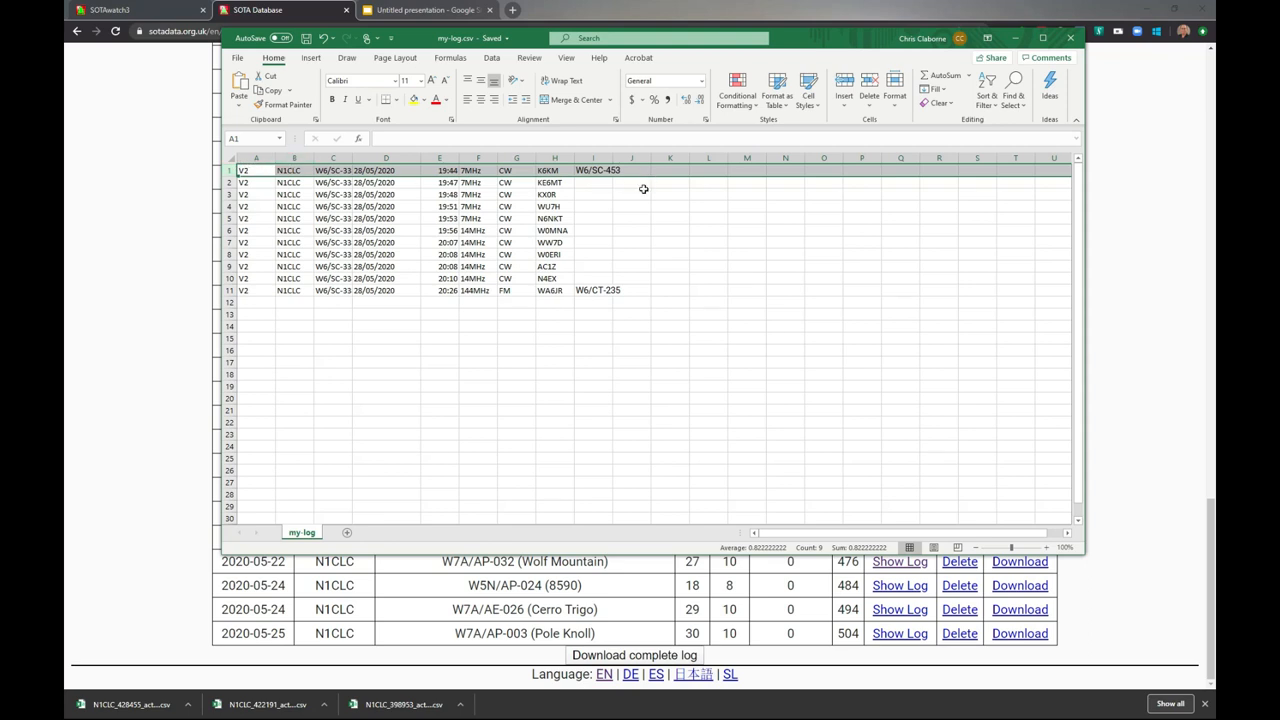
mouse_move(1048, 310)
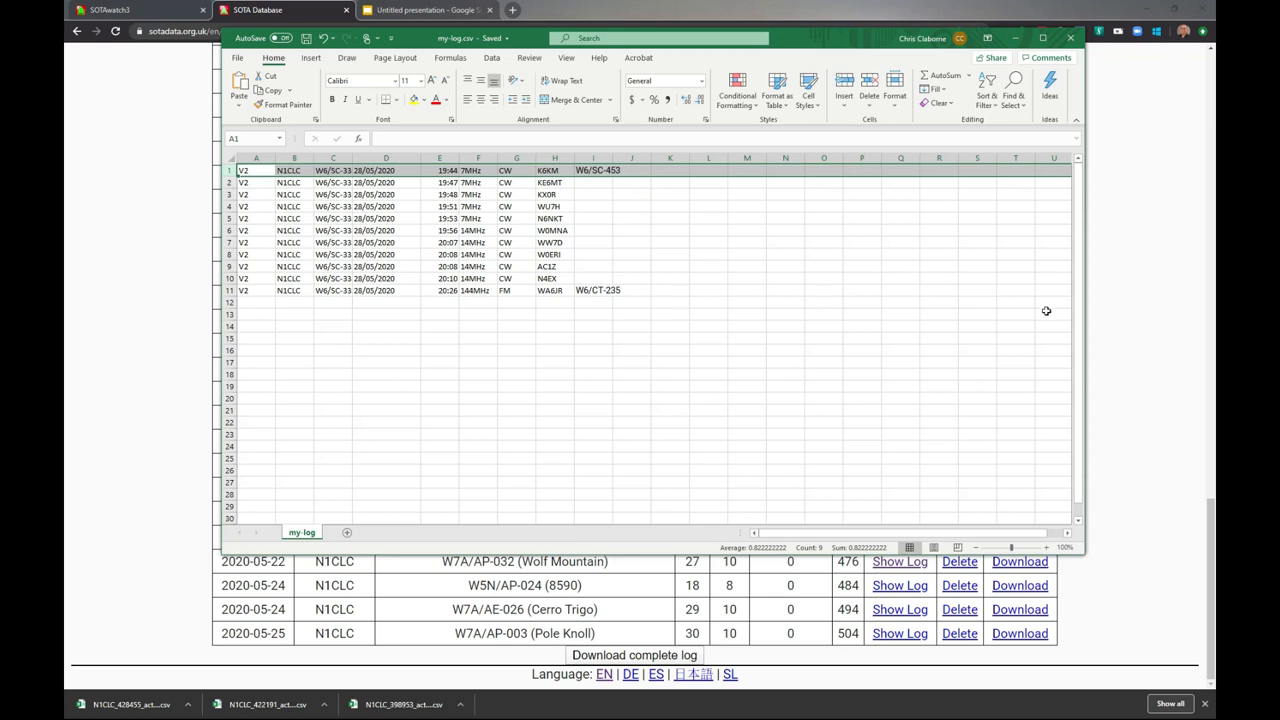
mouse_move(1120, 236)
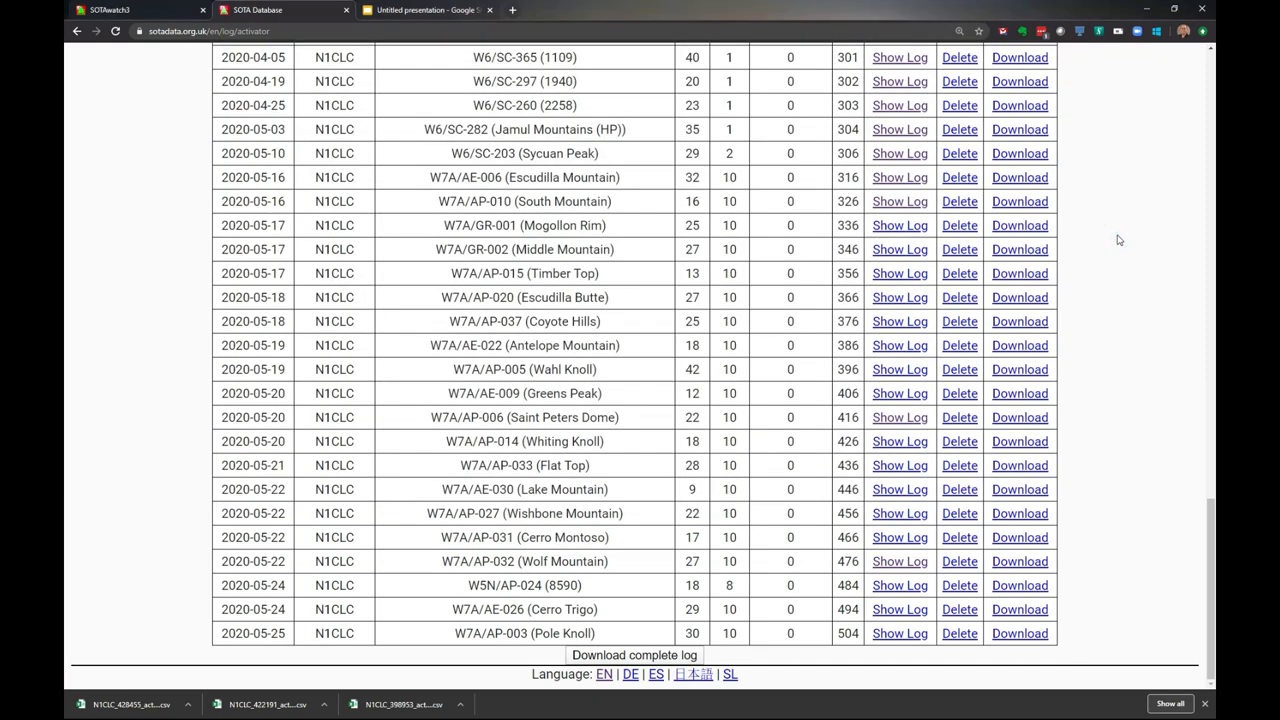
- Scroll back to the top of the activator log and bring up the sotadata Menu
scroll(up, 3)
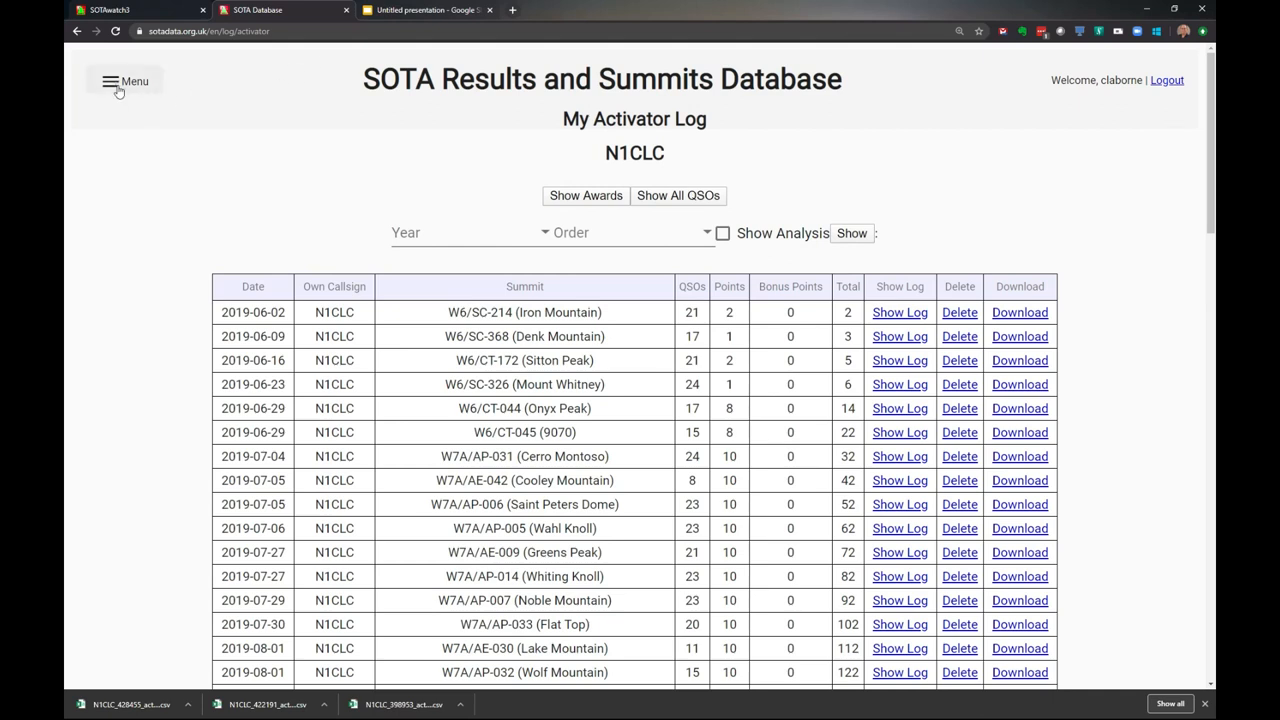
click(124, 80)
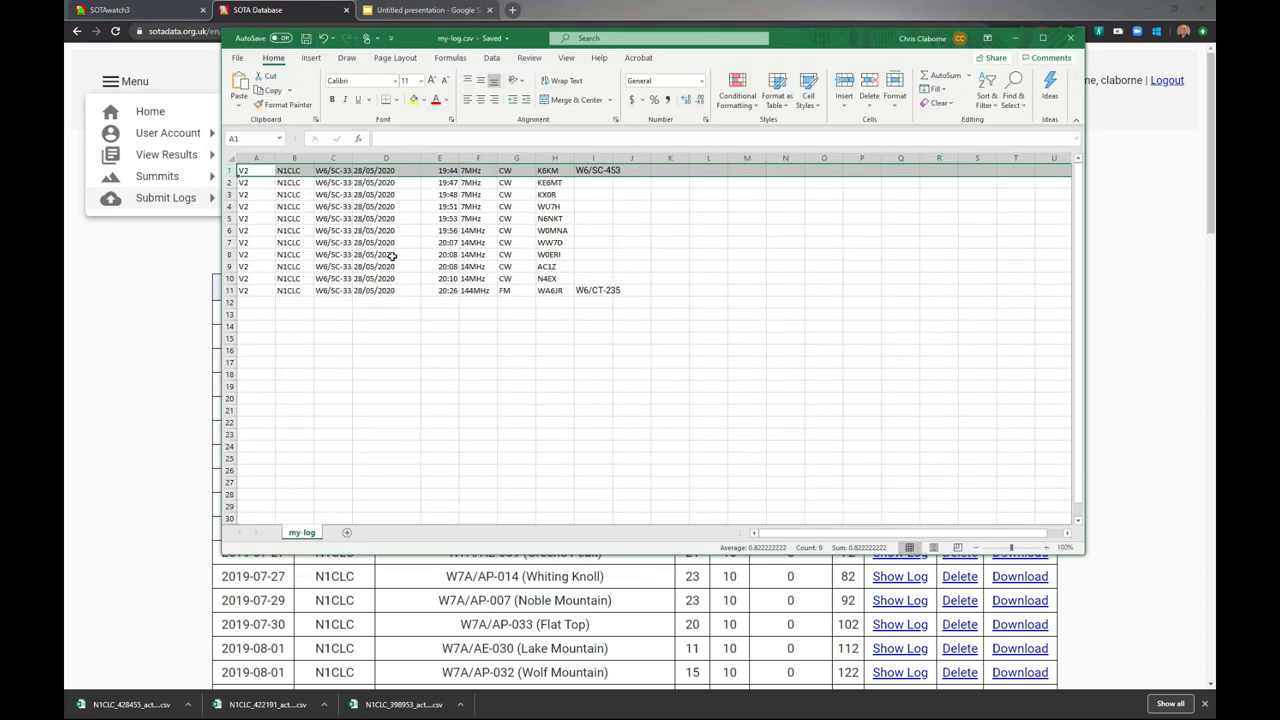
- Start Save As for my-log in C:\tmp\SOTA as CSV (Comma delimited)
click(236, 56)
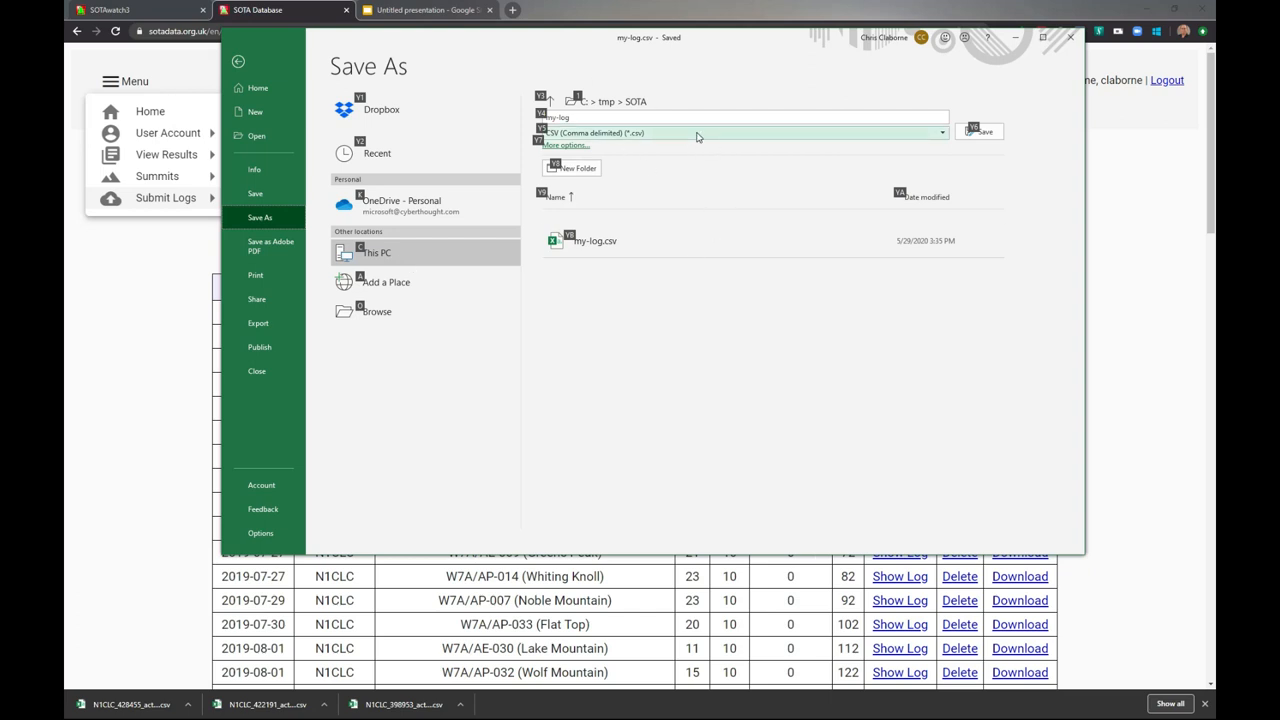
mouse_move(648, 138)
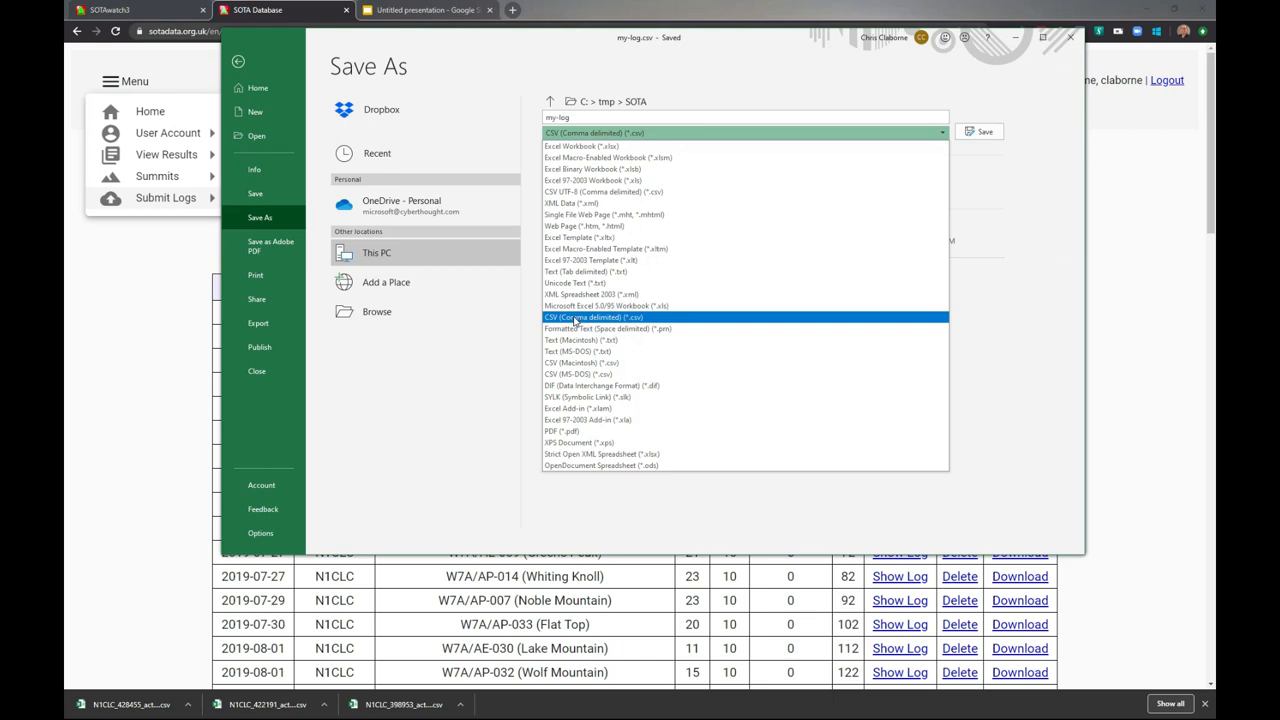
mouse_move(616, 320)
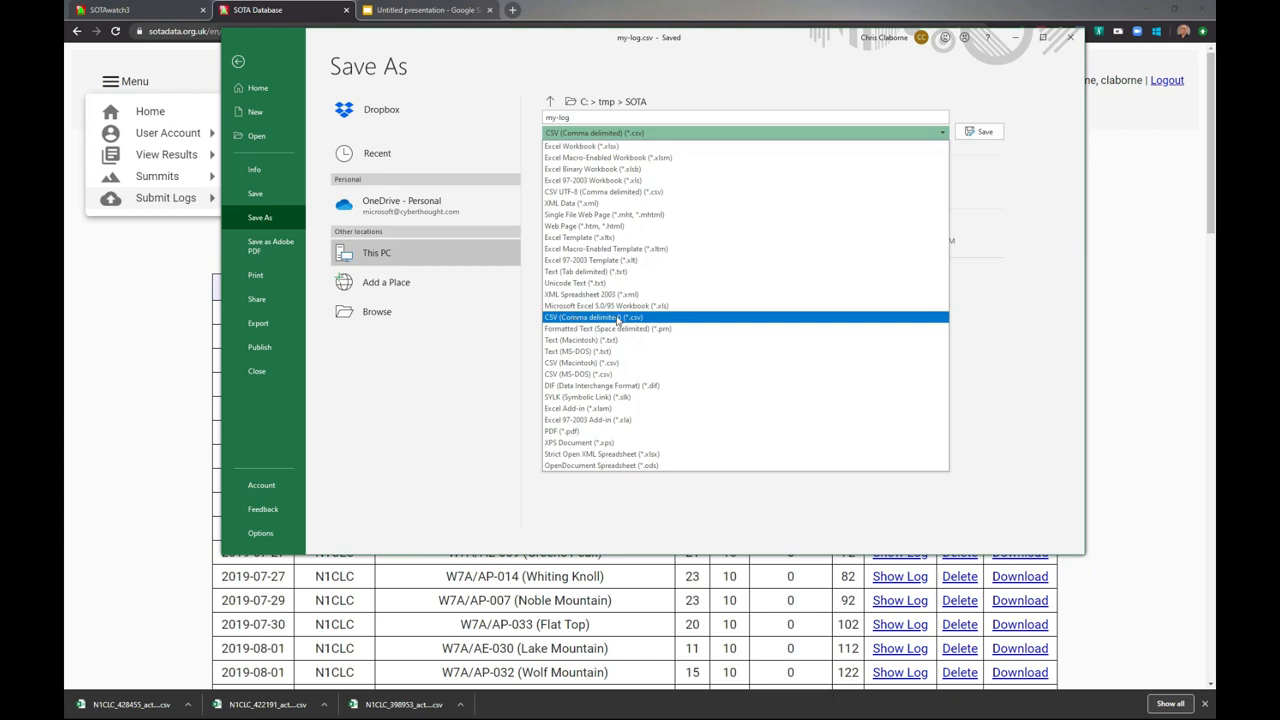
mouse_move(696, 306)
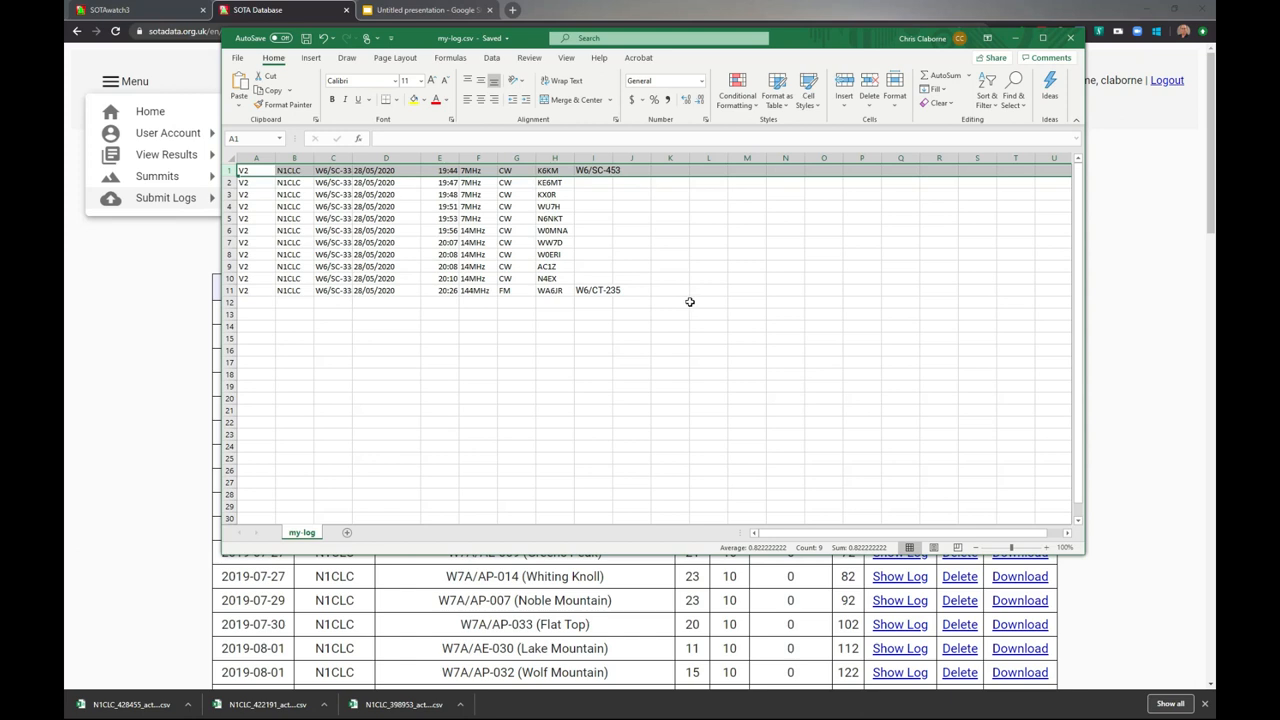
mouse_move(690, 302)
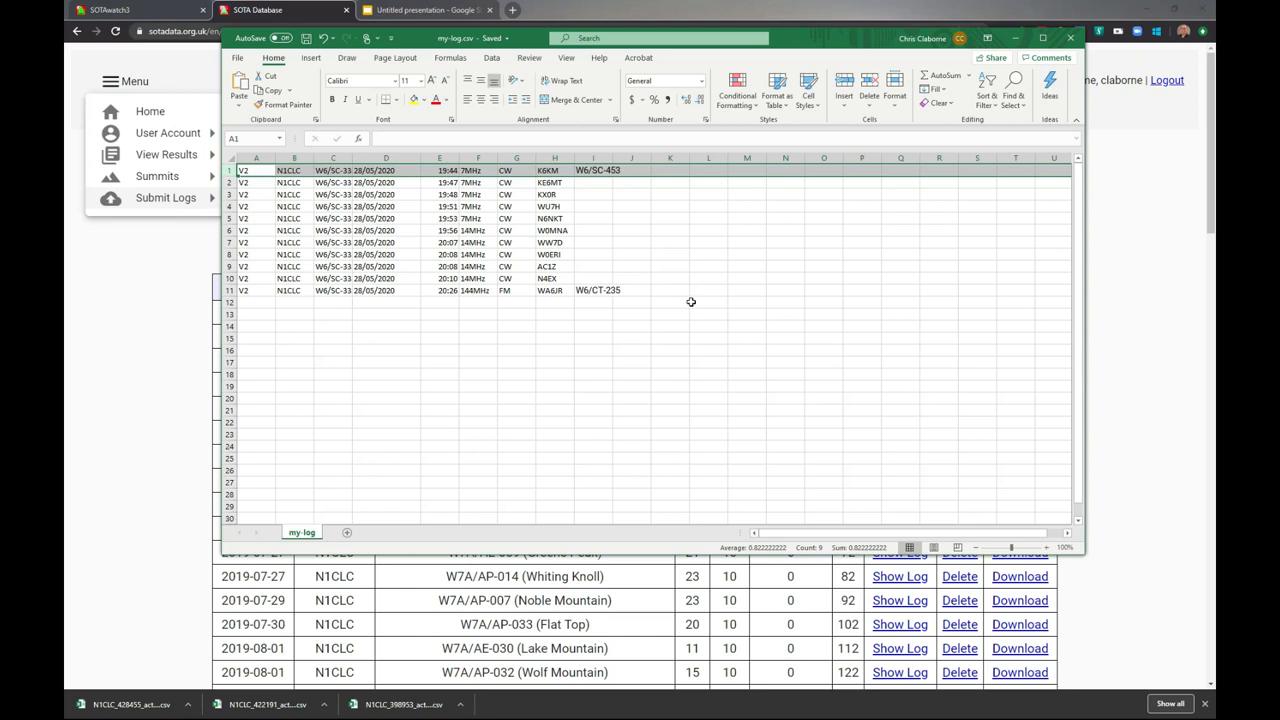
mouse_move(156, 276)
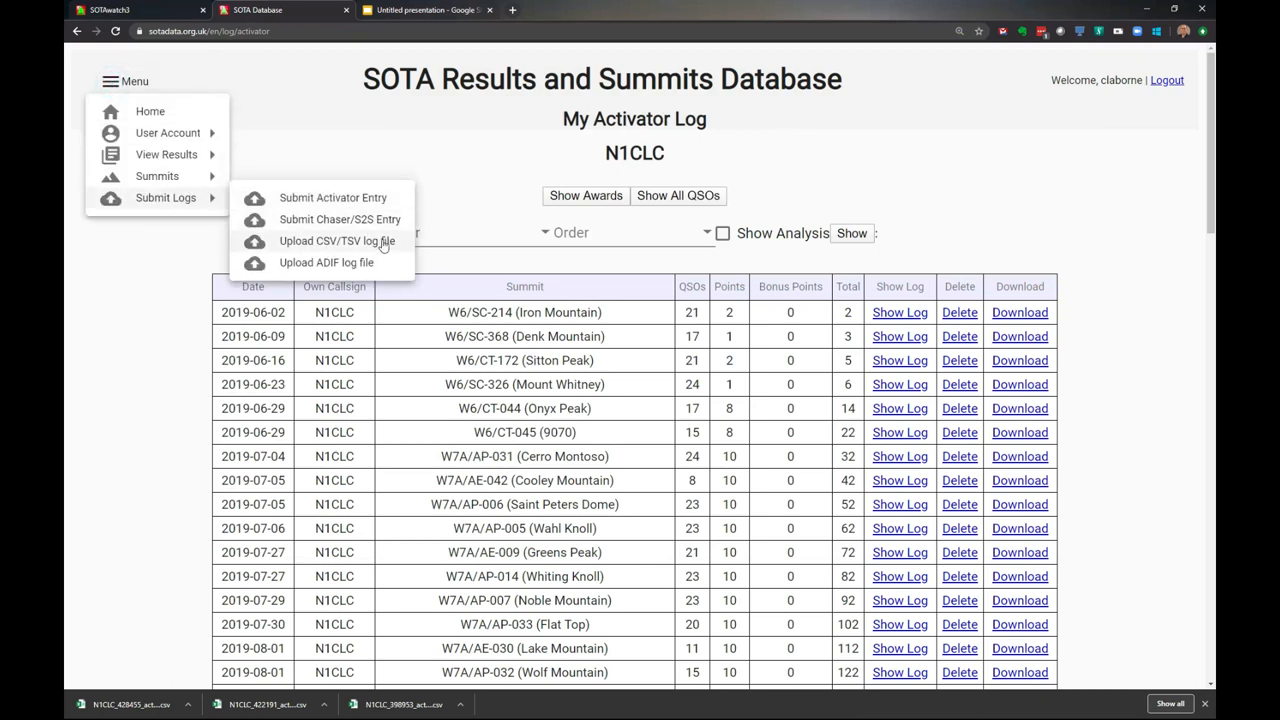
- Upload my-log.csv via Submit Logs to preview its 11 W6/SC-338 contacts
click(336, 240)
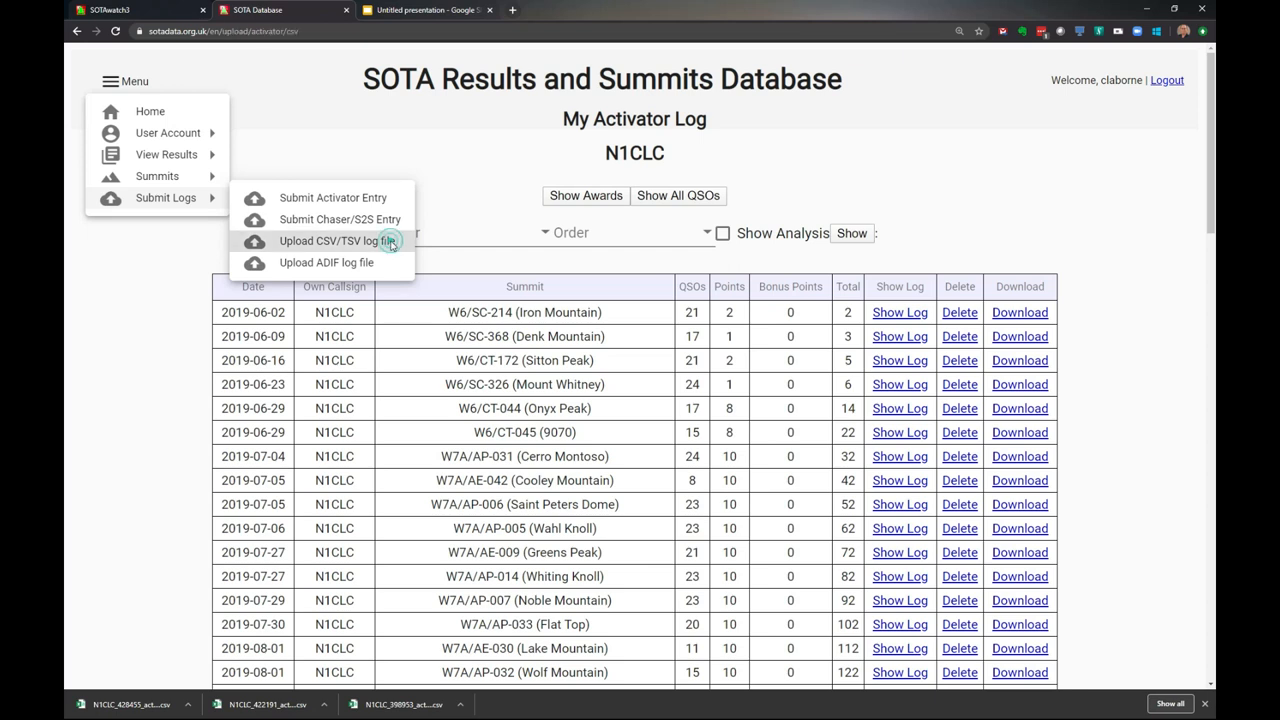
click(340, 240)
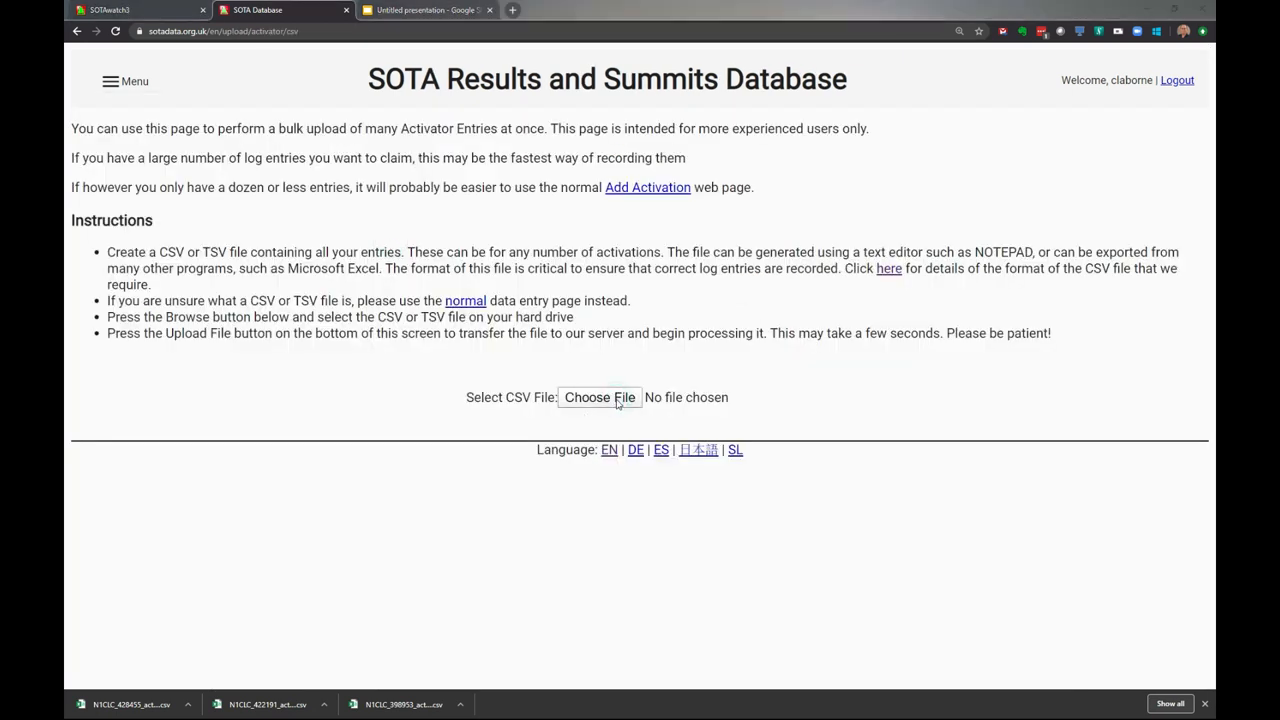
click(600, 396)
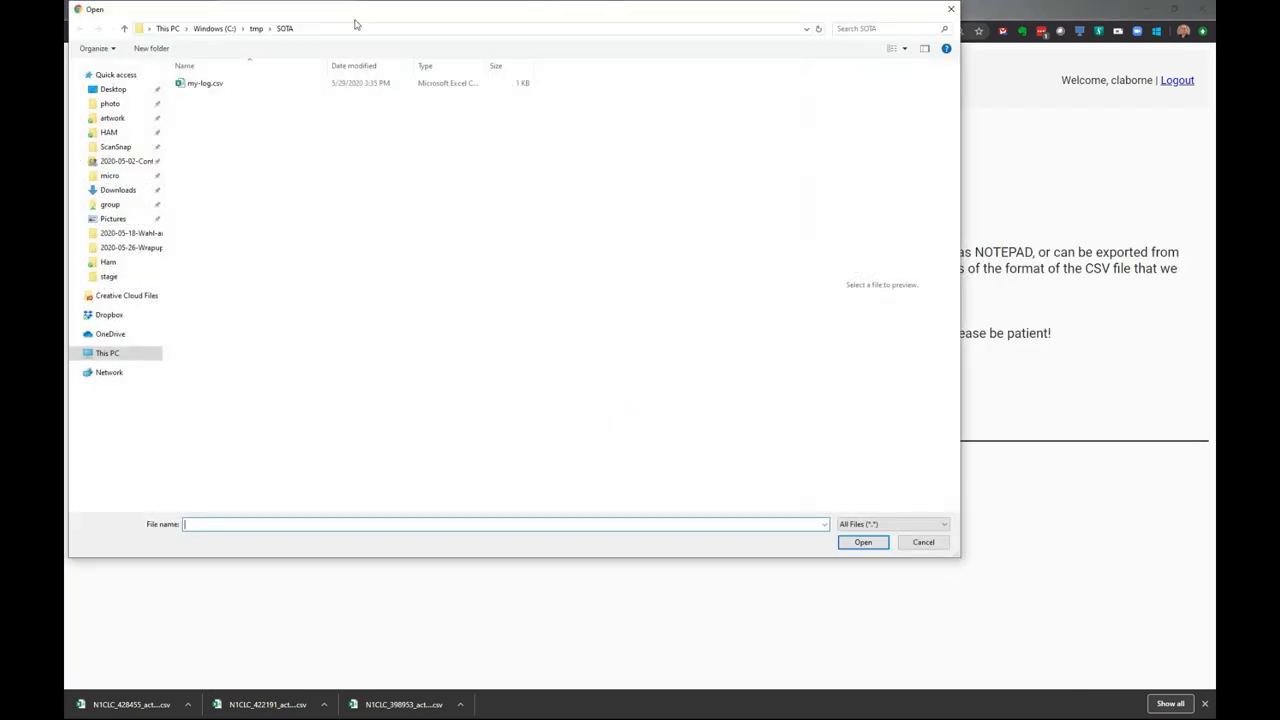
mouse_move(204, 84)
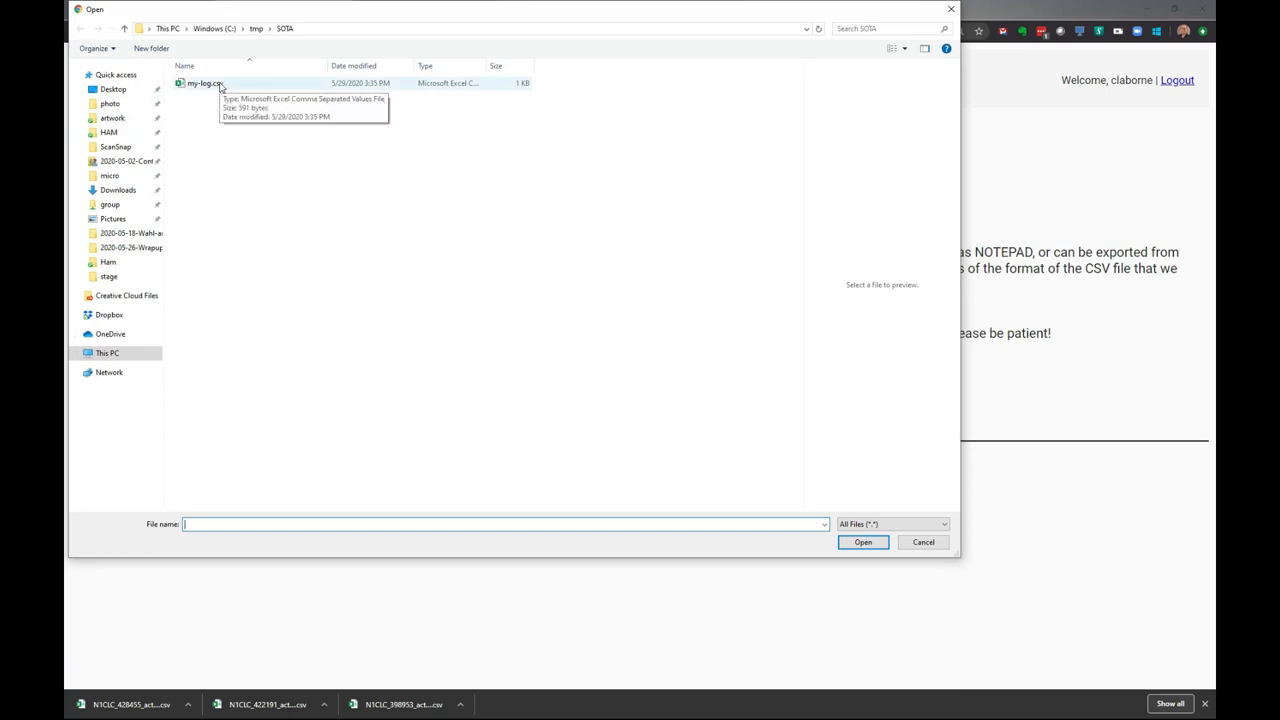
click(862, 540)
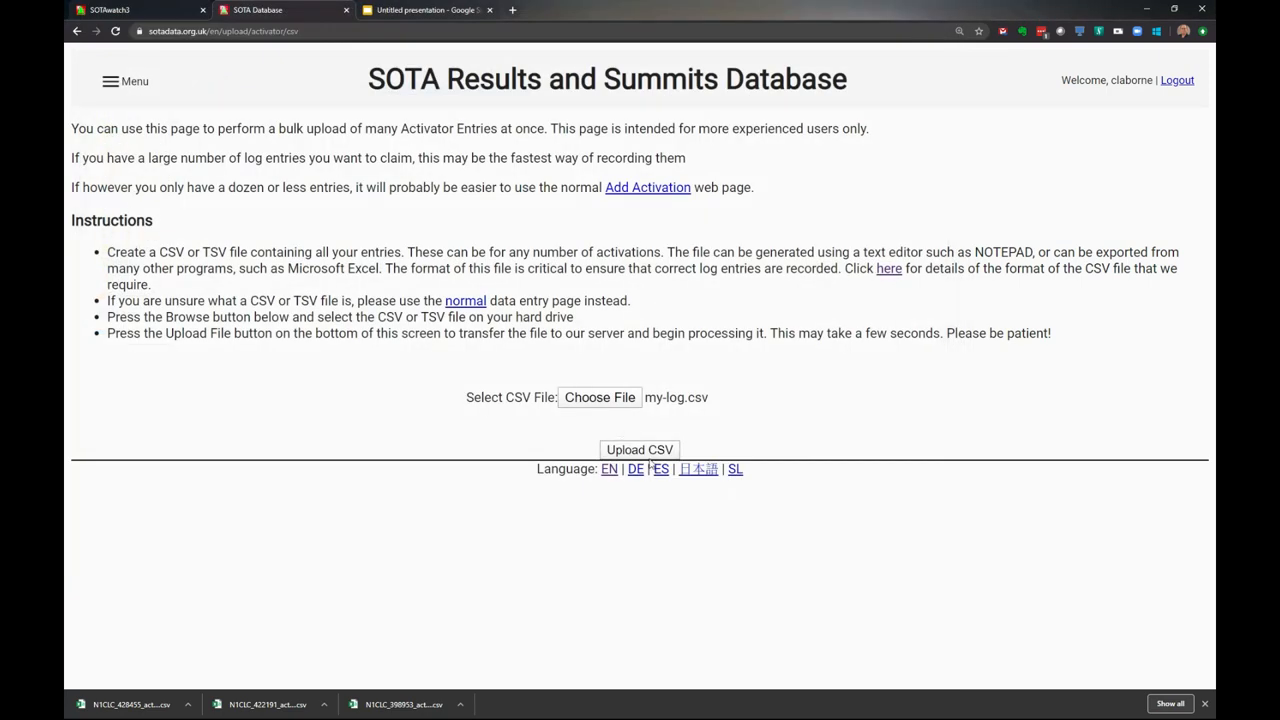
click(640, 448)
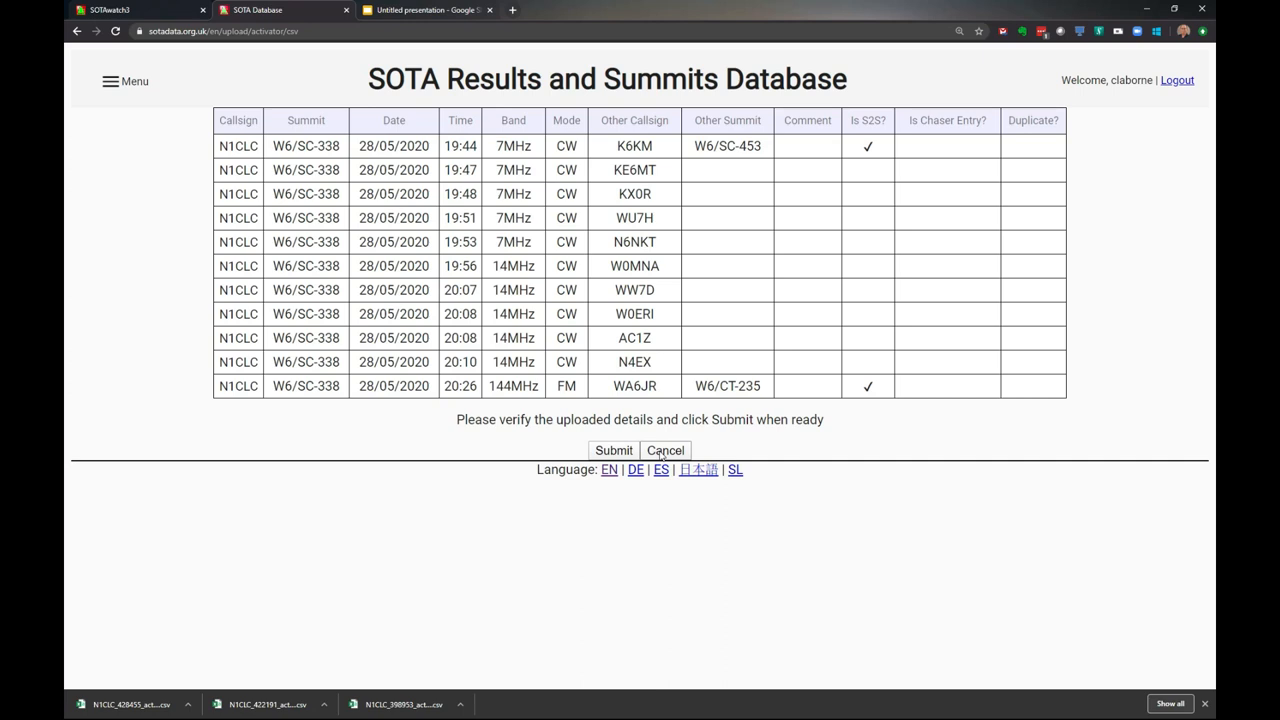
mouse_move(612, 450)
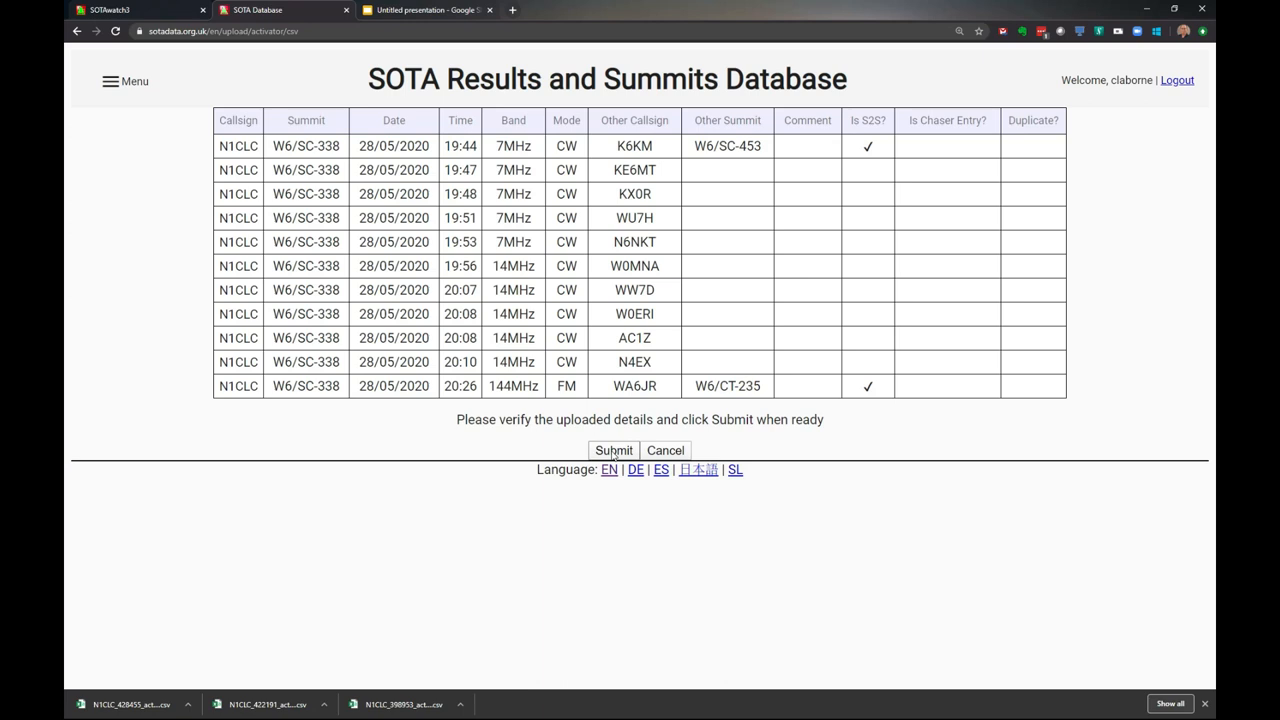
- Submit the previewed contacts, agree to the rules and confirm so the upload is accepted
click(612, 450)
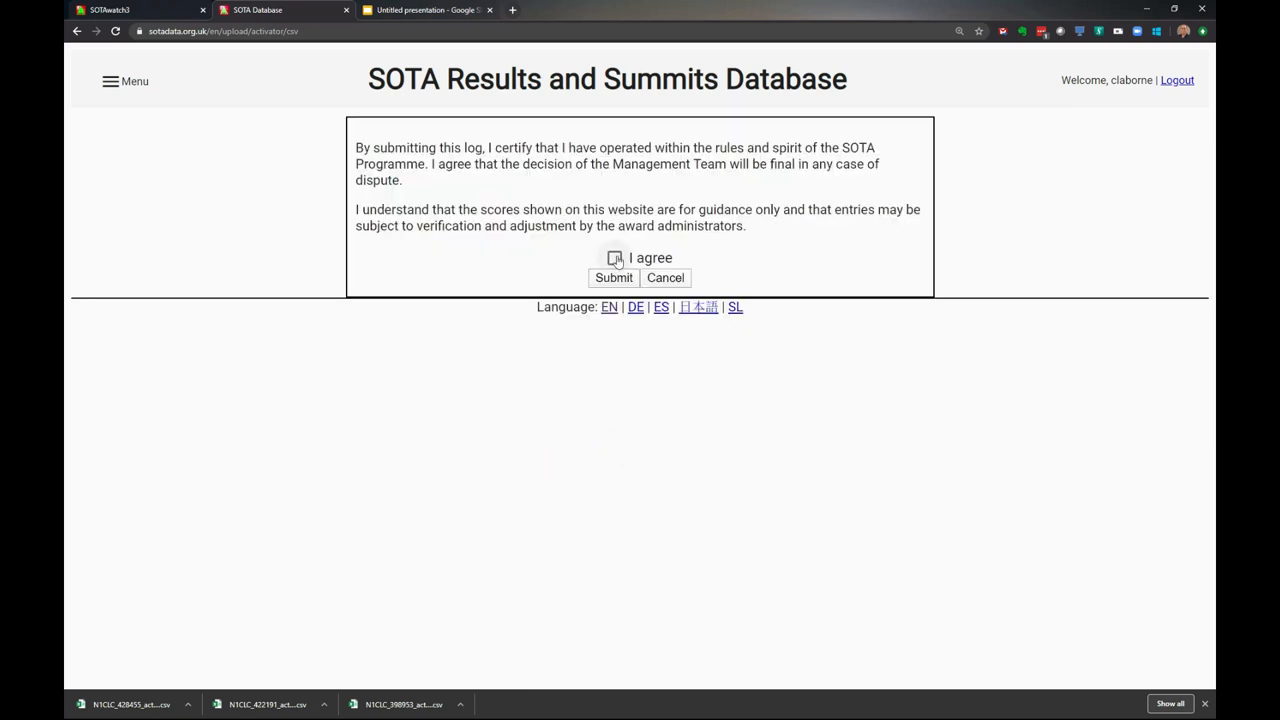
click(614, 258)
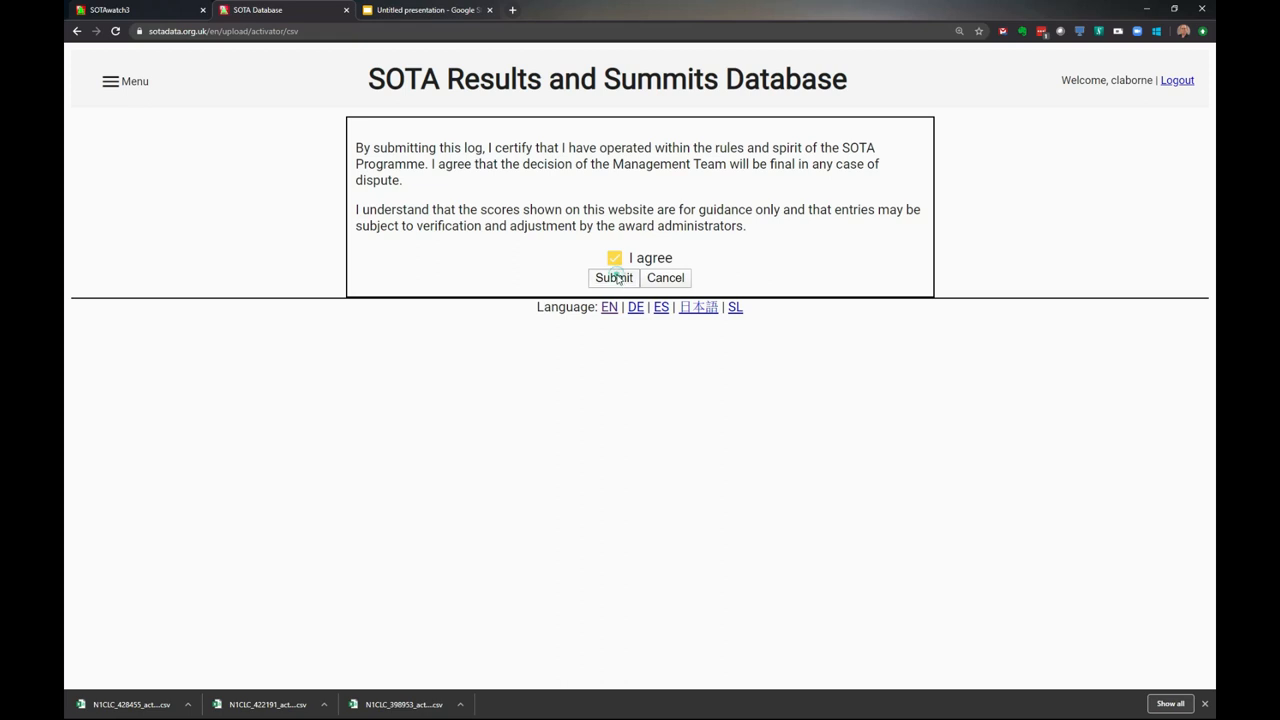
click(612, 276)
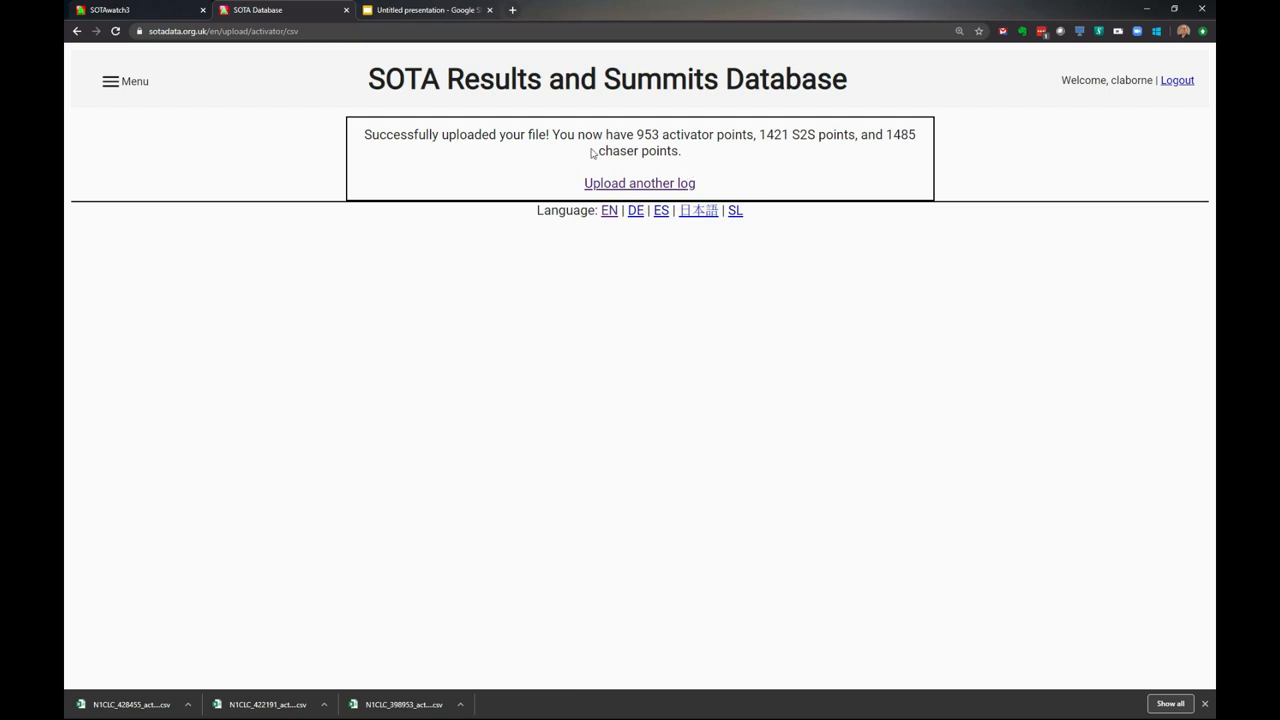
mouse_move(616, 186)
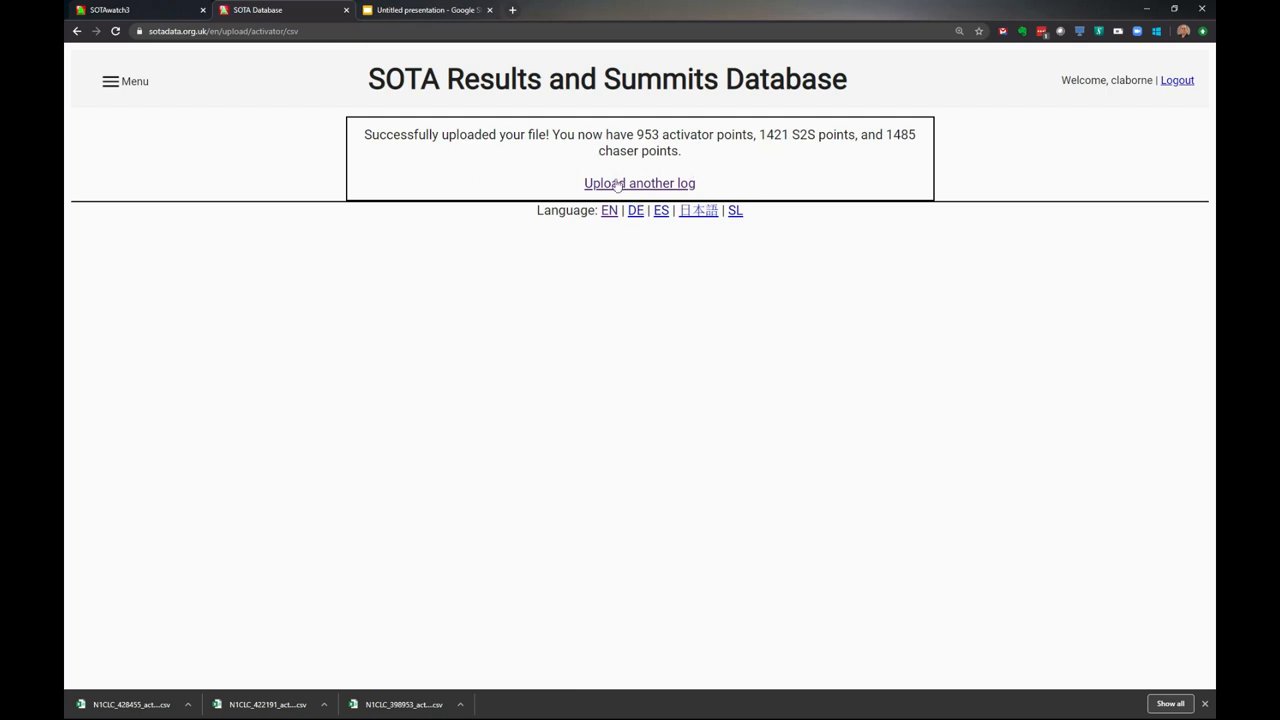
mouse_move(548, 48)
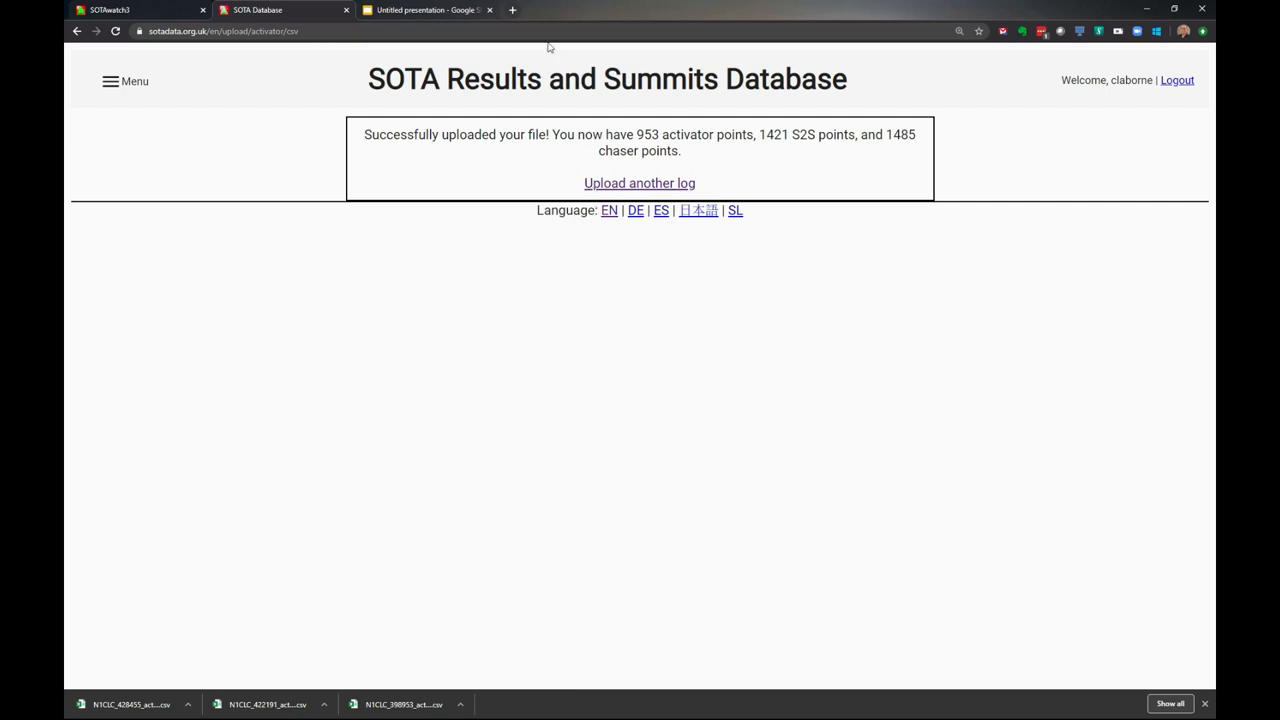
- Show the contacts of the 2020-05-28 W6/SC-338 Black Mountain entry in My Activator Log
click(124, 80)
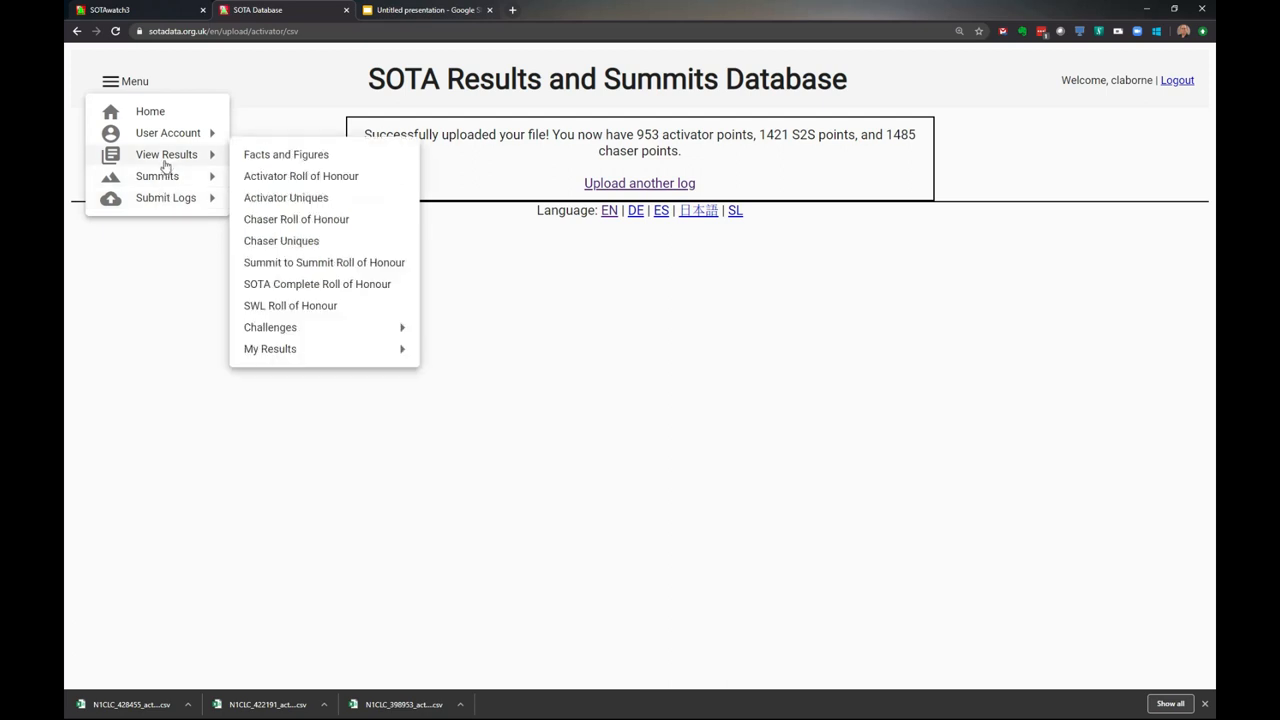
mouse_move(270, 348)
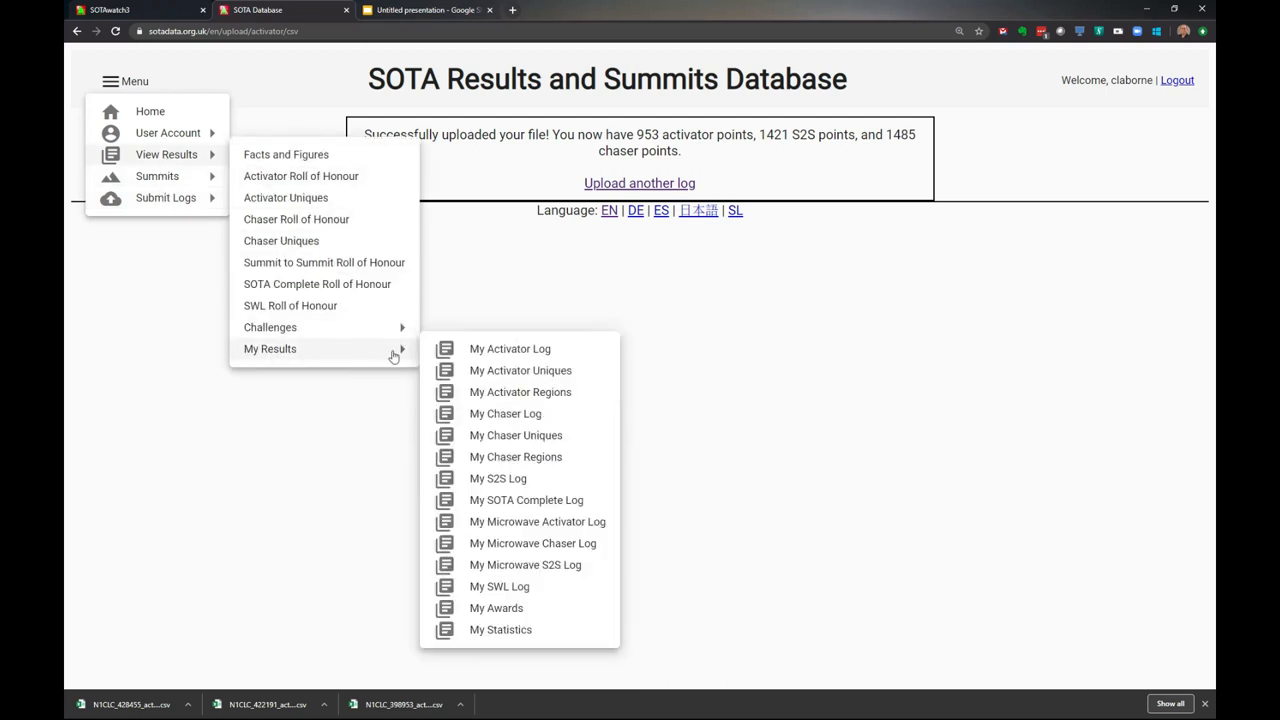
click(508, 348)
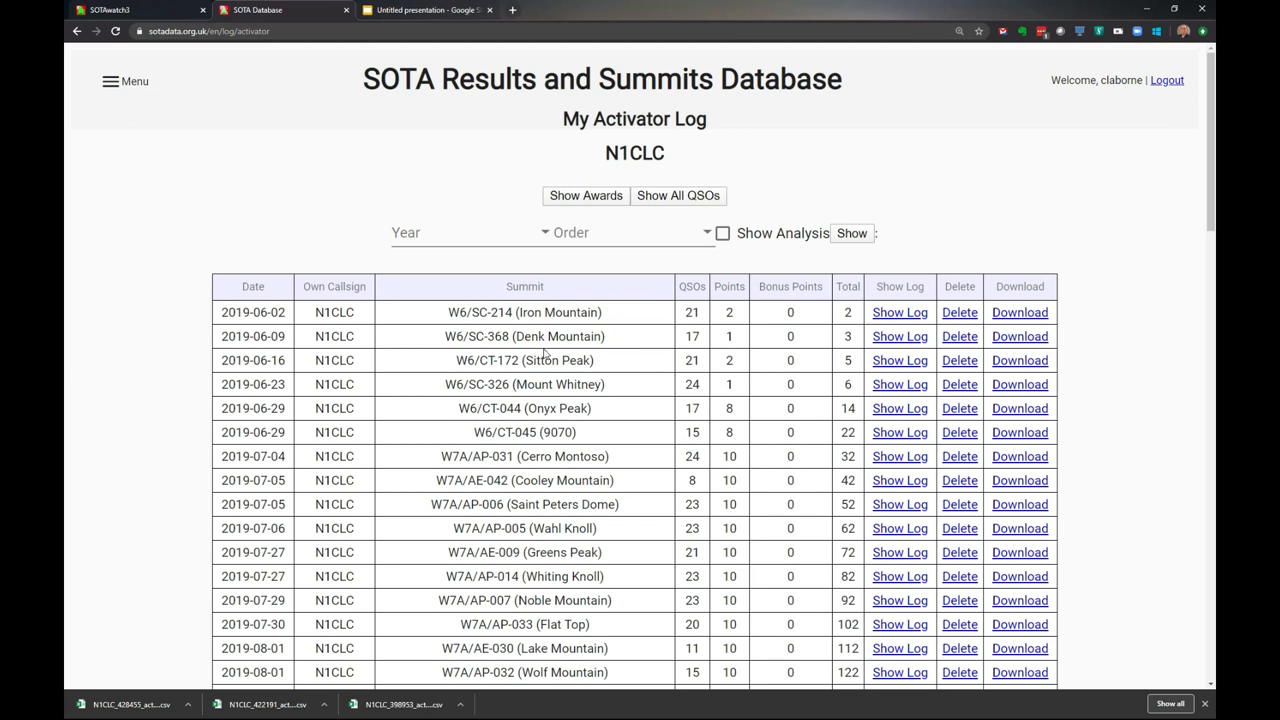
scroll(down, 3)
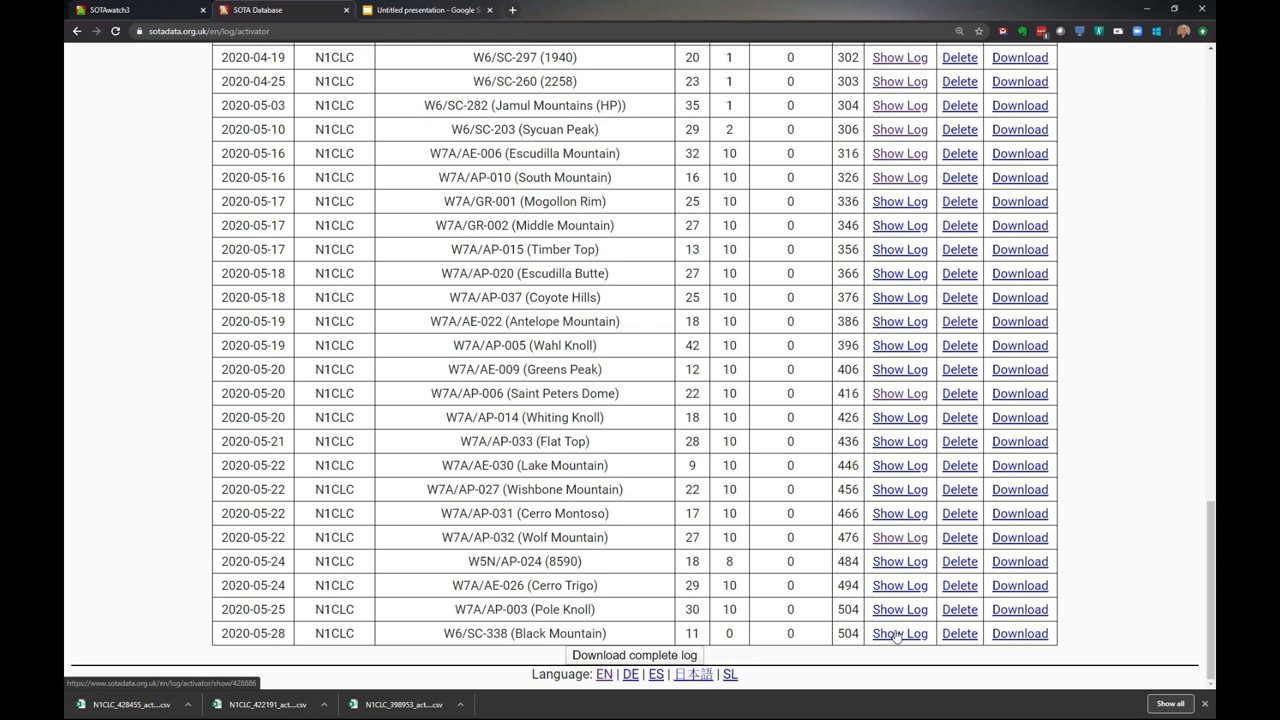
click(900, 632)
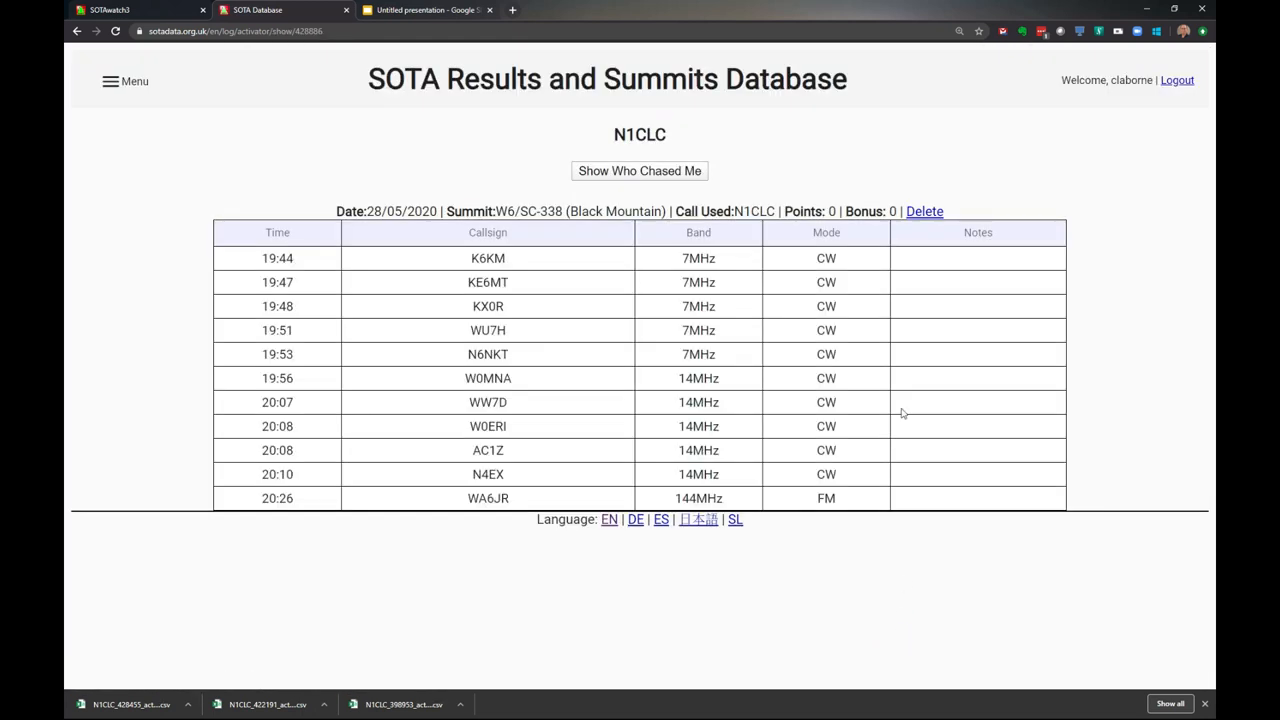
mouse_move(848, 196)
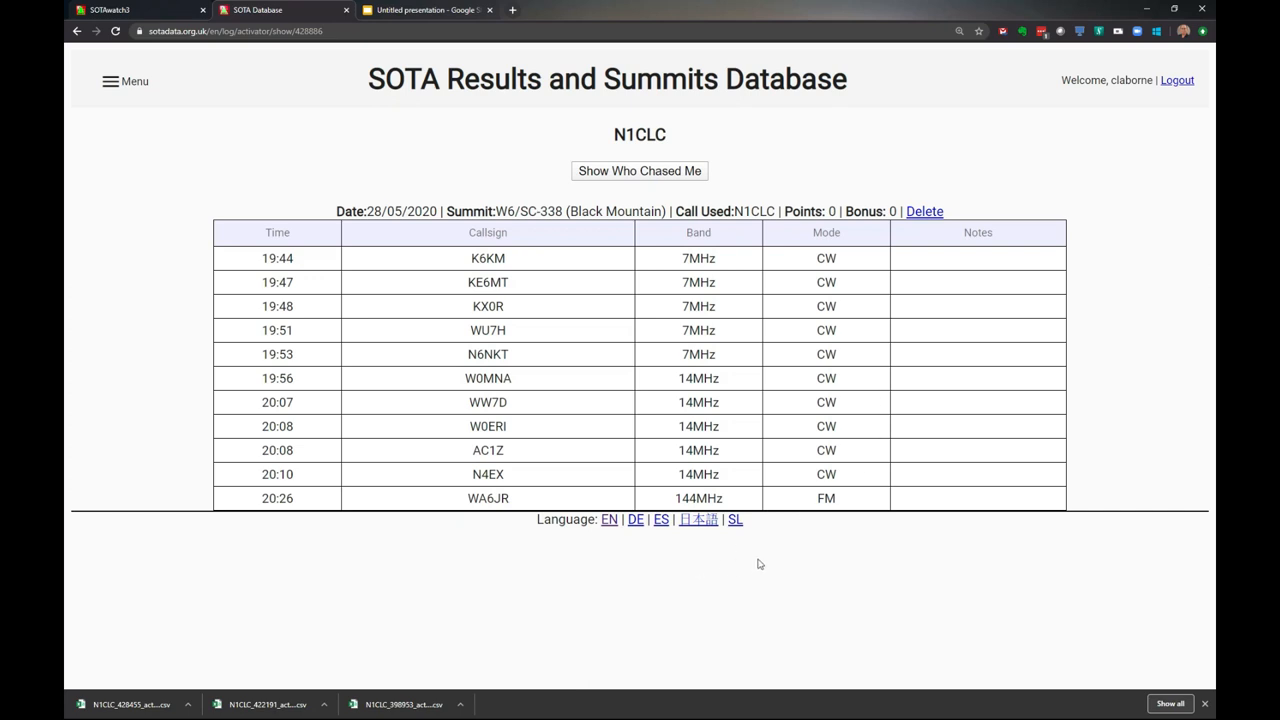
mouse_move(796, 552)
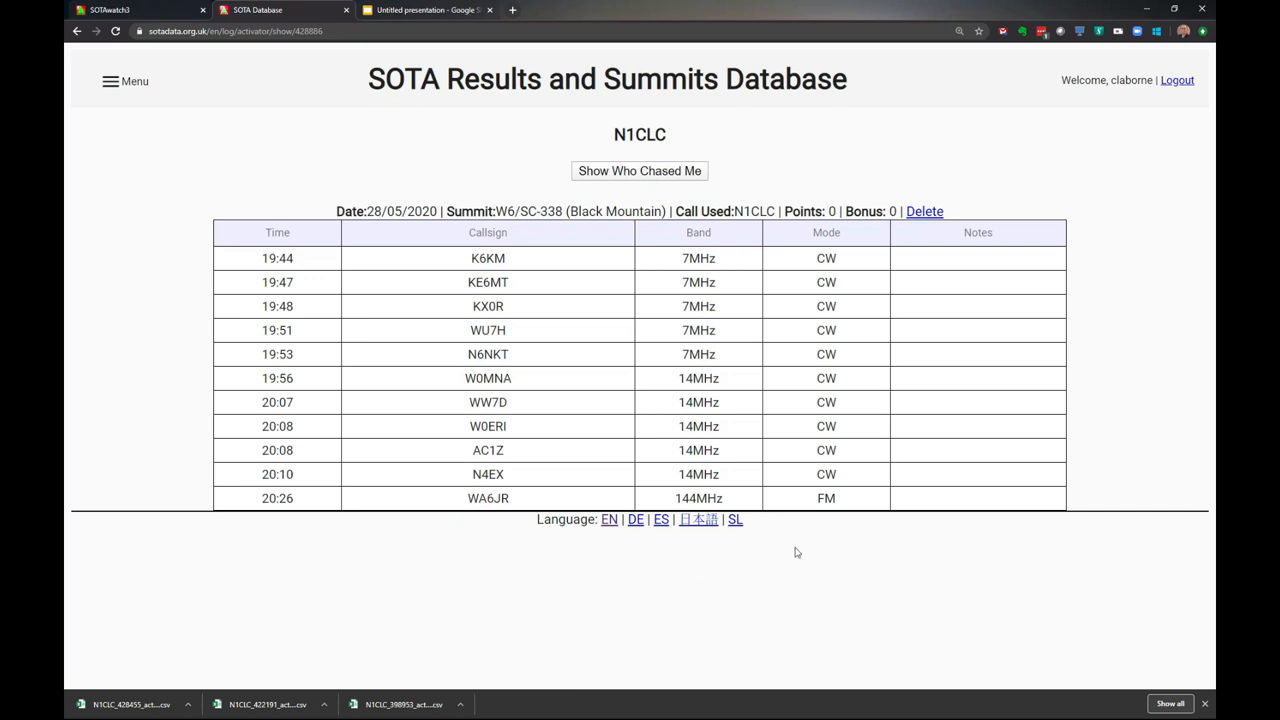
mouse_move(804, 524)
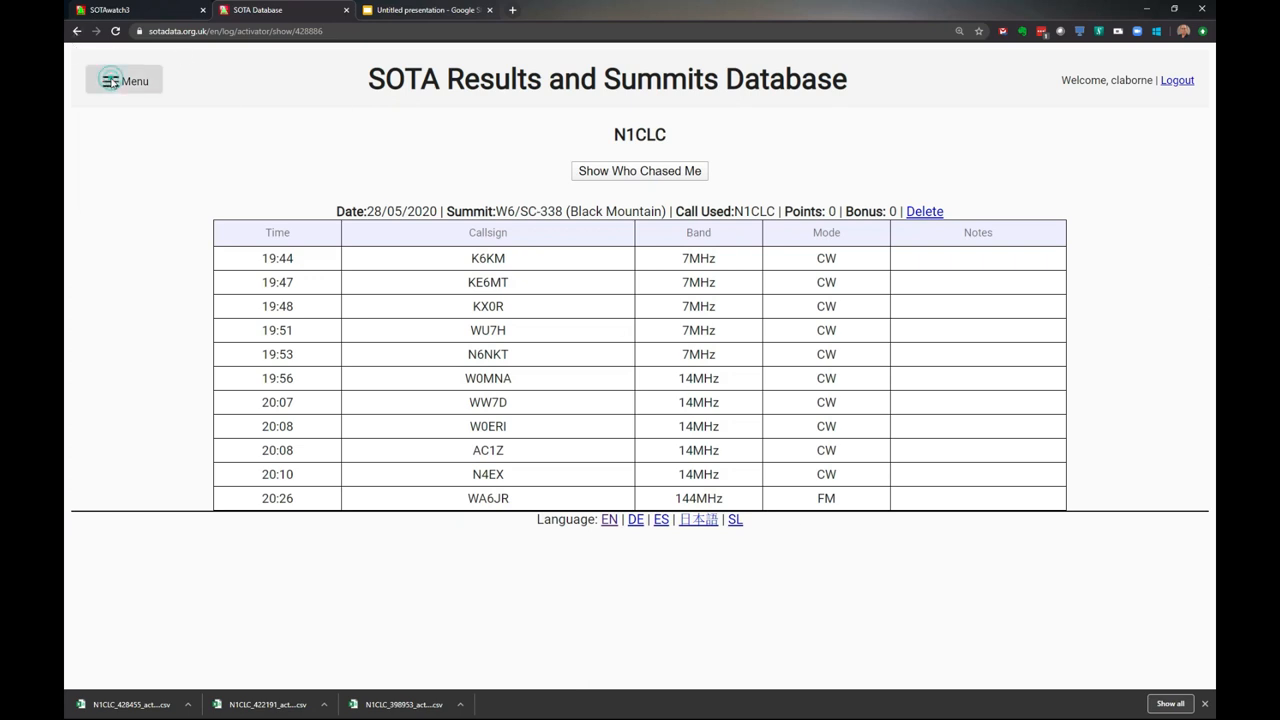
- View My S2S Log scrolled to its latest Black Mountain entries, then return to the slides
click(124, 80)
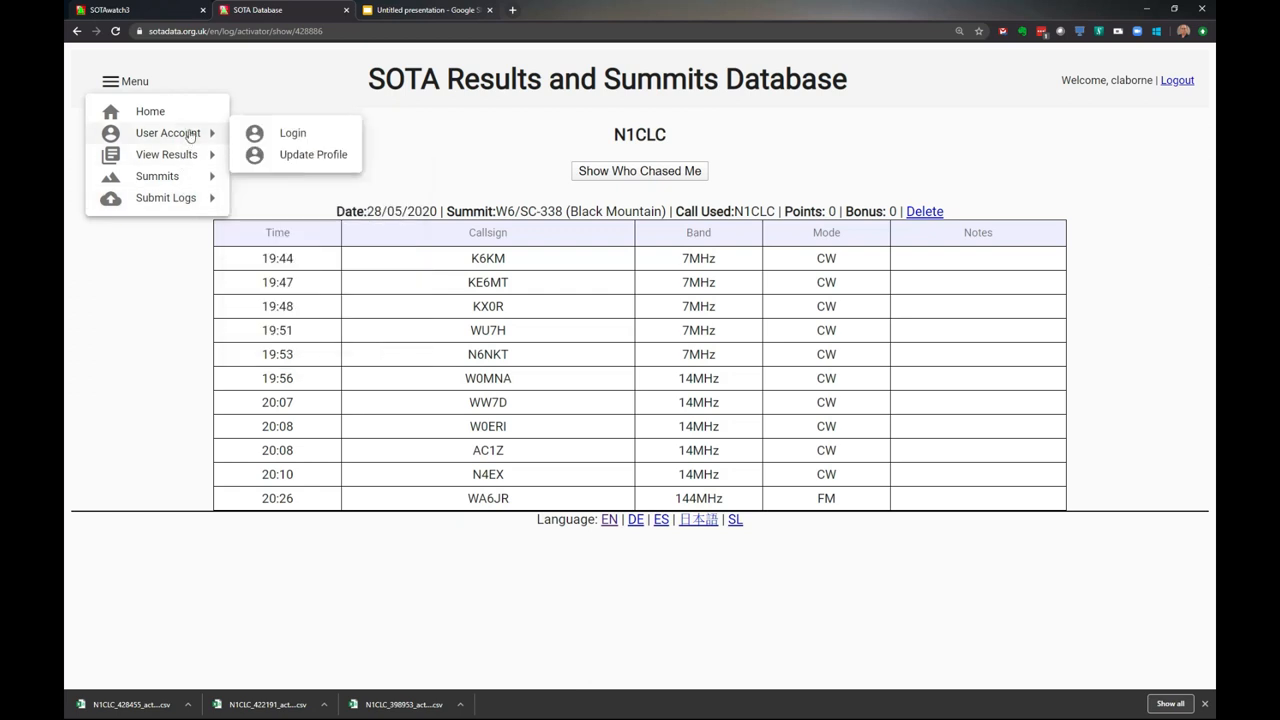
mouse_move(188, 138)
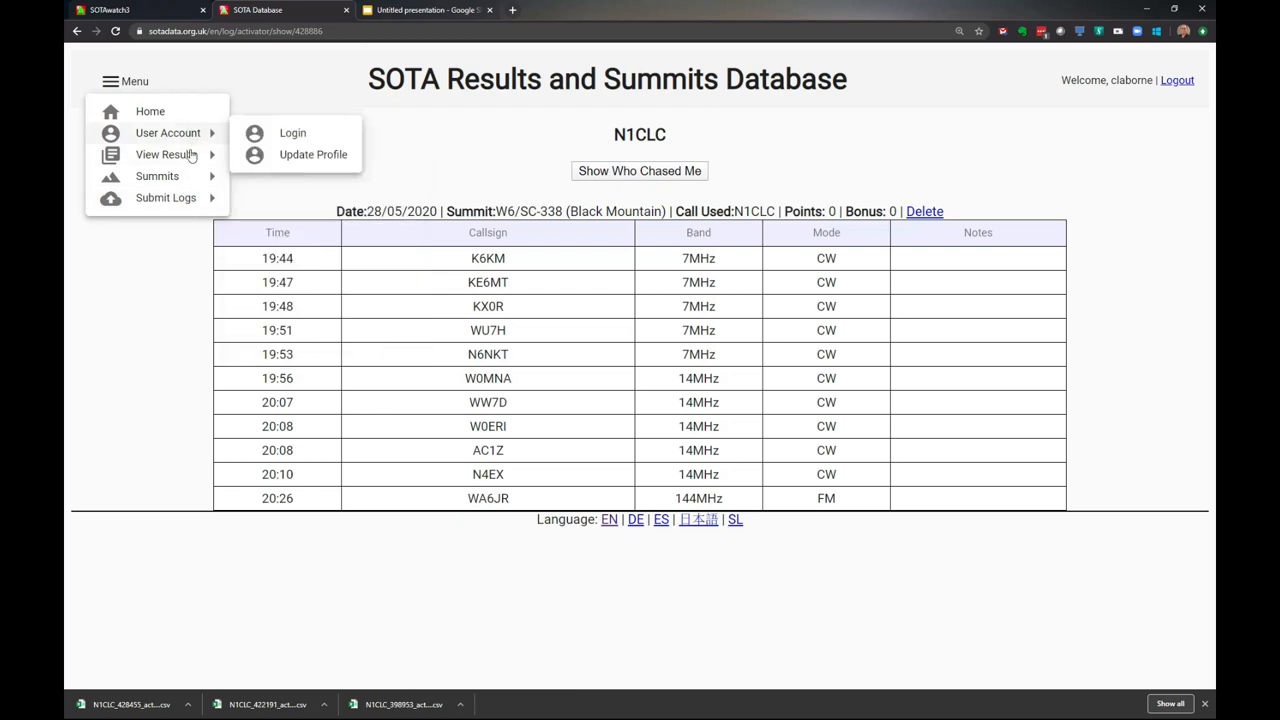
mouse_move(168, 154)
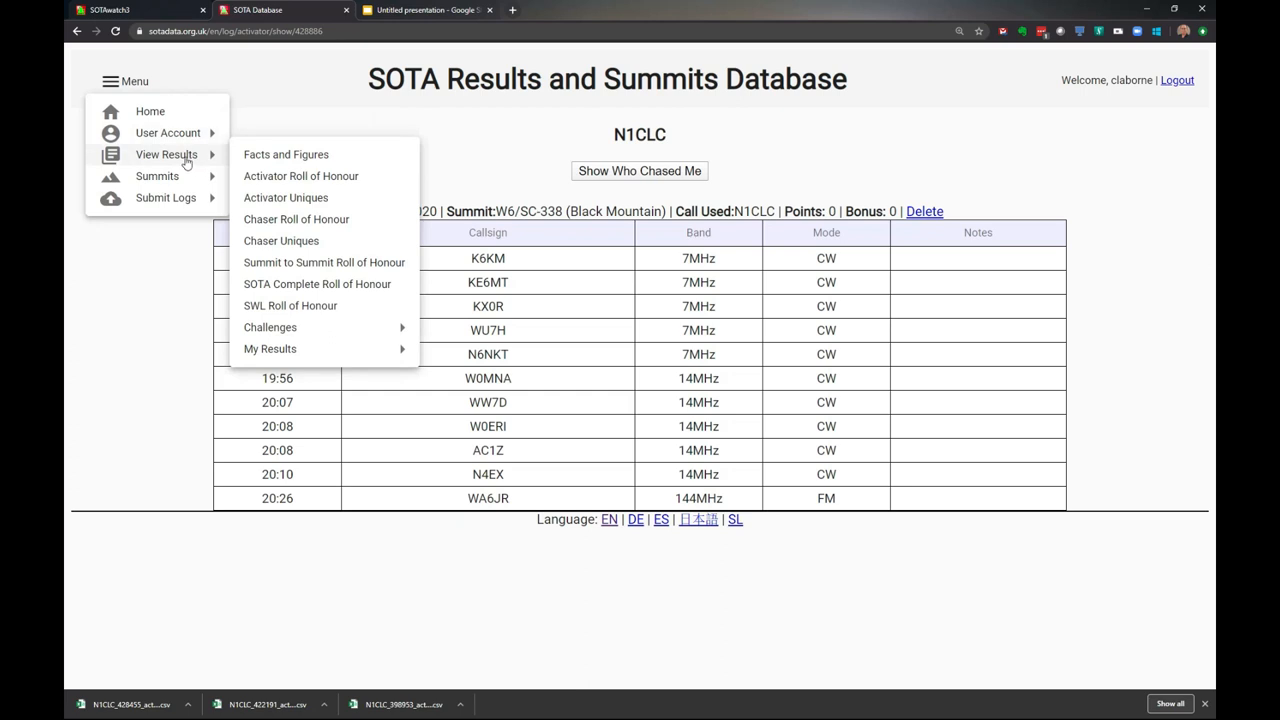
mouse_move(270, 348)
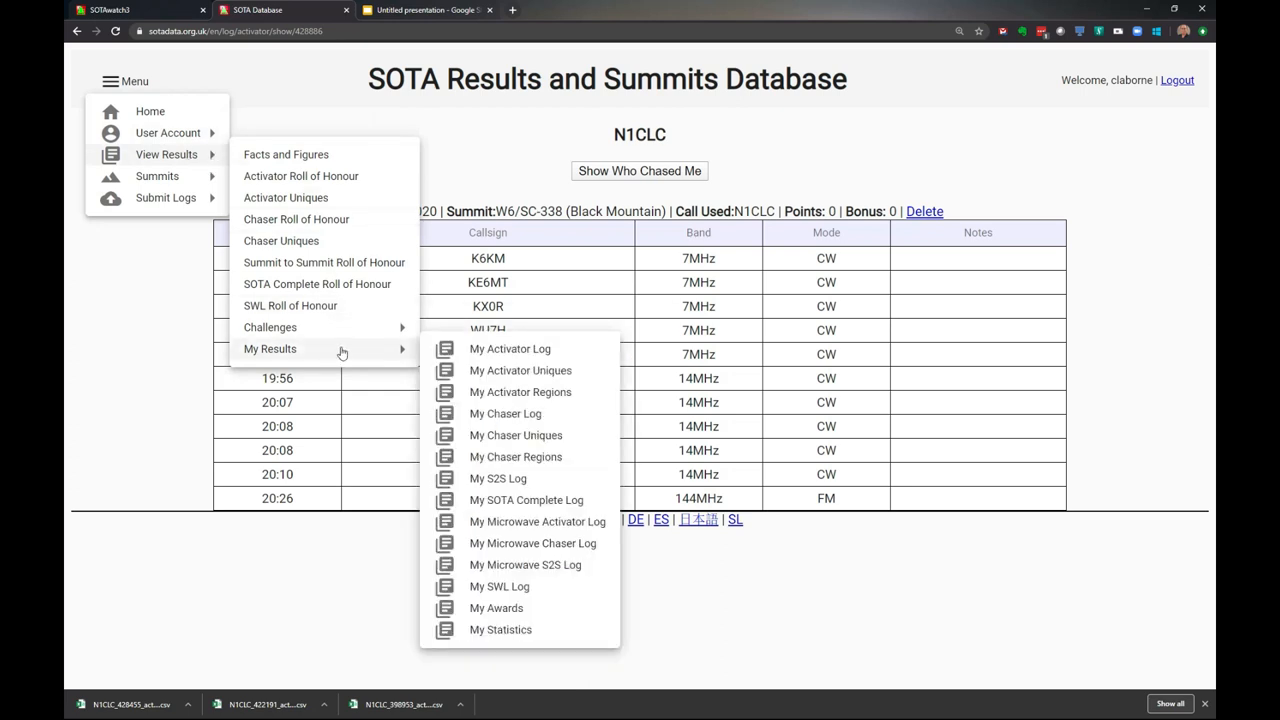
mouse_move(498, 478)
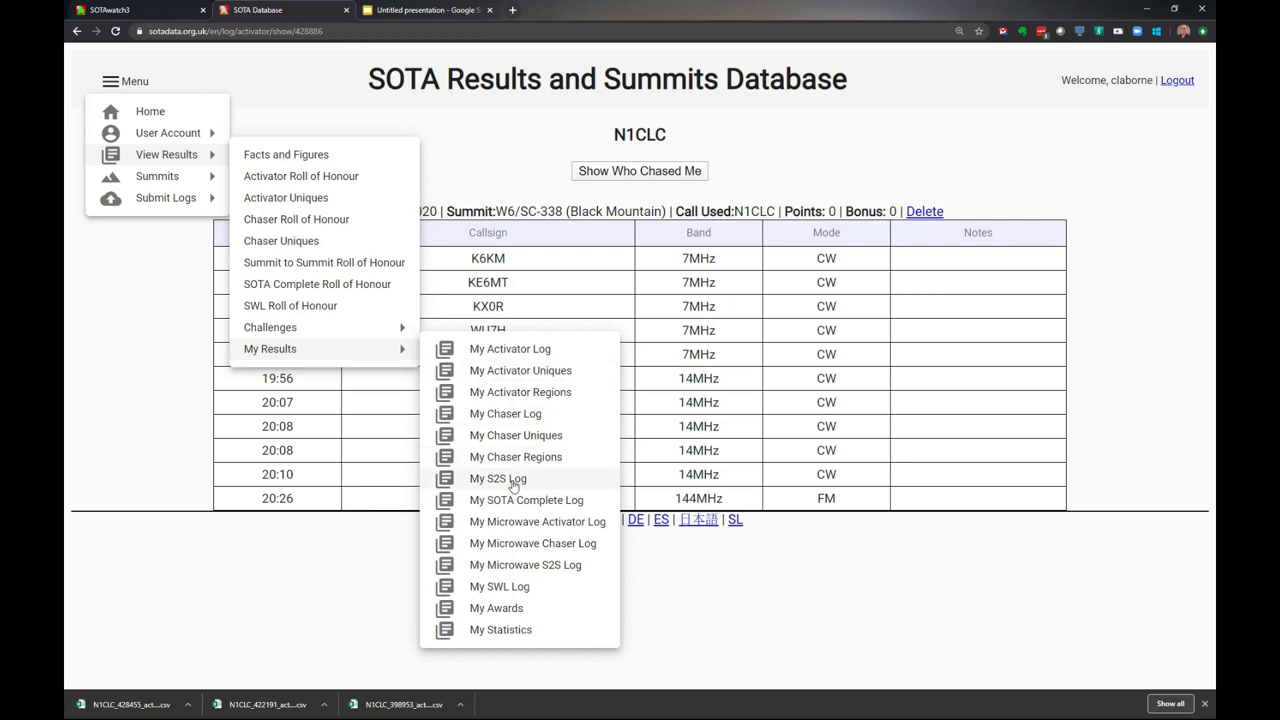
click(496, 478)
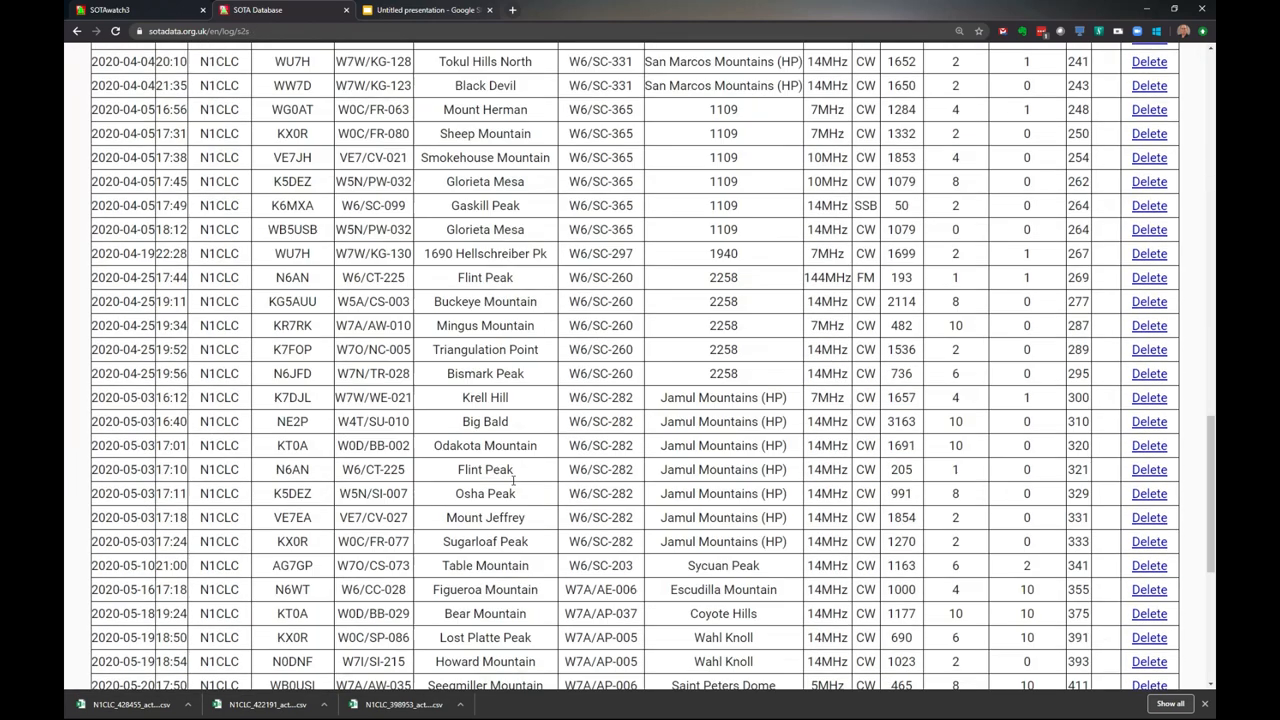
scroll(down, 3)
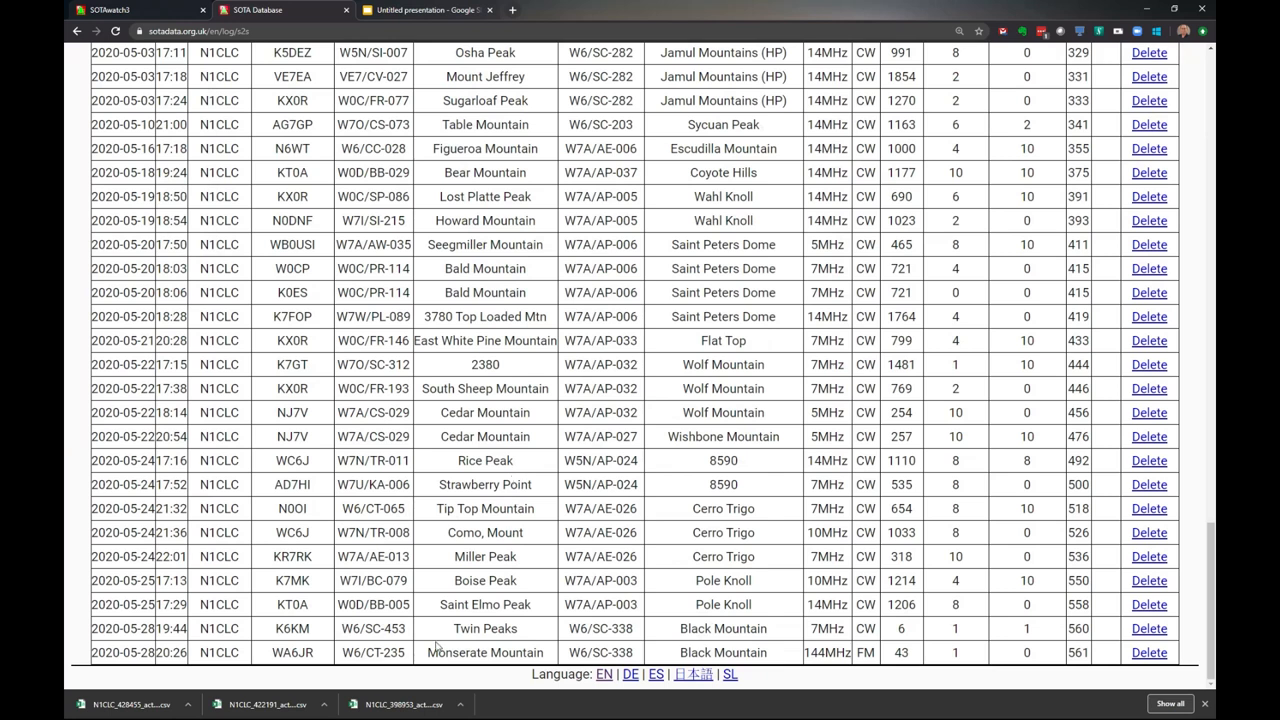
mouse_move(744, 644)
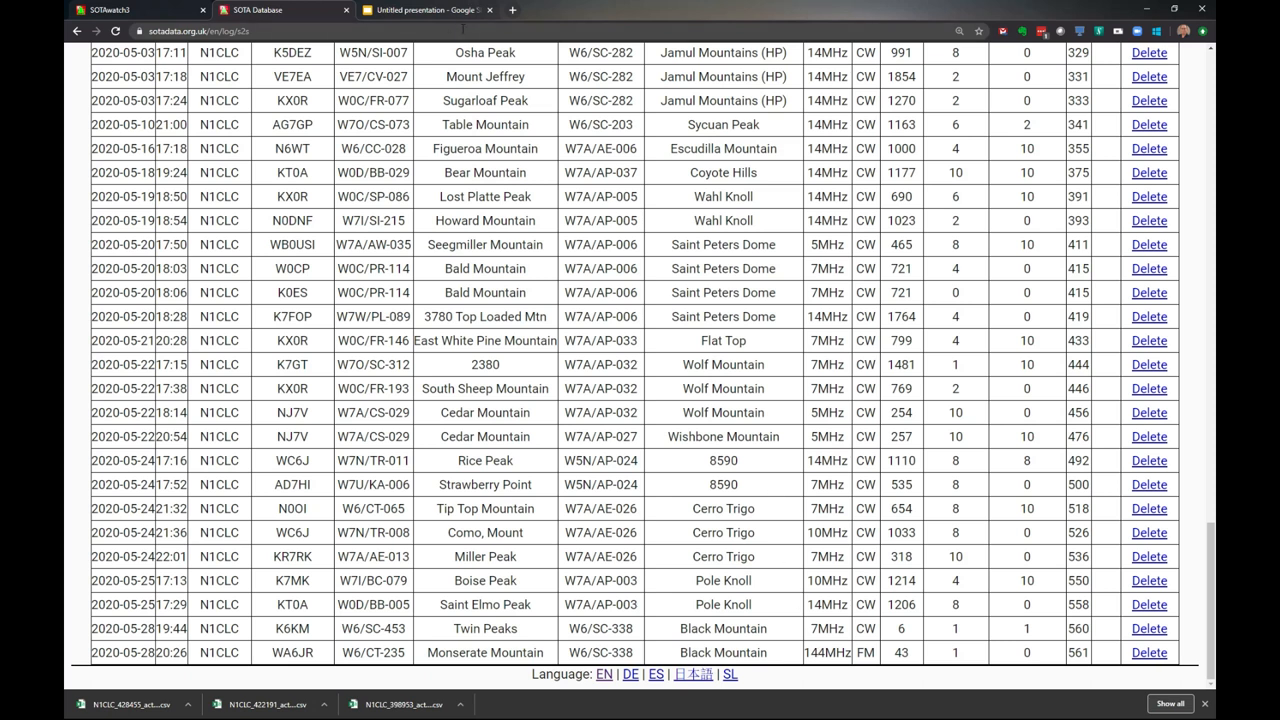
click(428, 10)
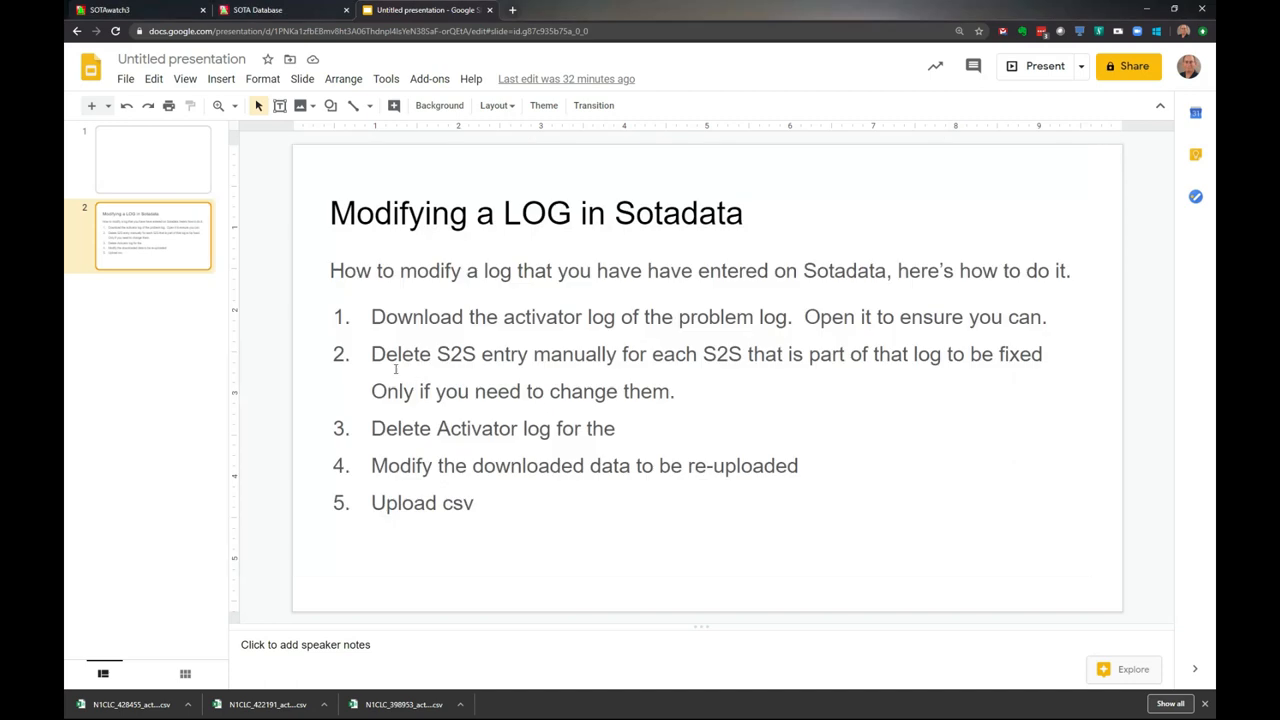
mouse_move(380, 360)
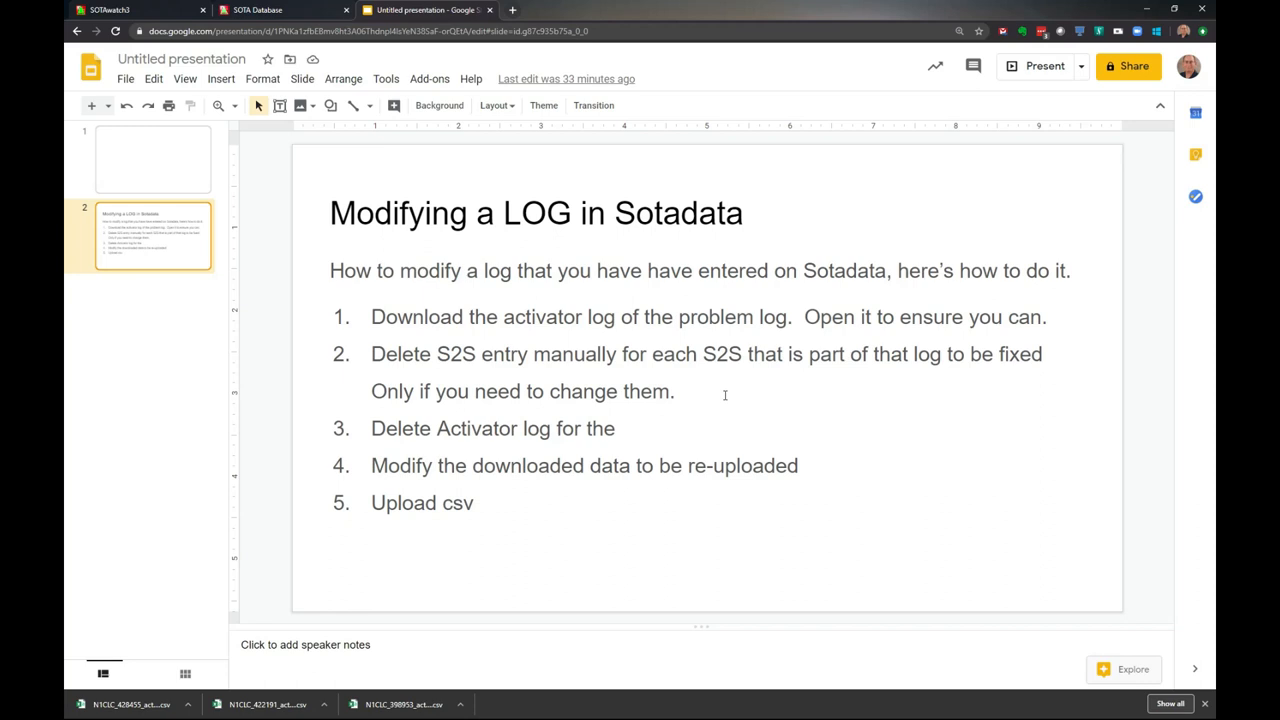
mouse_move(728, 400)
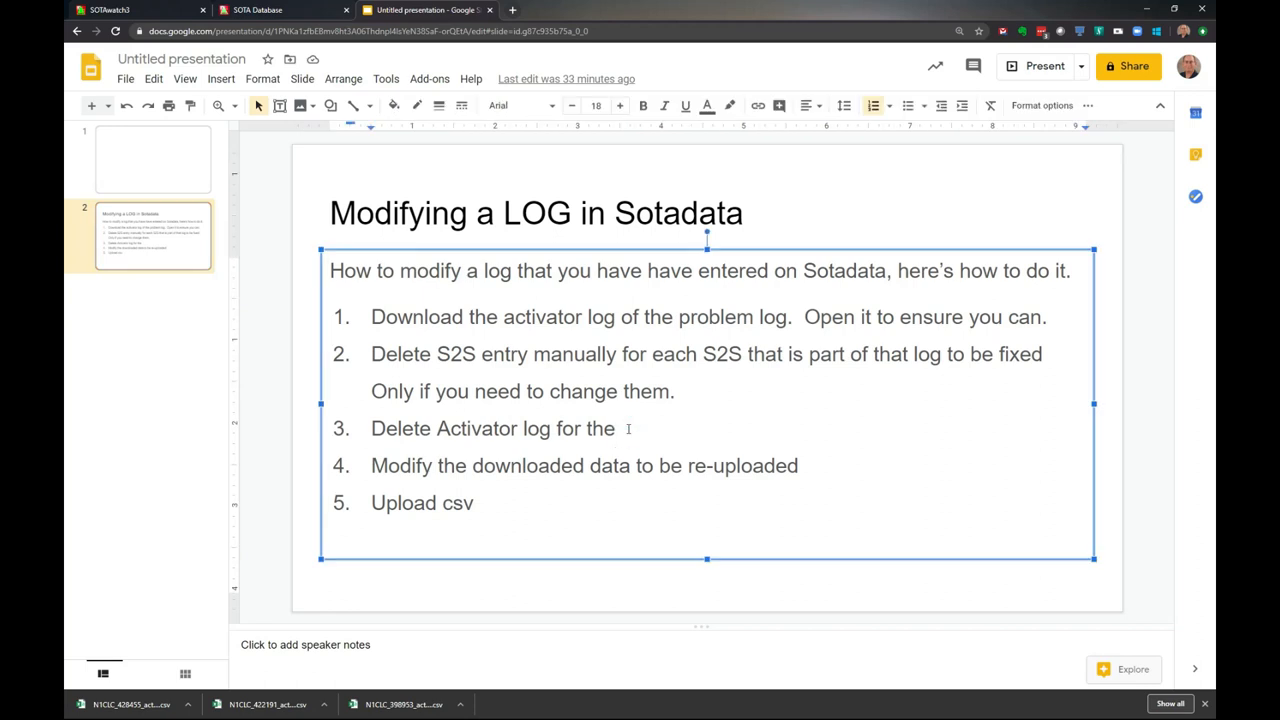
- Append 'summit.' so step 3 reads 'Delete Activator log for the summit.'
text(summit.)
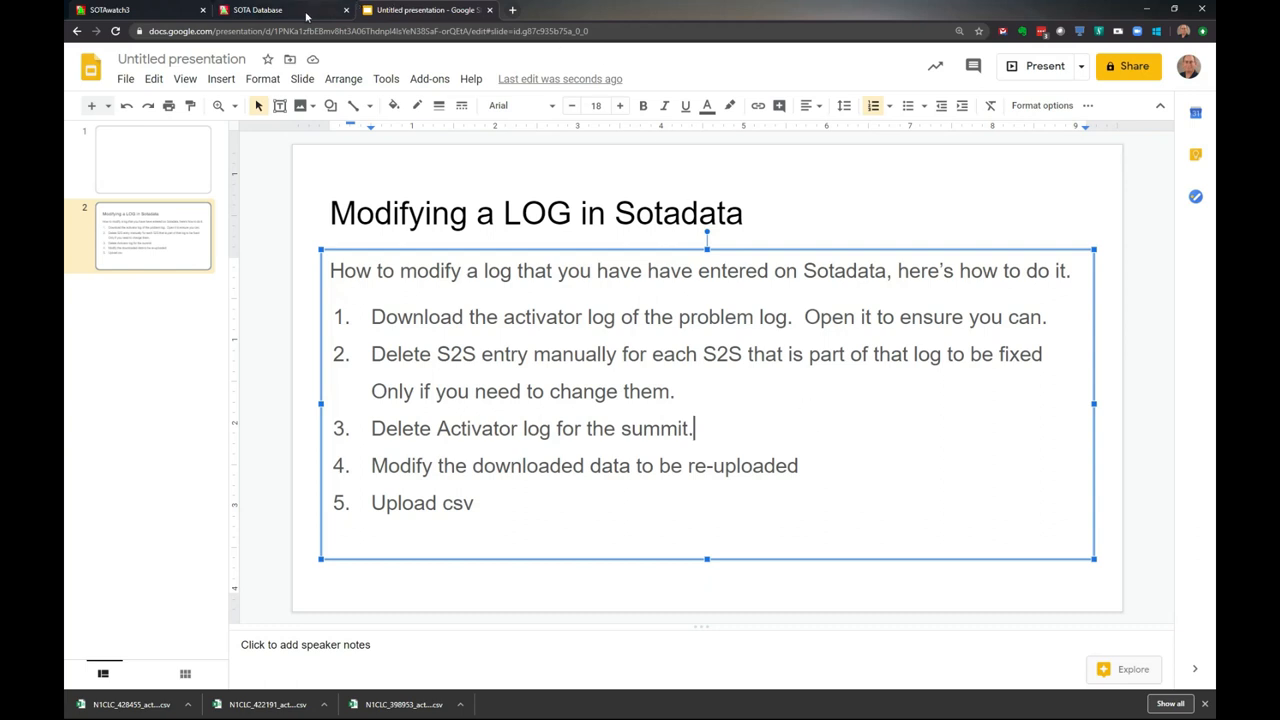
- Download the 2020-05-28 W6/SC-338 Black Mountain activation from My Activator Log
click(256, 10)
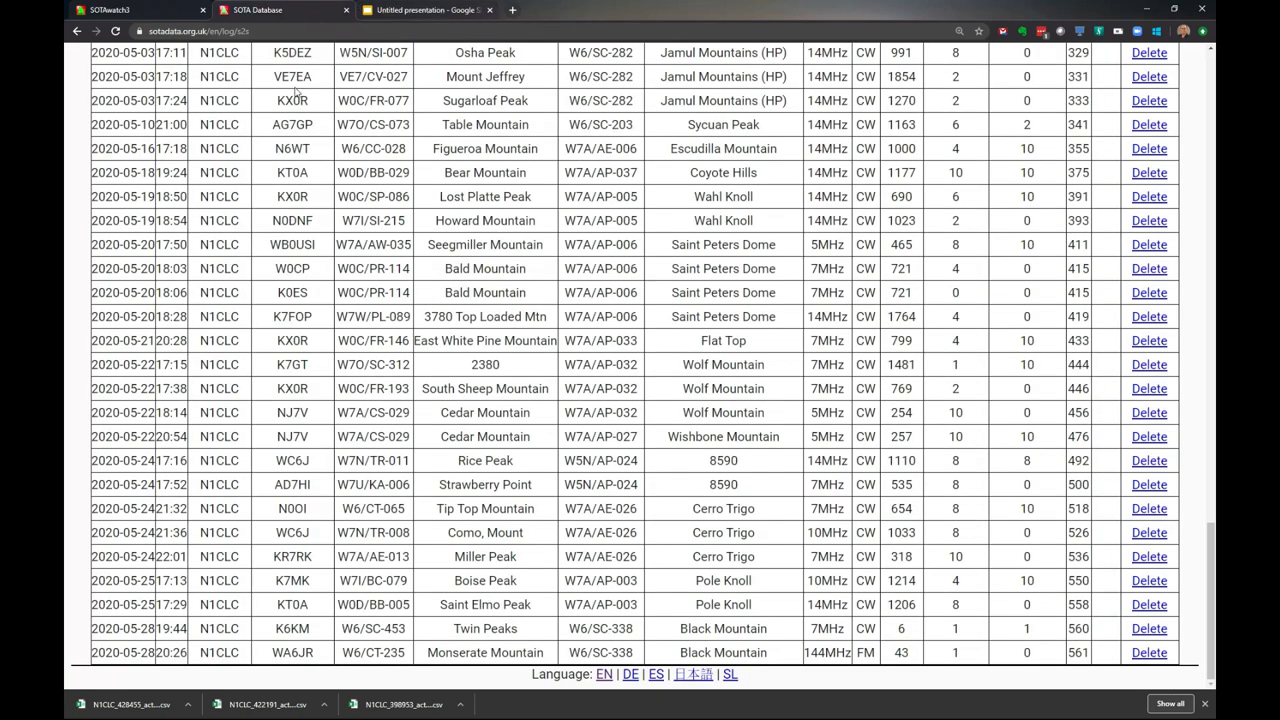
scroll(up, 3)
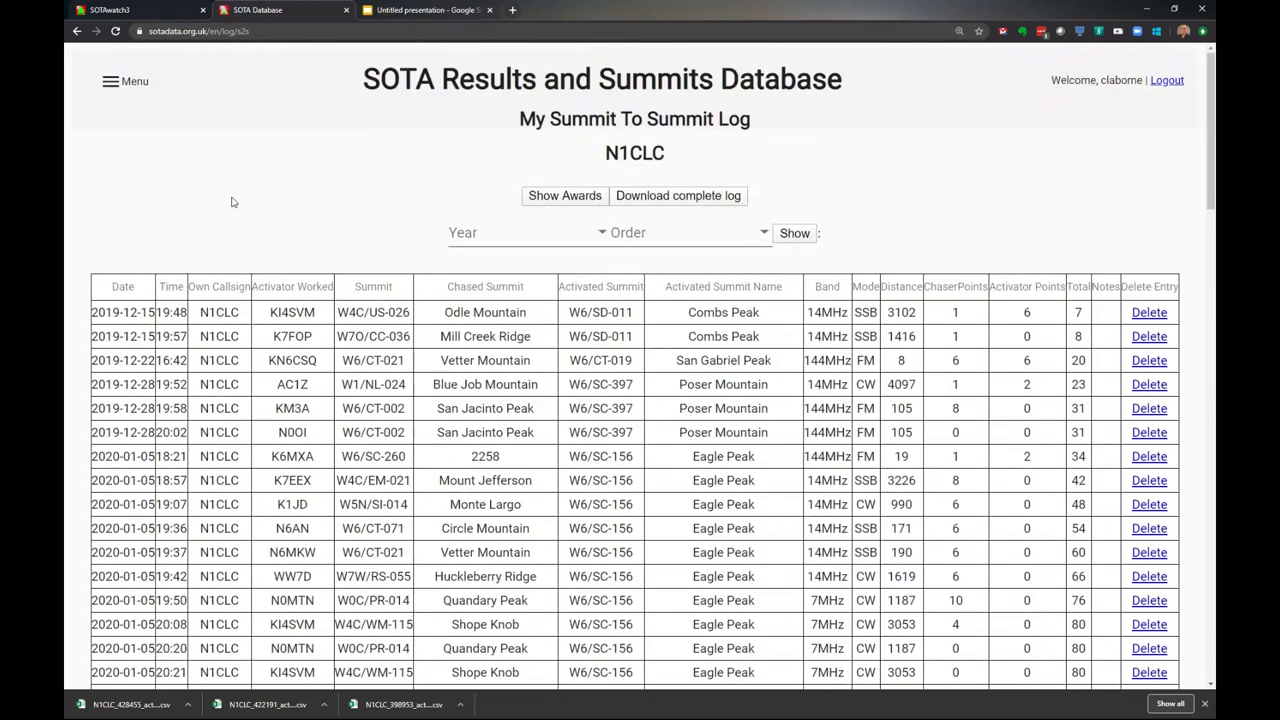
click(124, 80)
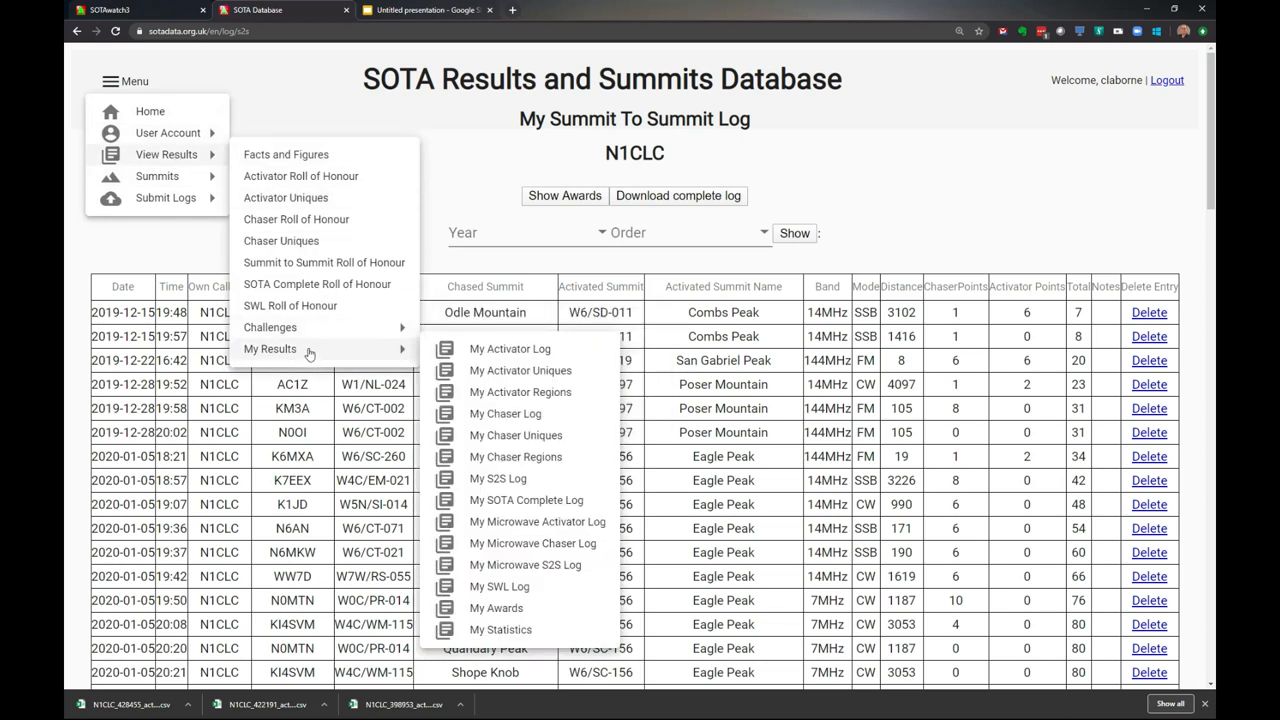
click(510, 348)
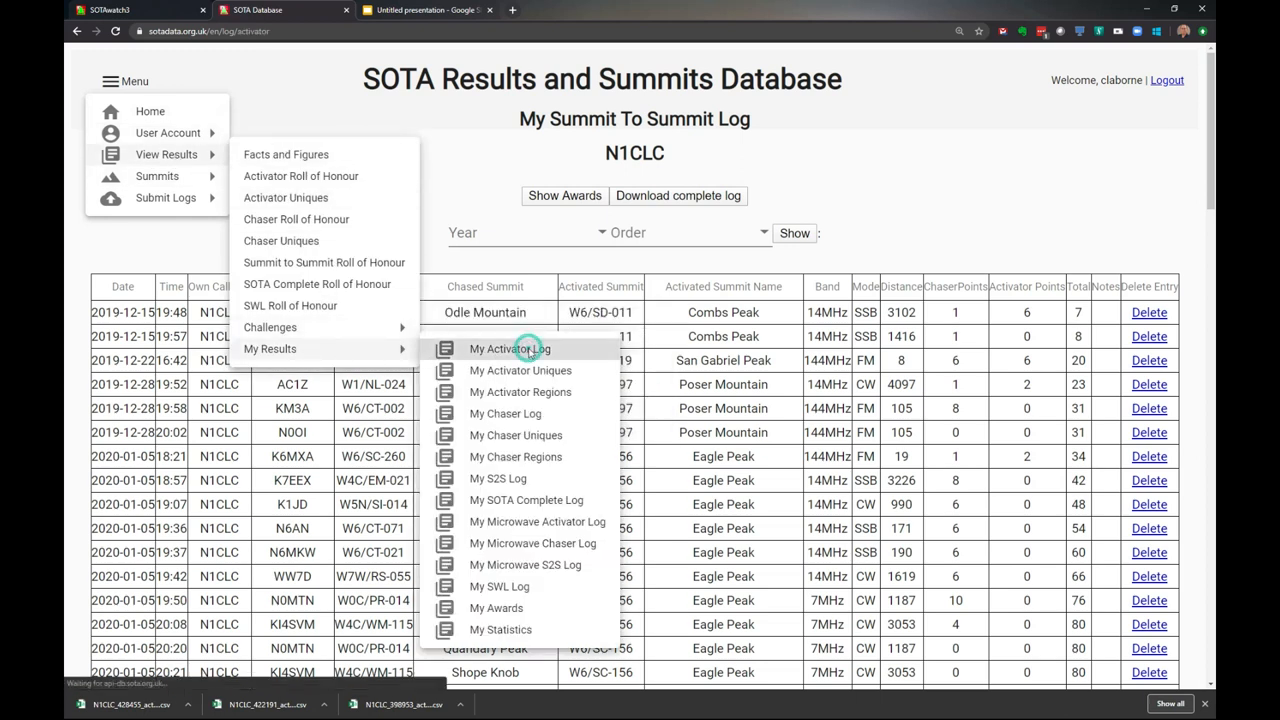
click(508, 348)
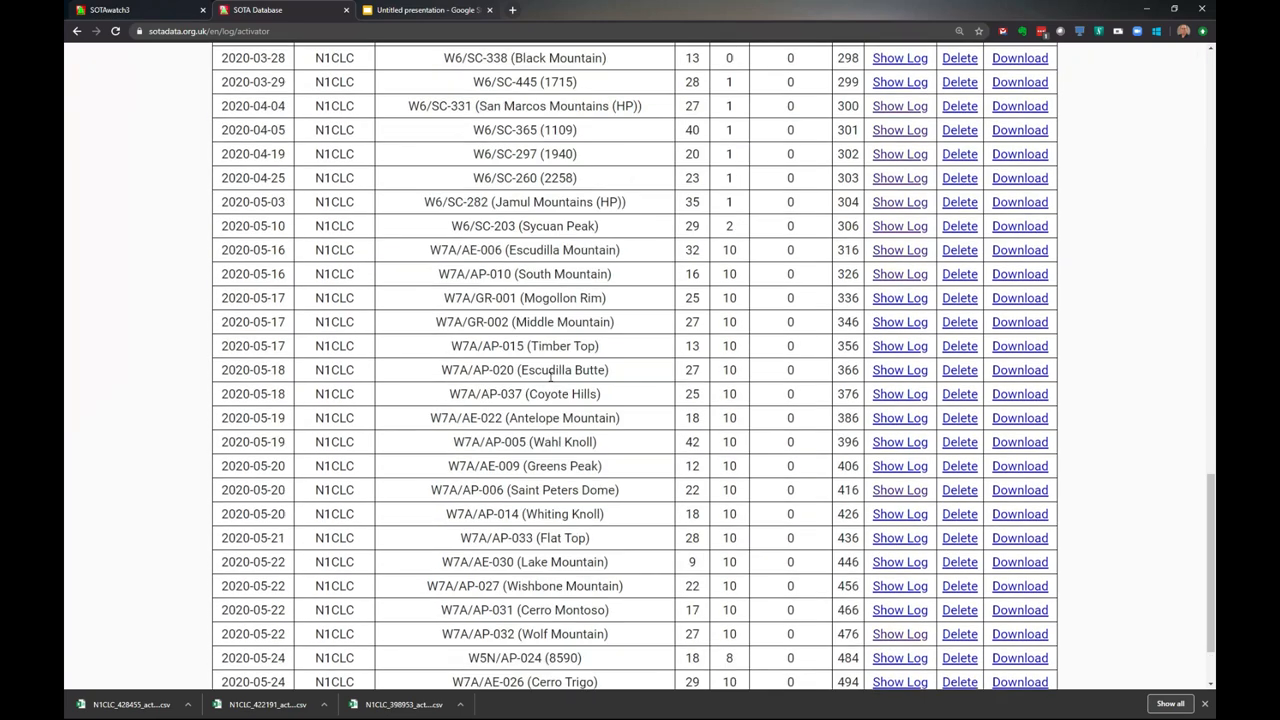
scroll(down, 3)
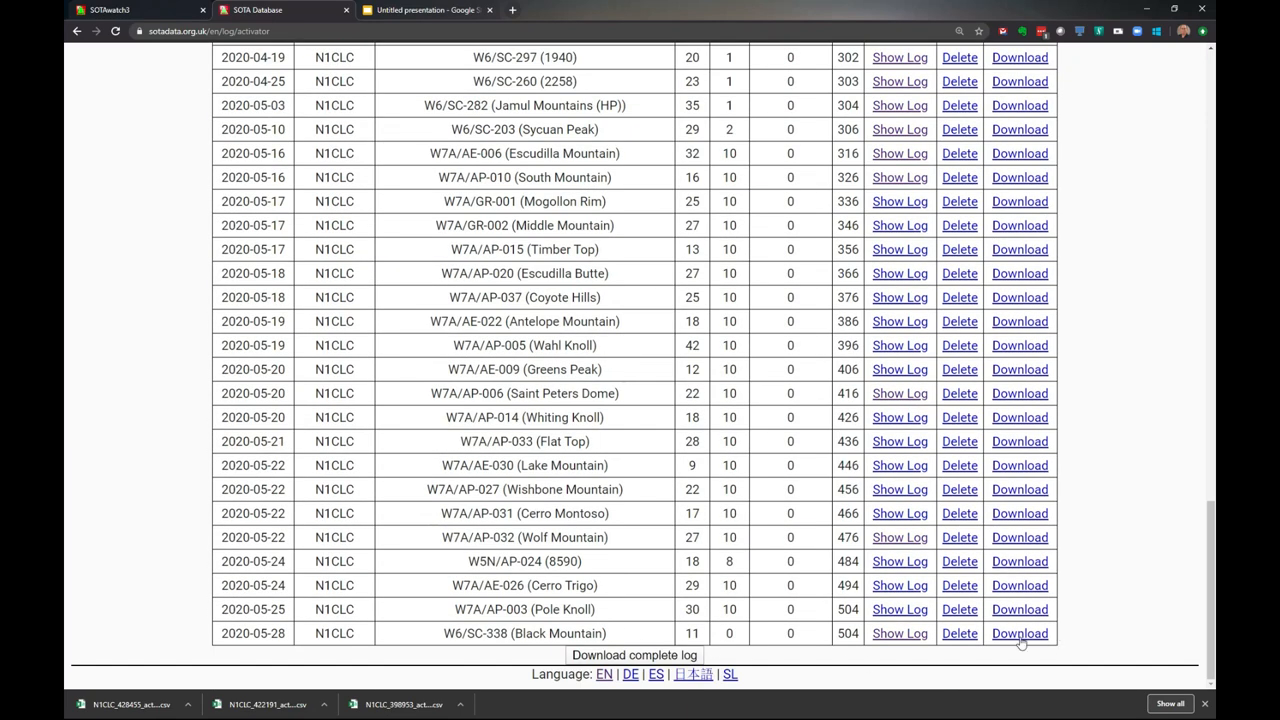
click(1020, 632)
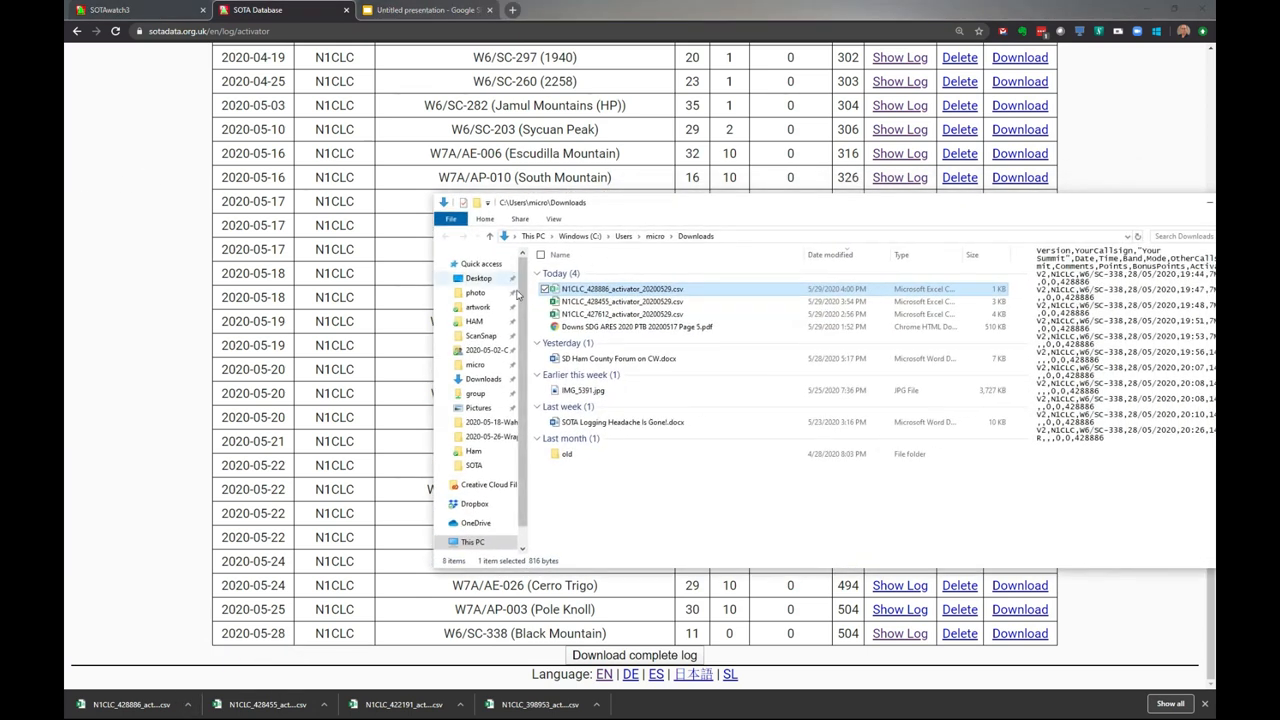
- Open the downloaded Black Mountain CSV in Excel, check its contacts, close it and return to the slides
click(700, 236)
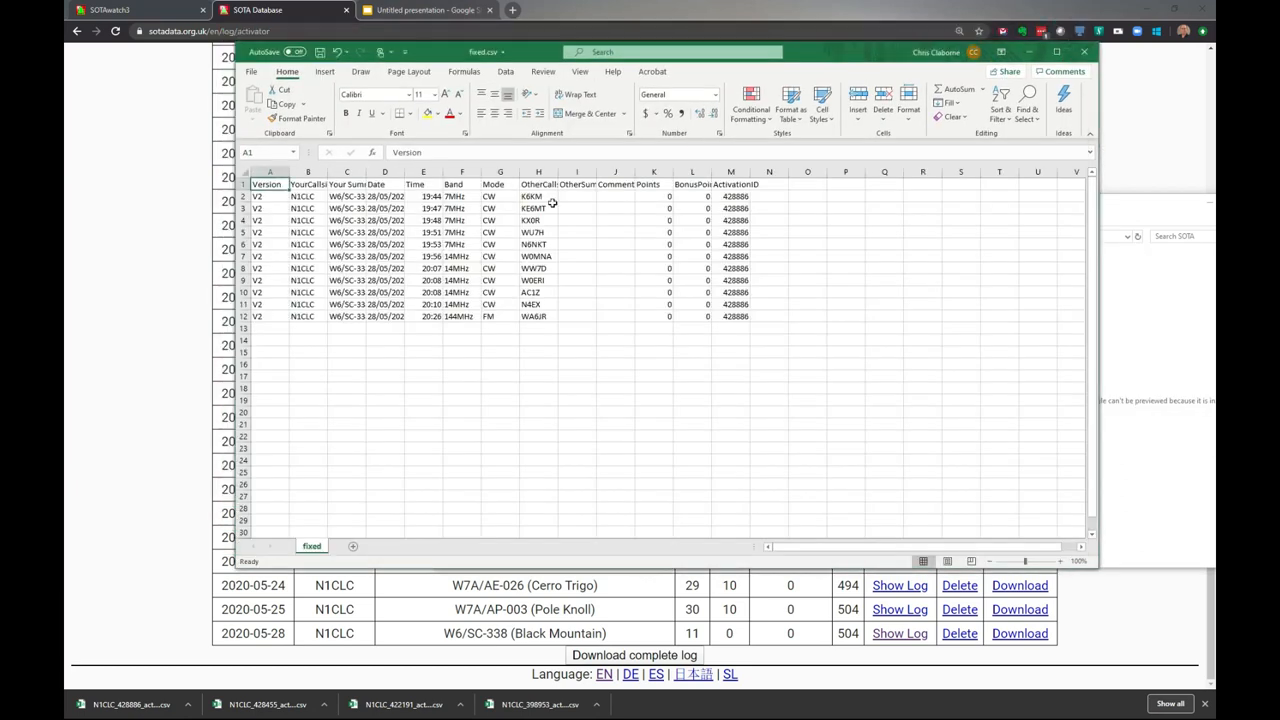
mouse_move(584, 296)
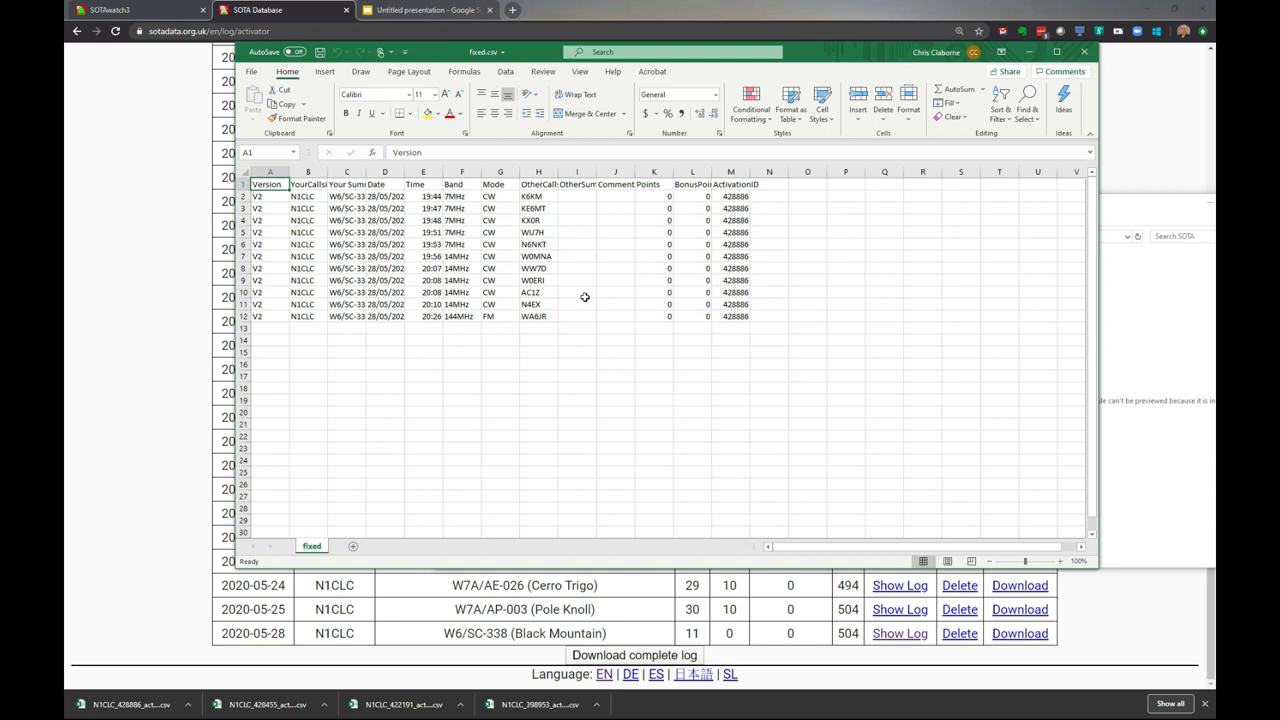
mouse_move(628, 304)
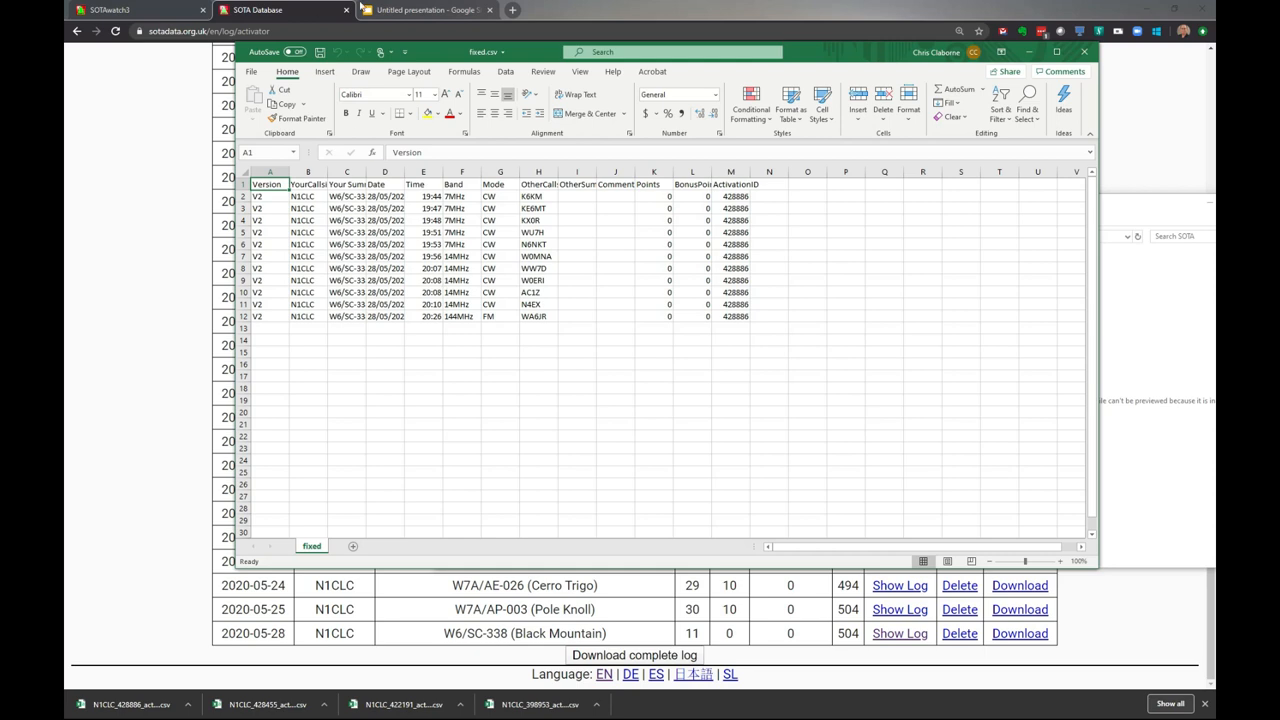
click(424, 10)
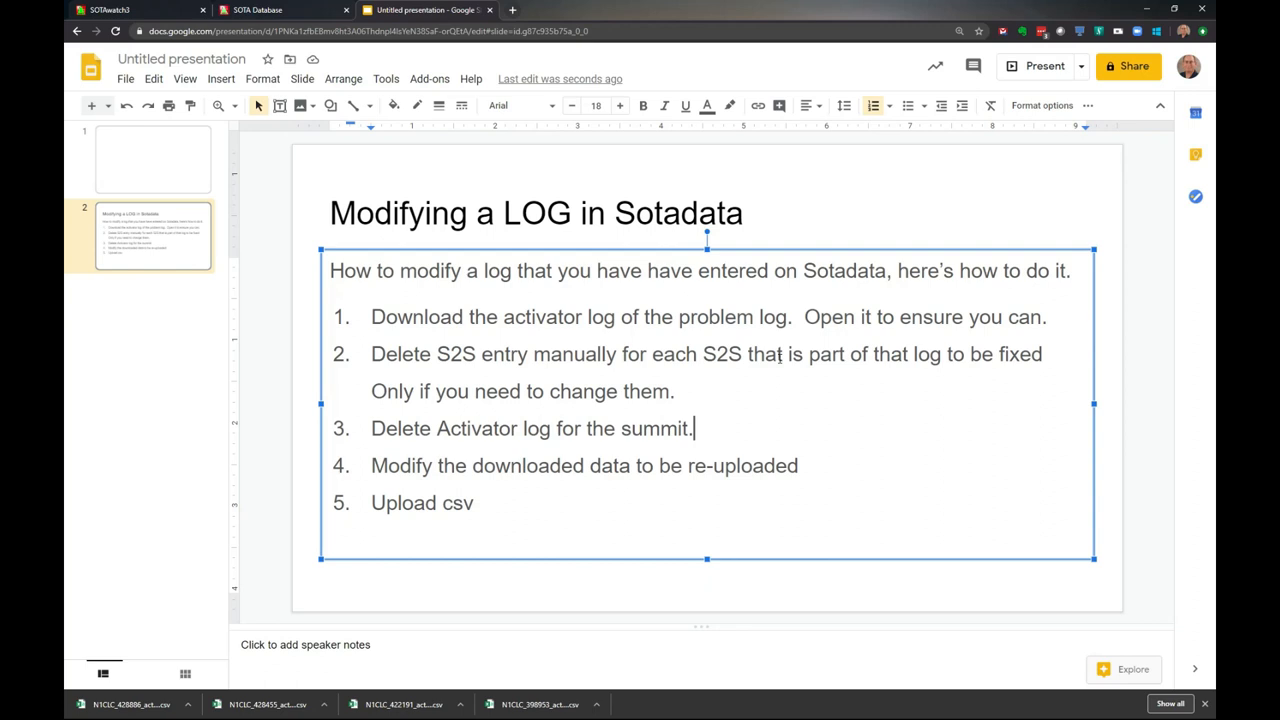
key(alt+tab)
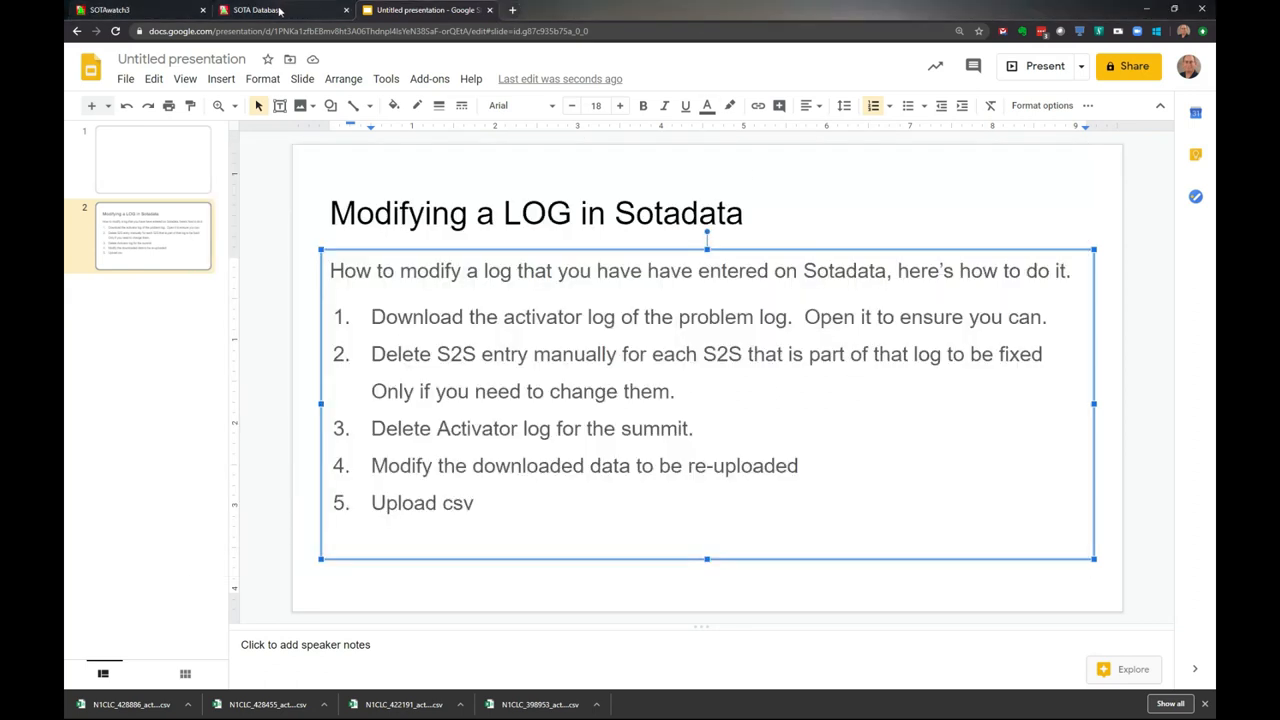
- Go back to the database and view My S2S Log scrolled to its last entries
click(258, 10)
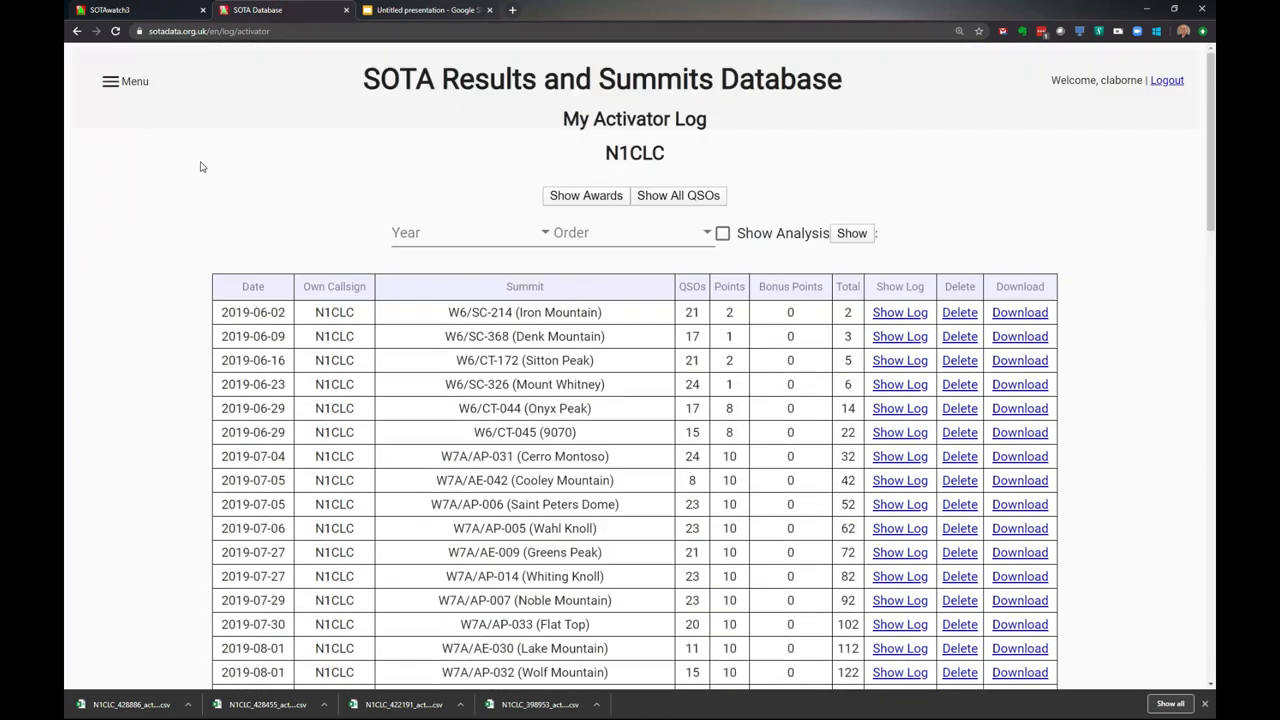
click(124, 80)
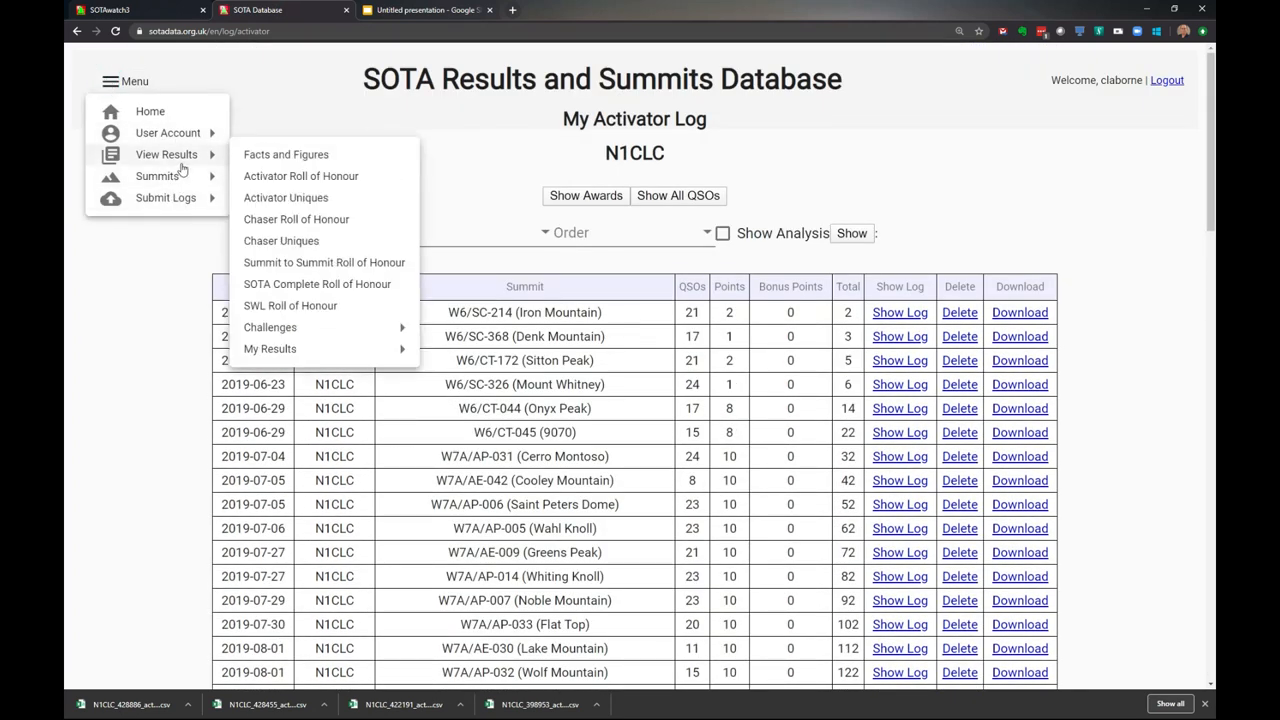
mouse_move(286, 154)
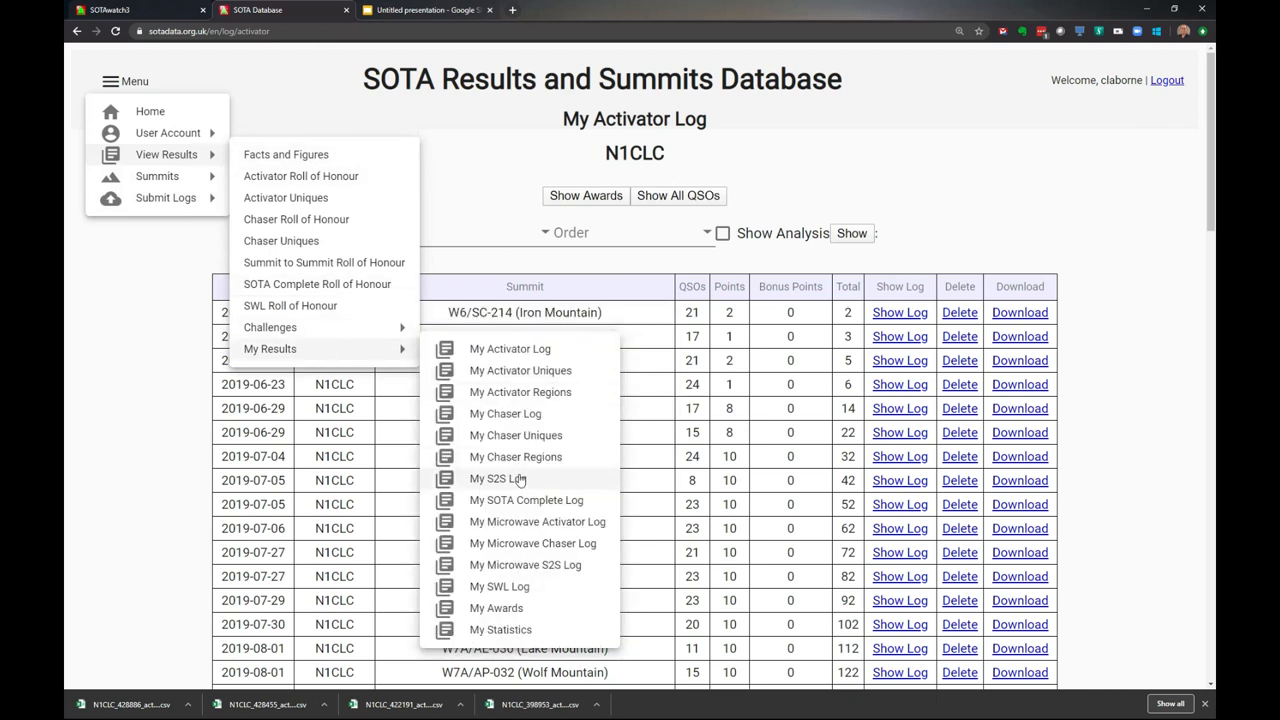
click(496, 478)
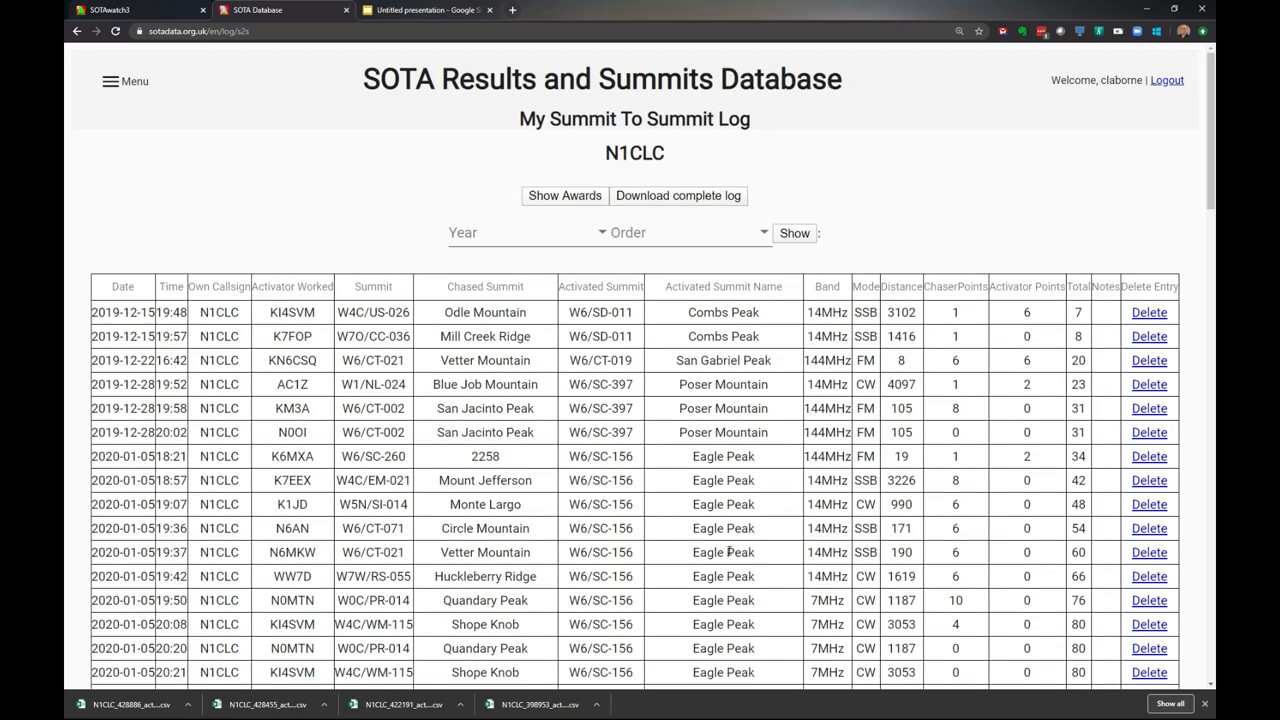
scroll(down, 3)
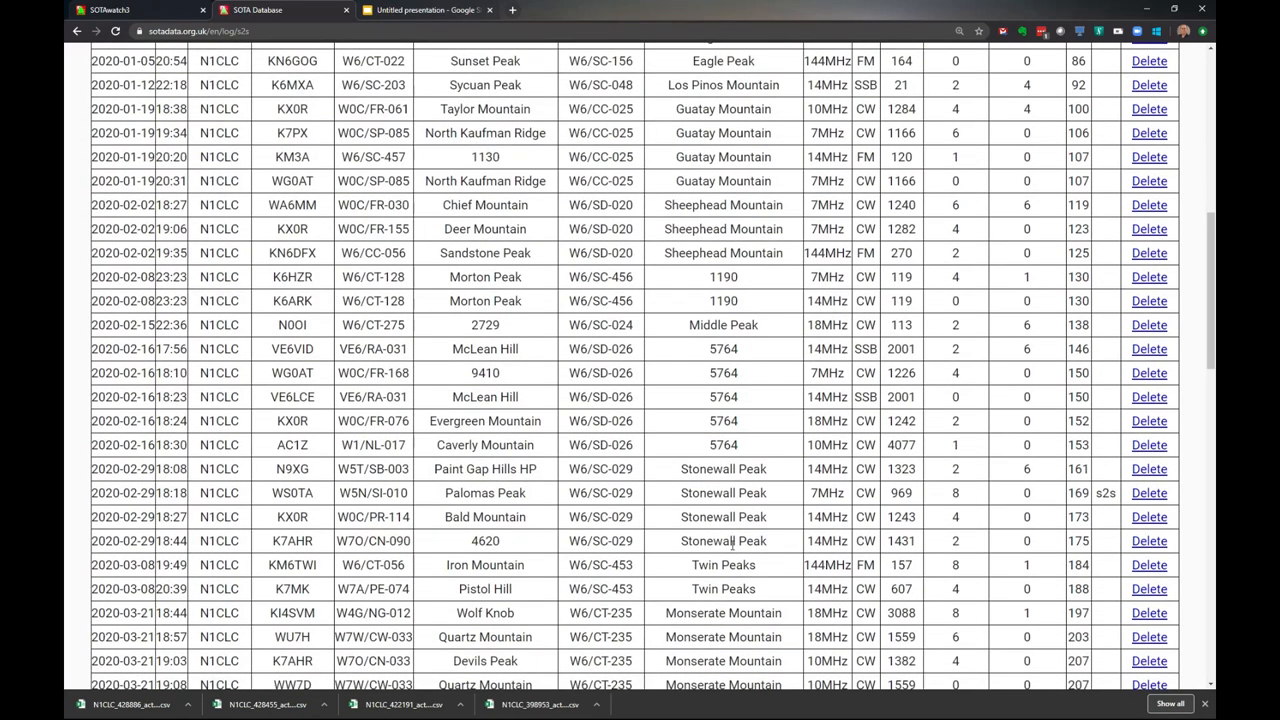
scroll(down, 3)
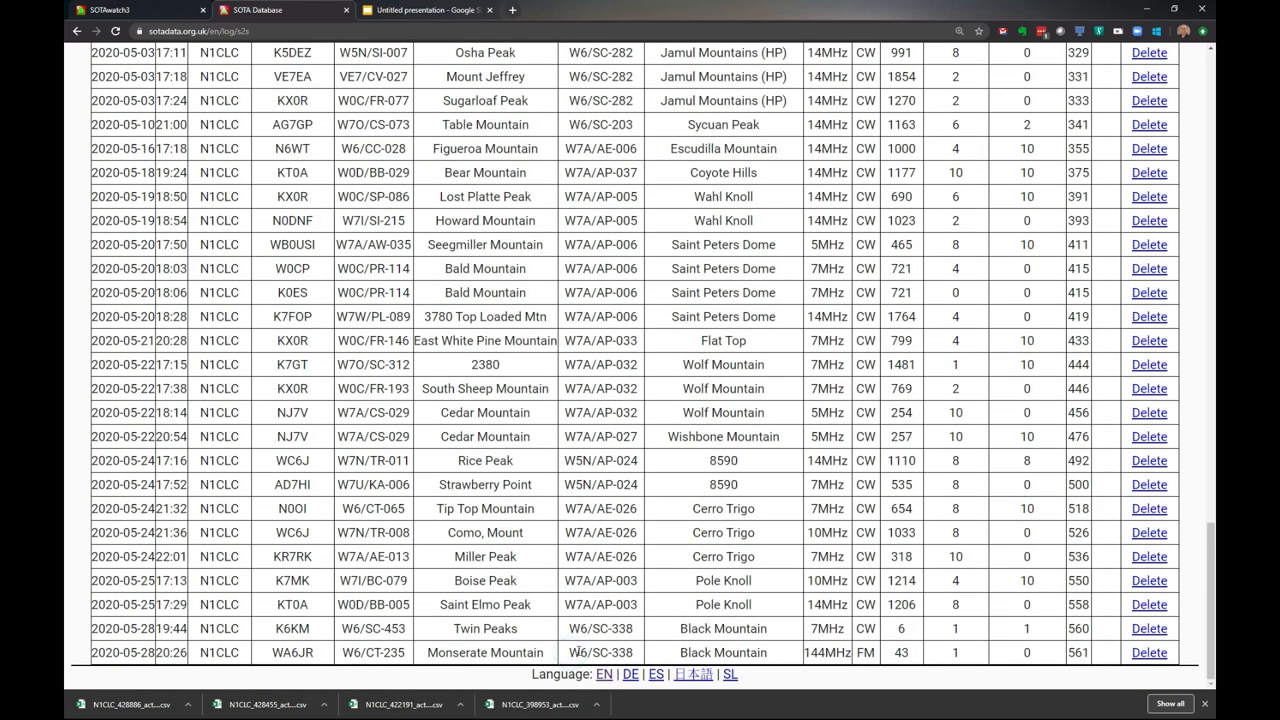
- Delete the last S2S entry (W6/SC-338 to W6/CT-235 Monserate Mountain)
double_click(600, 652)
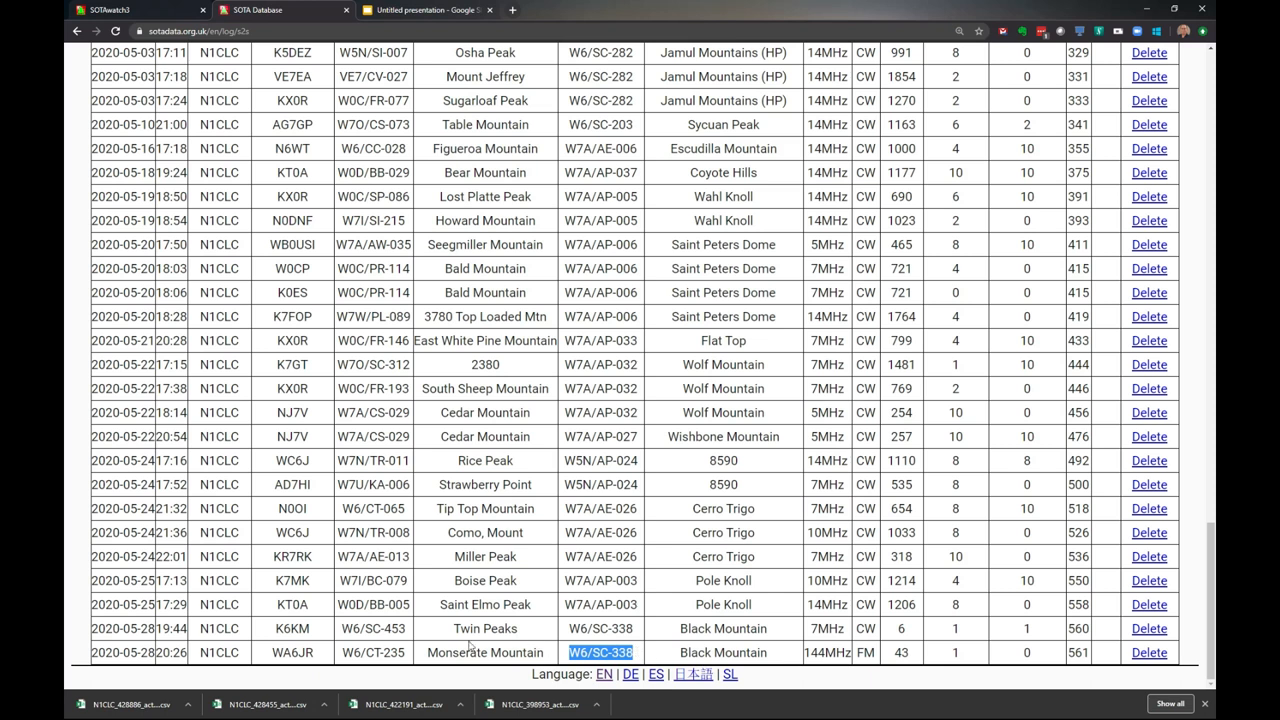
double_click(348, 652)
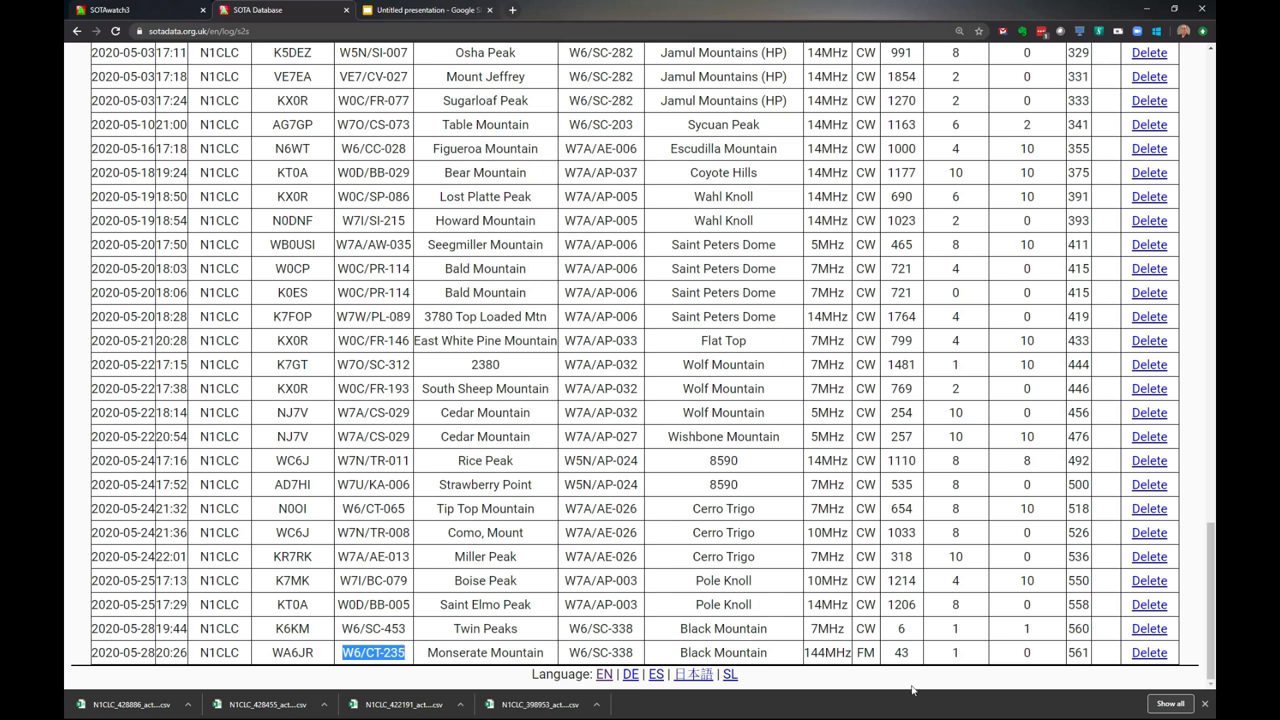
click(1148, 652)
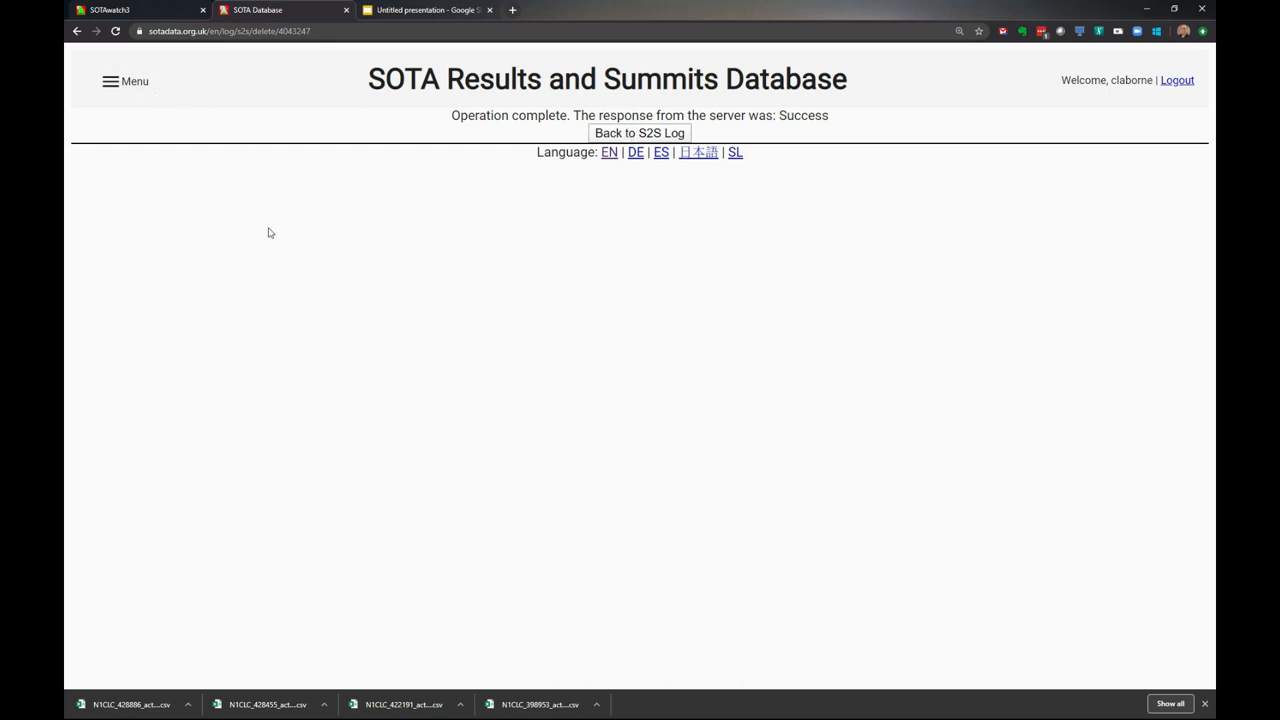
mouse_move(288, 248)
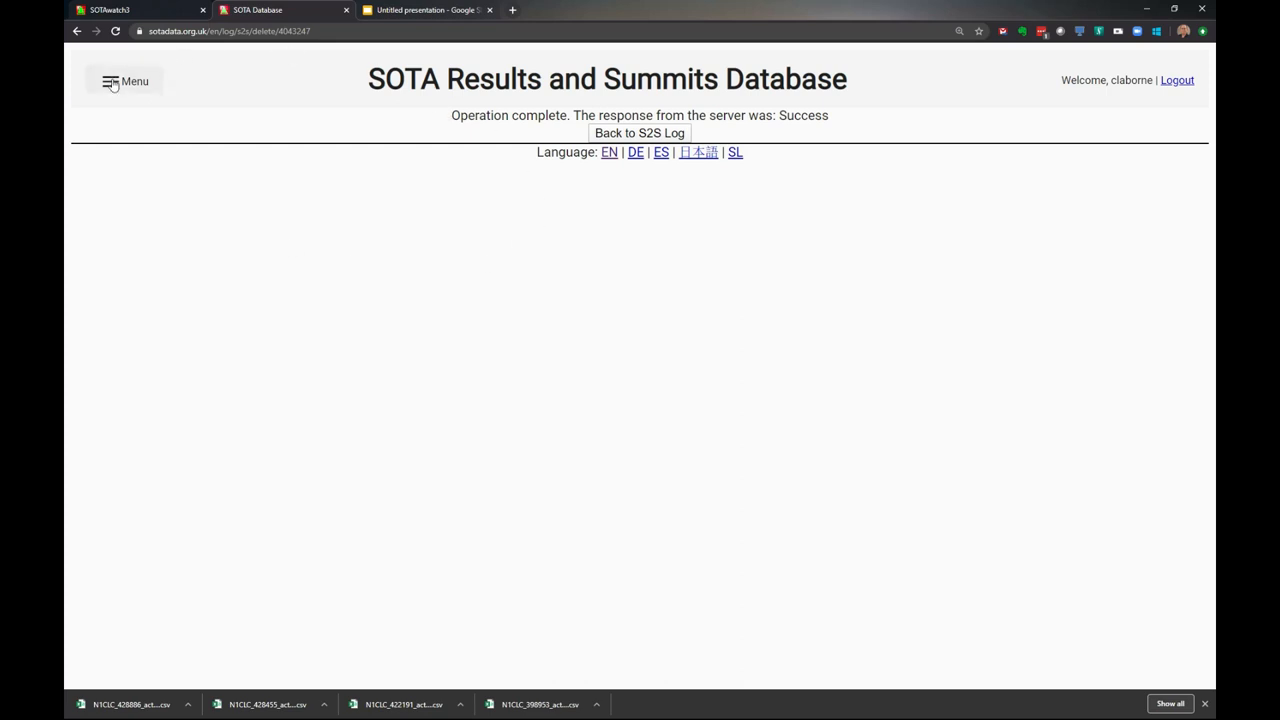
- Delete the 2020-05-28 Black Mountain activation from My Activator Log, confirm, and return to the slides
click(124, 80)
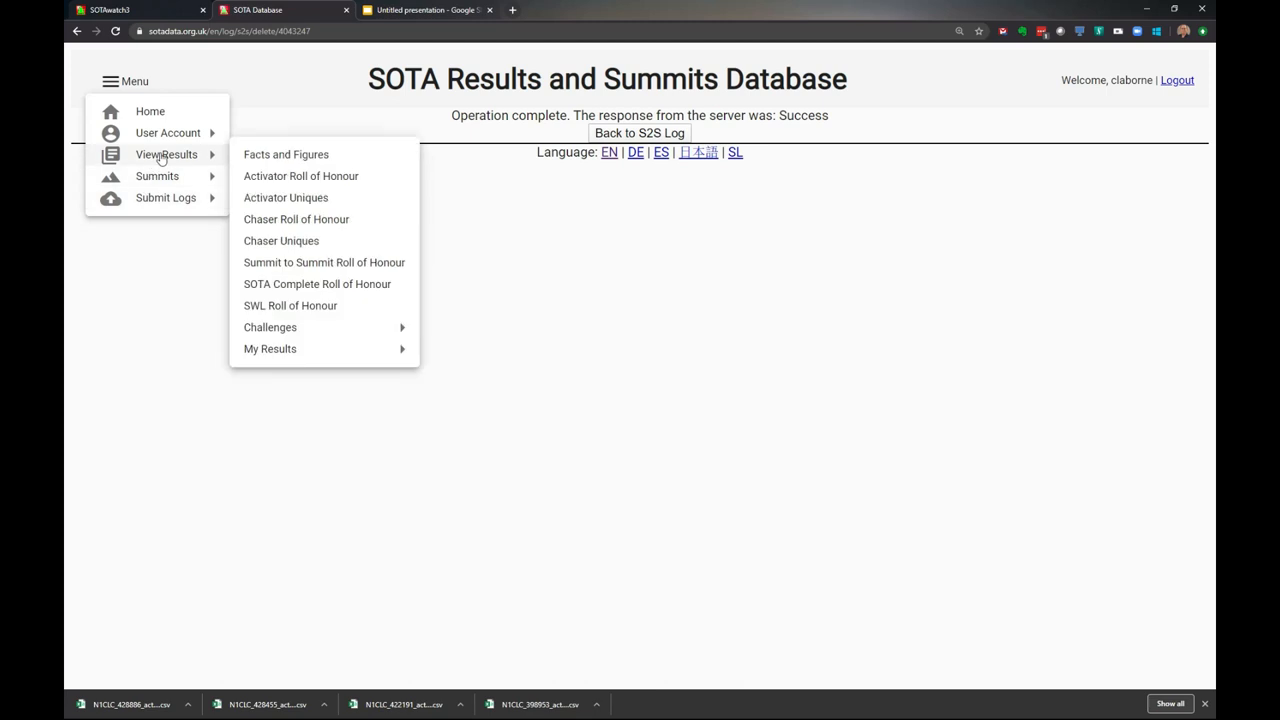
mouse_move(270, 348)
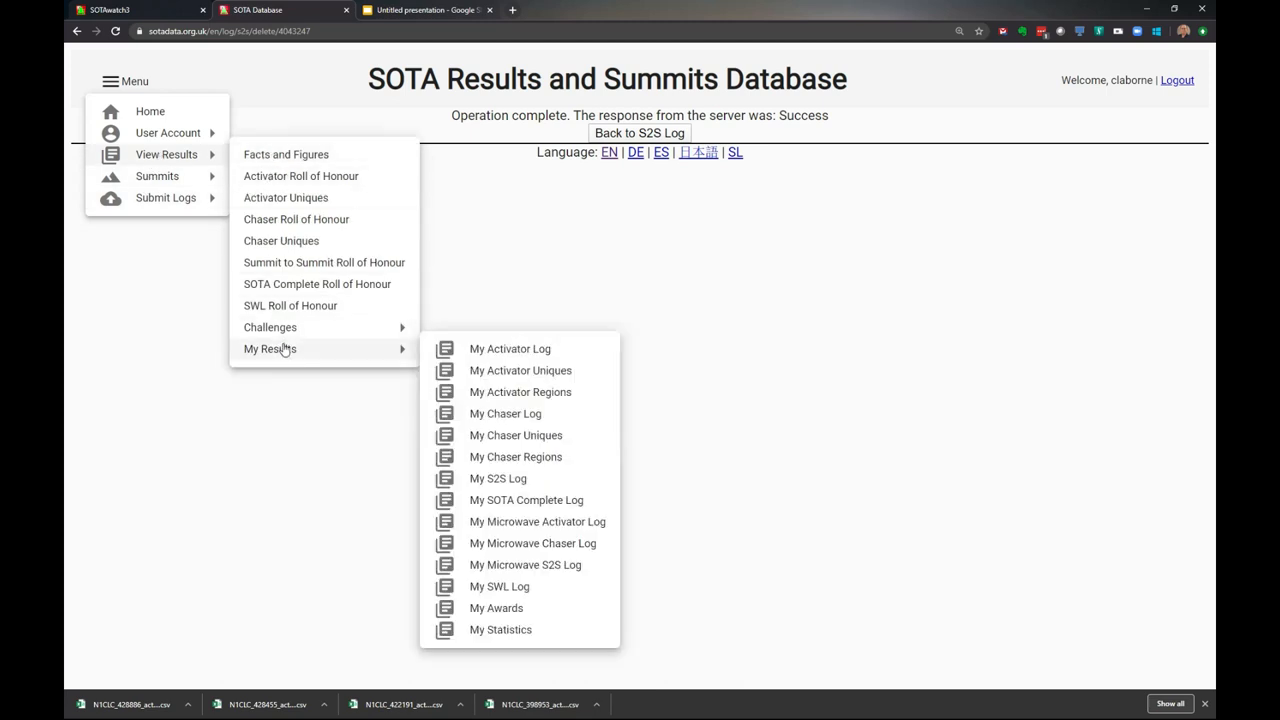
click(510, 348)
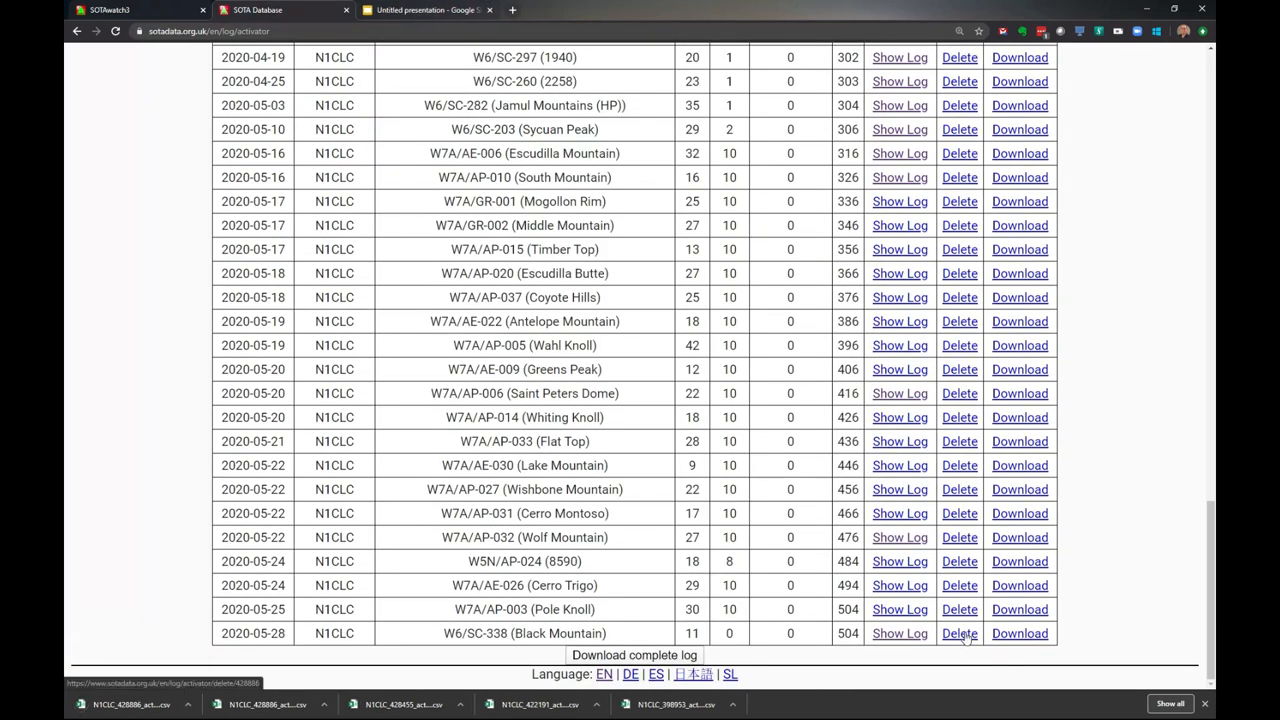
click(960, 632)
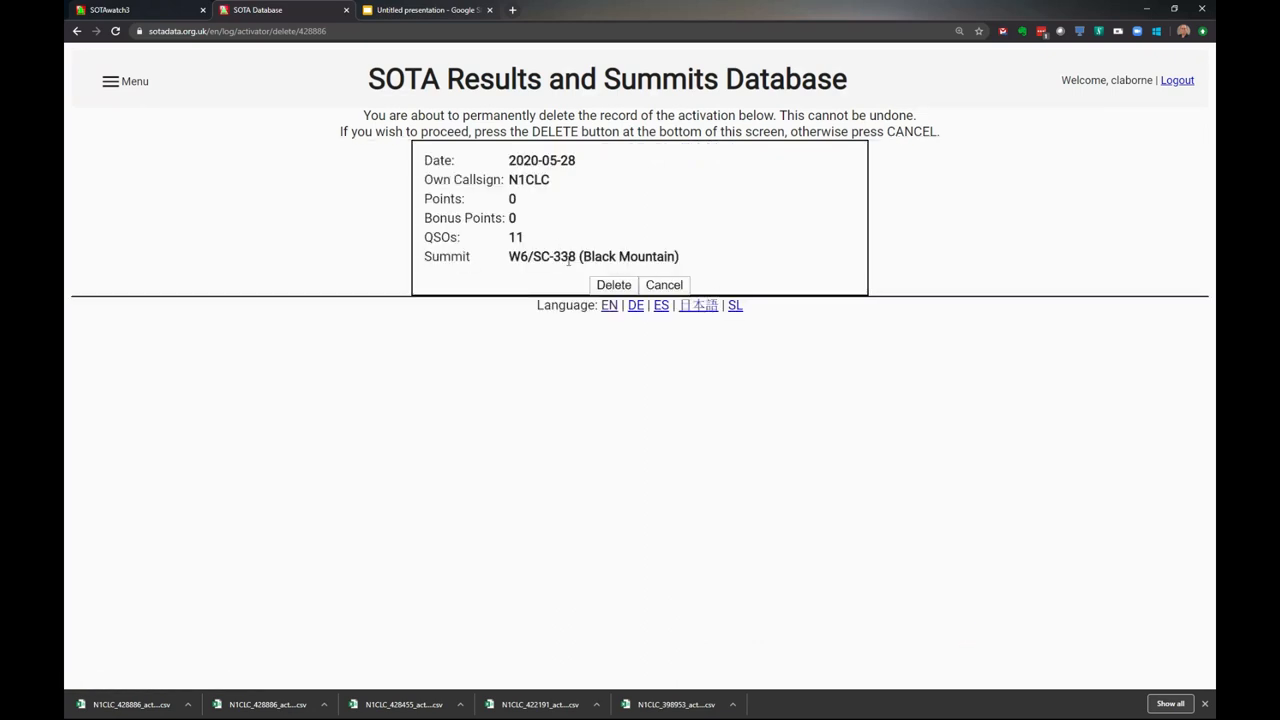
click(612, 284)
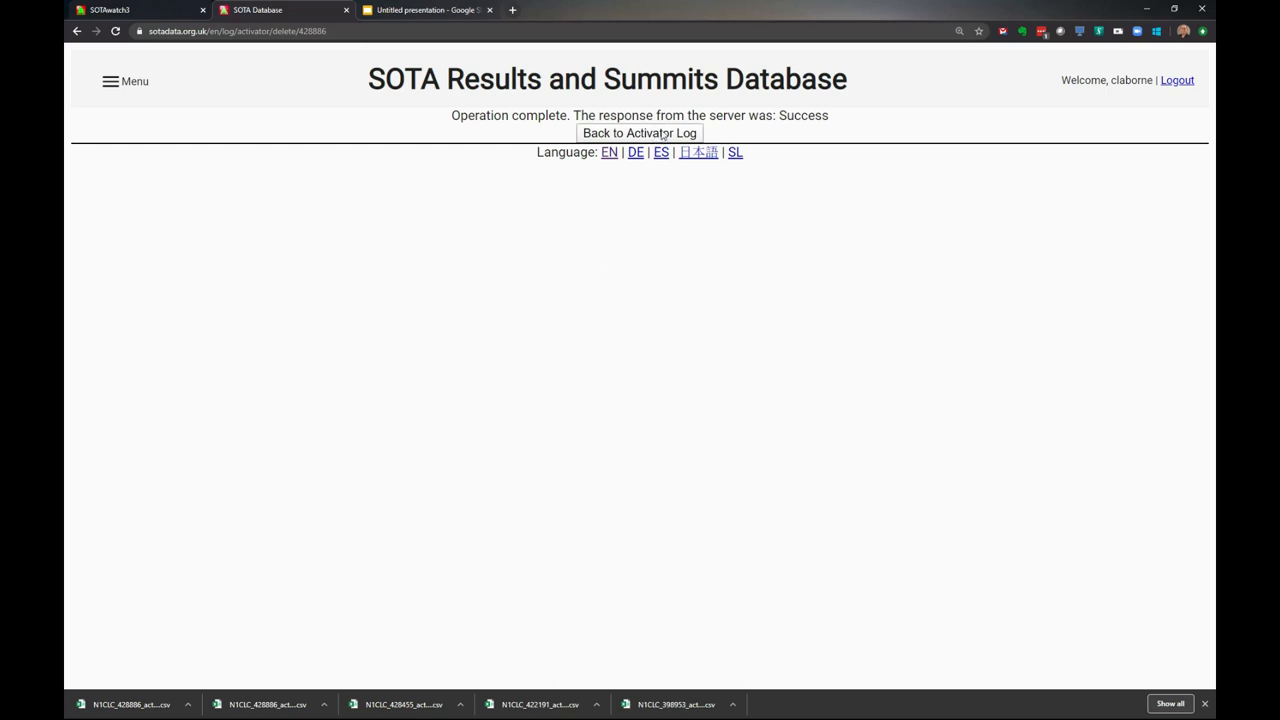
click(640, 132)
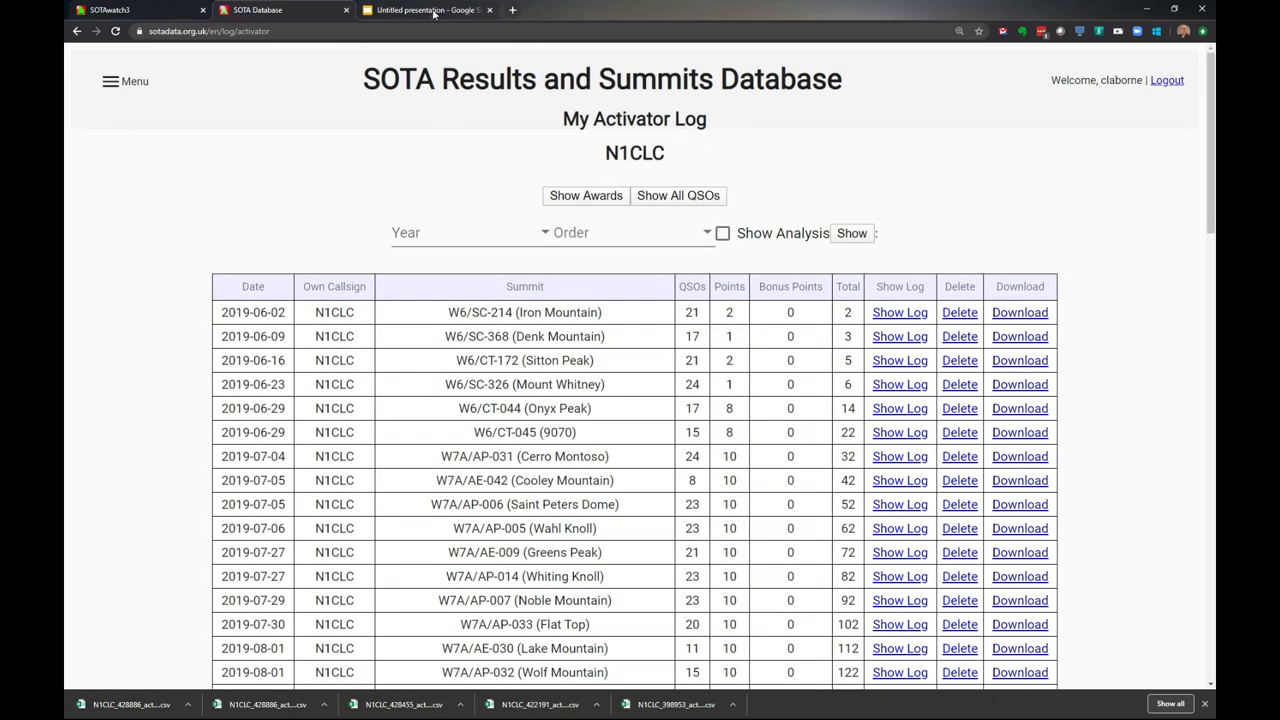
click(428, 10)
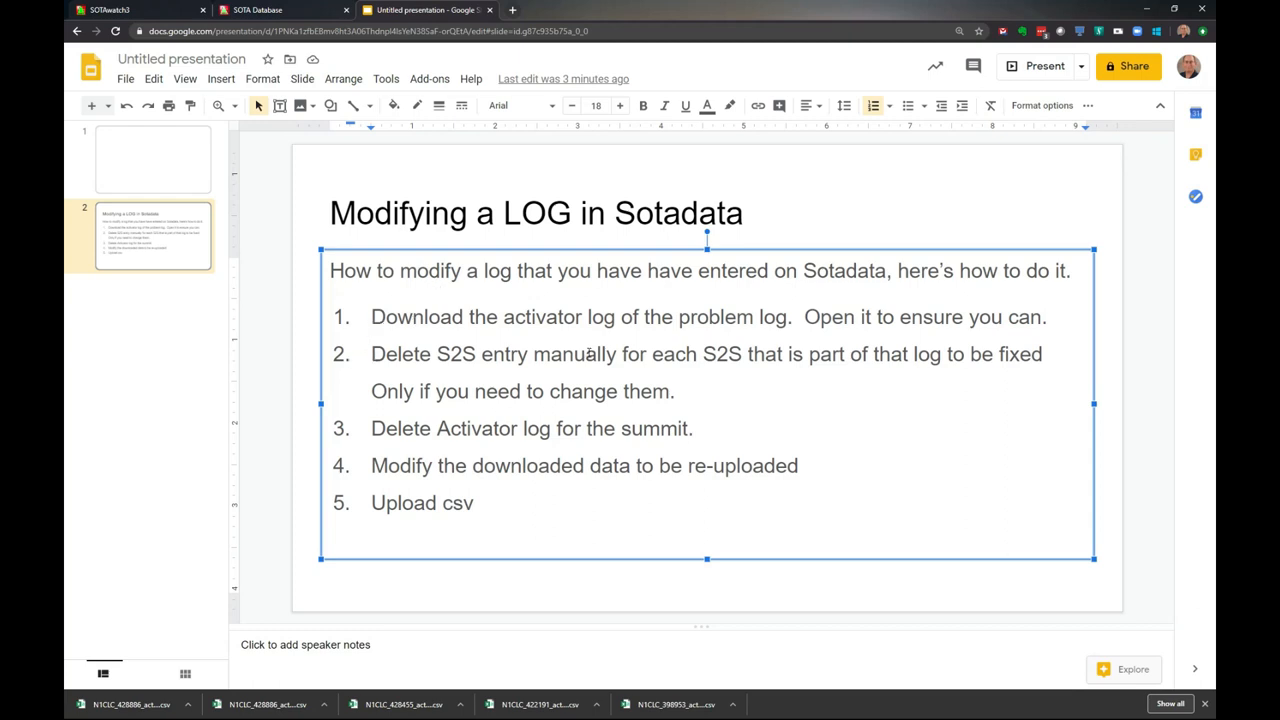
mouse_move(568, 354)
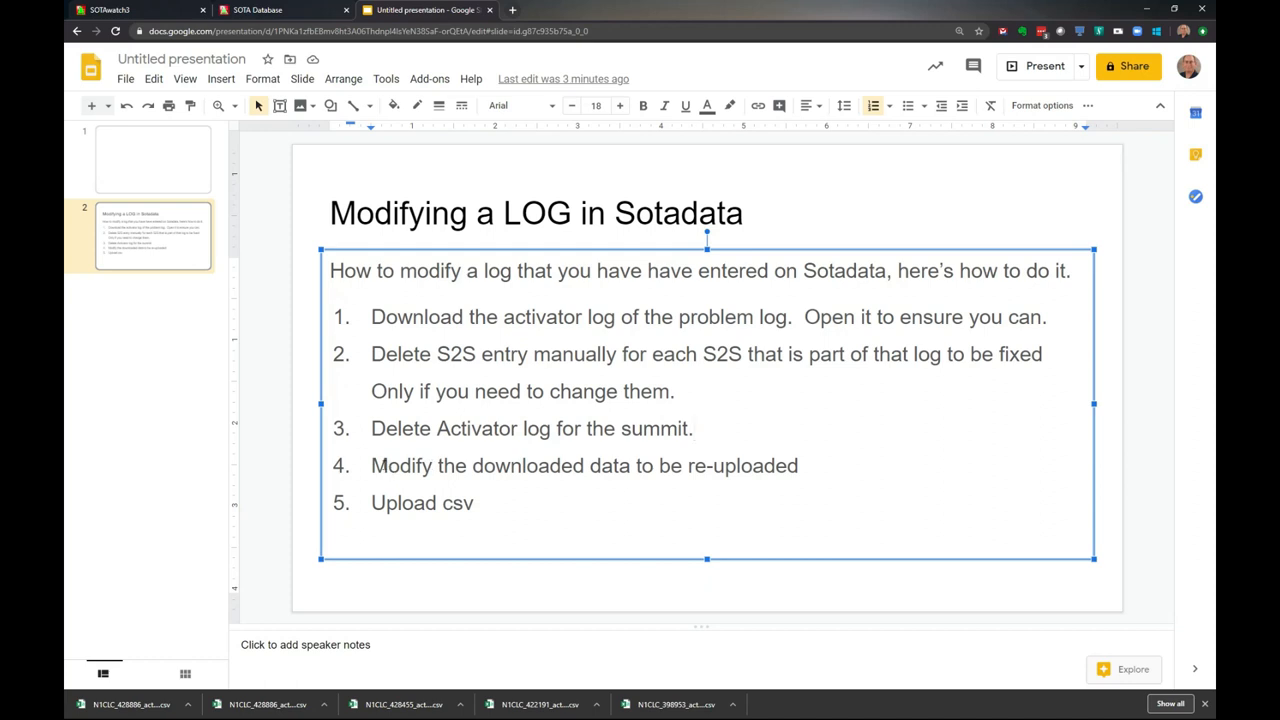
key(alt+tab)
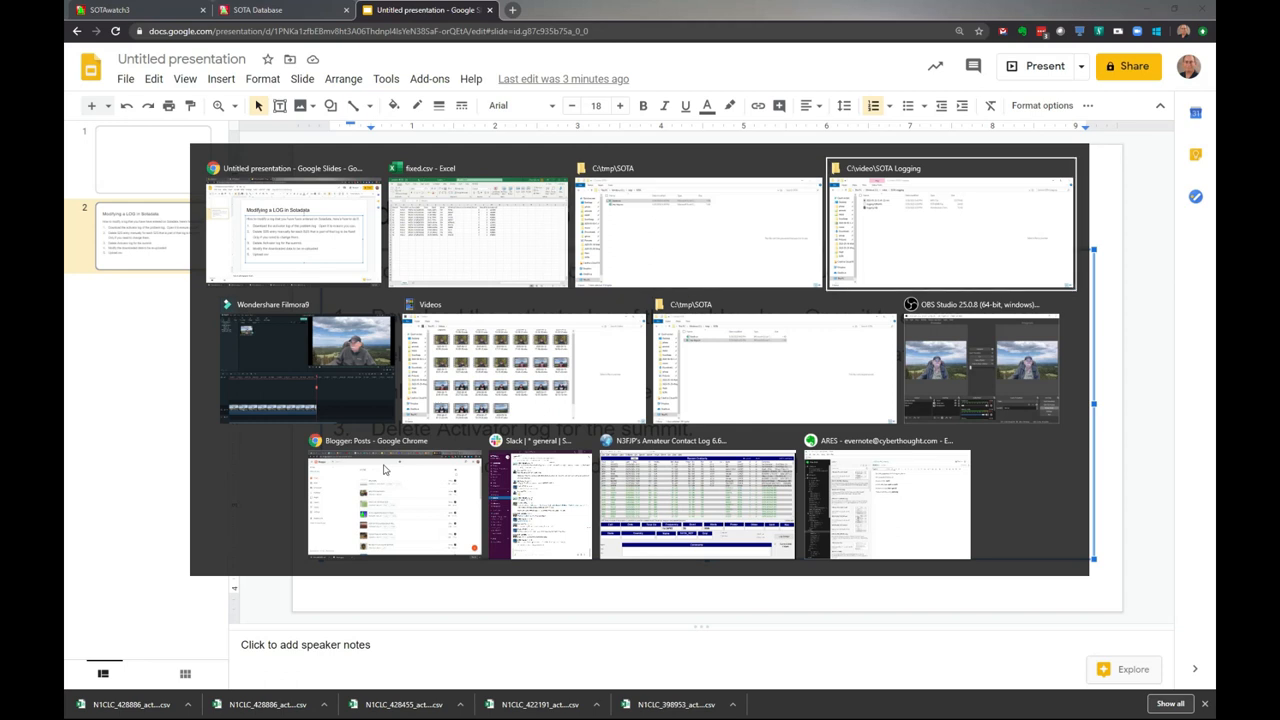
- Enter W6/CT-065 in the OtherSummit cell of the last contact in the Excel log
click(478, 230)
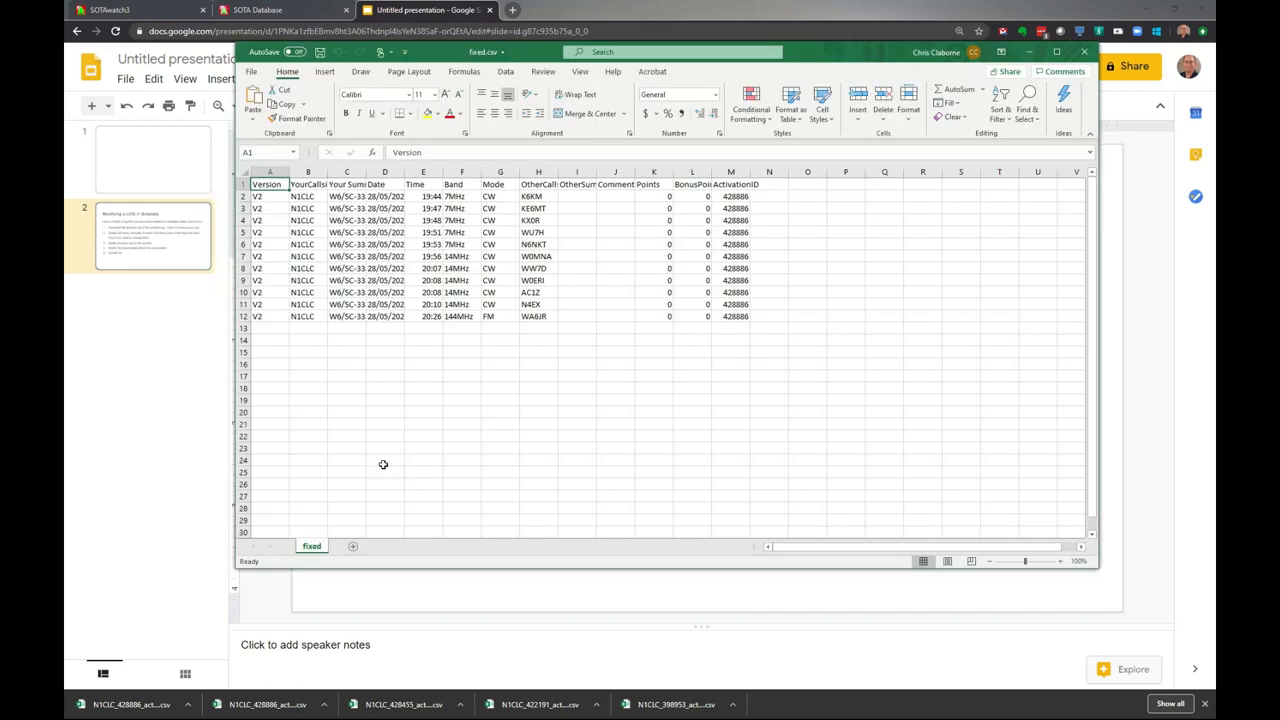
mouse_move(288, 328)
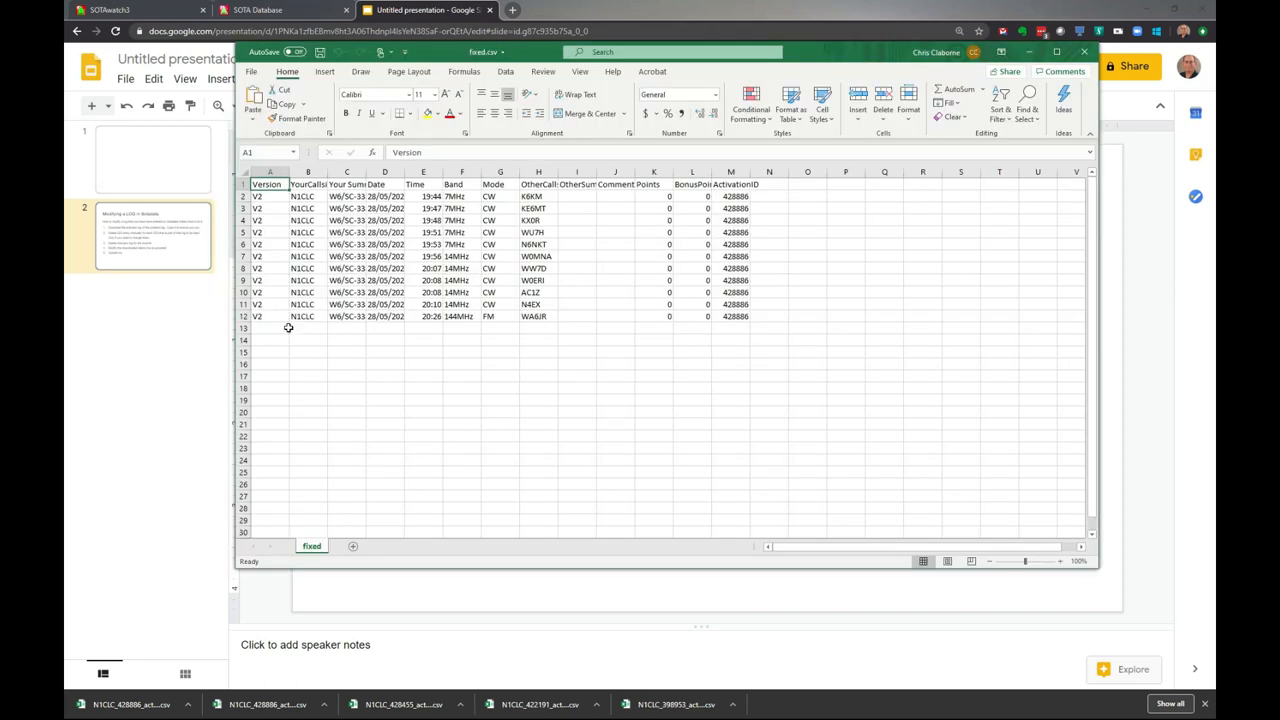
mouse_move(548, 316)
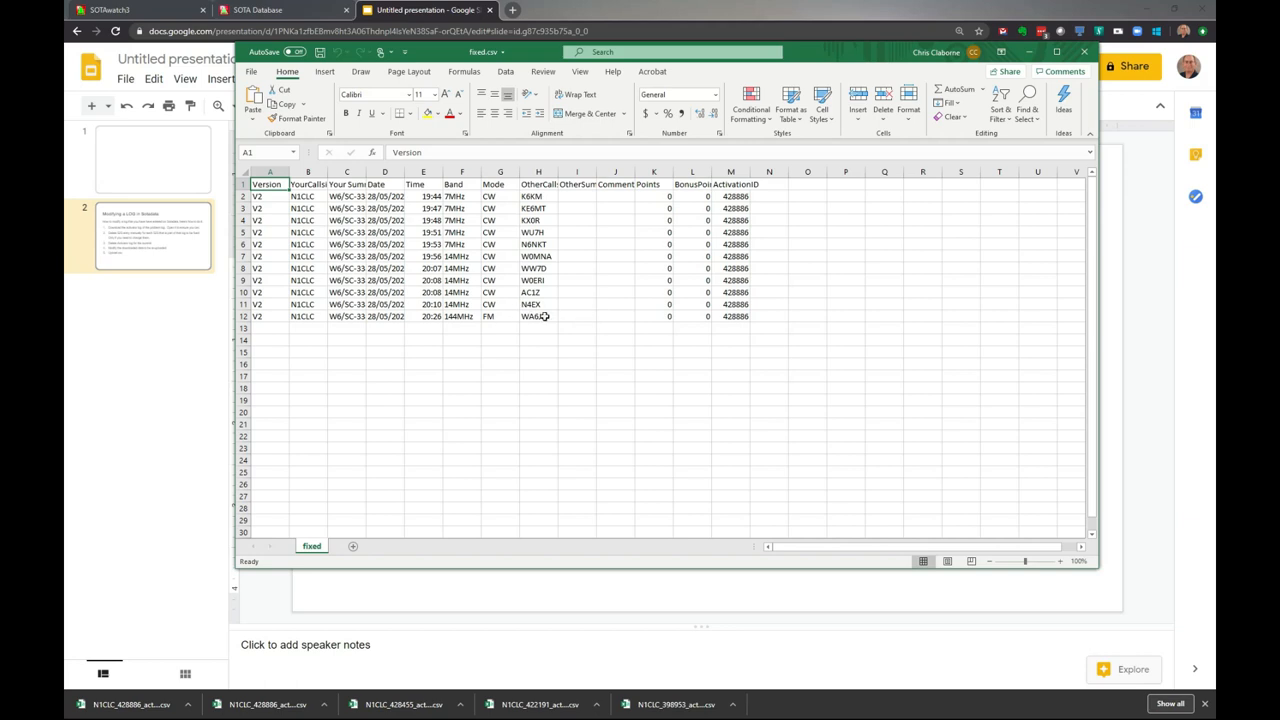
click(576, 316)
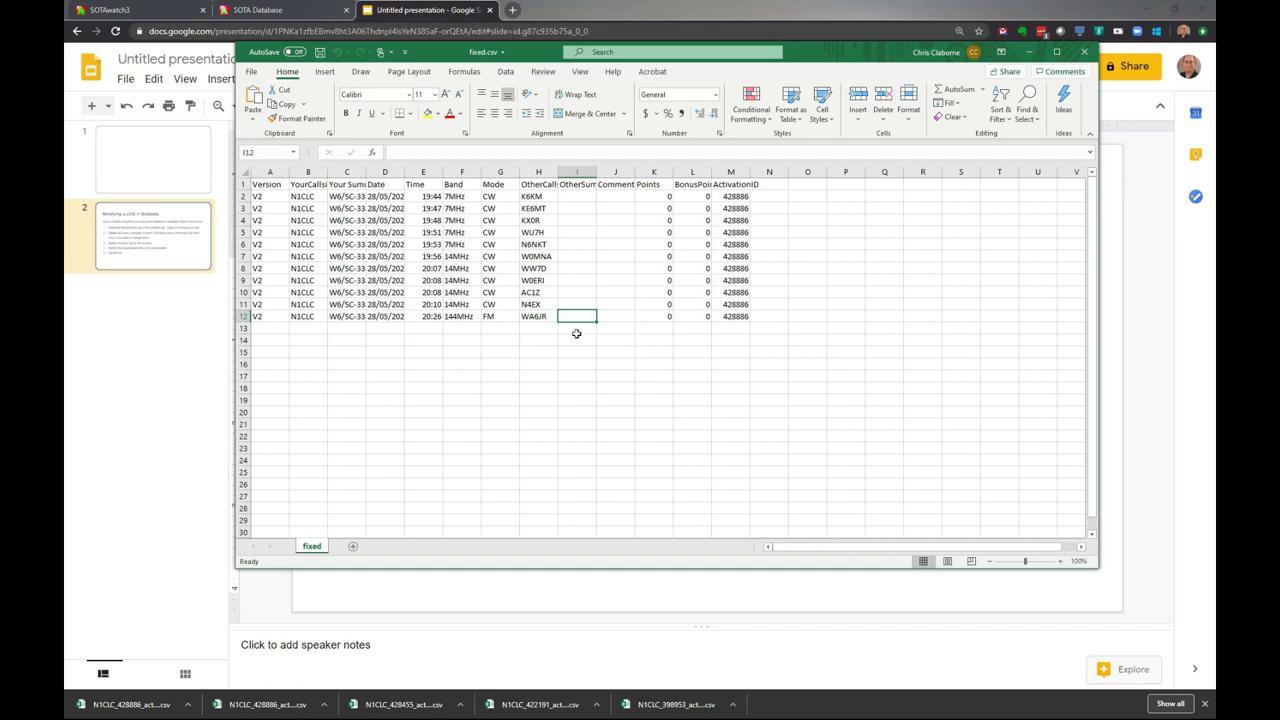
mouse_move(578, 316)
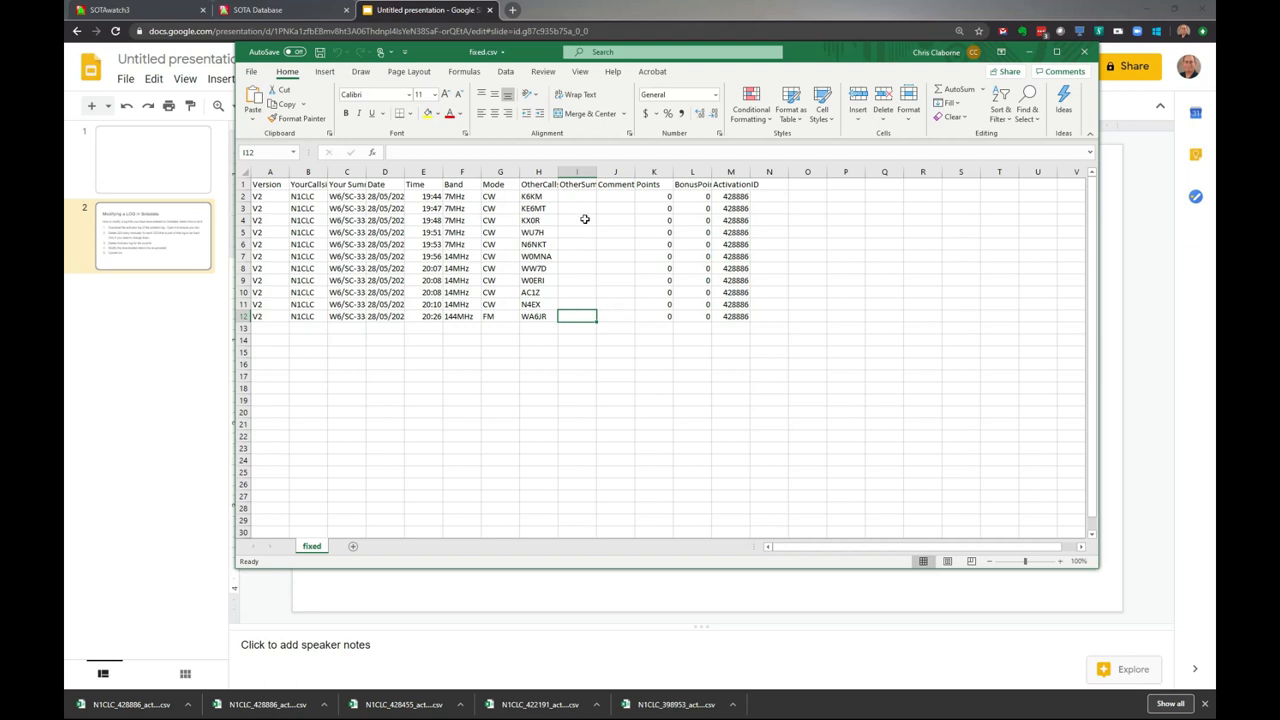
mouse_move(596, 268)
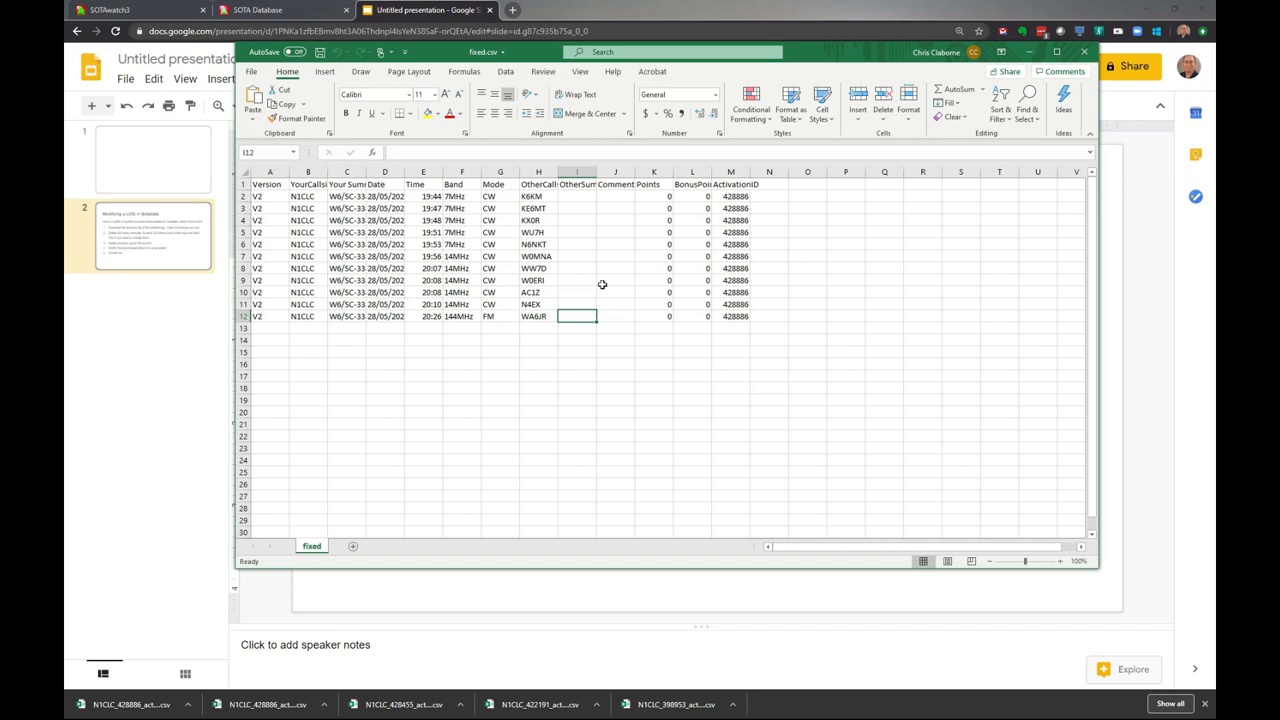
text(W)
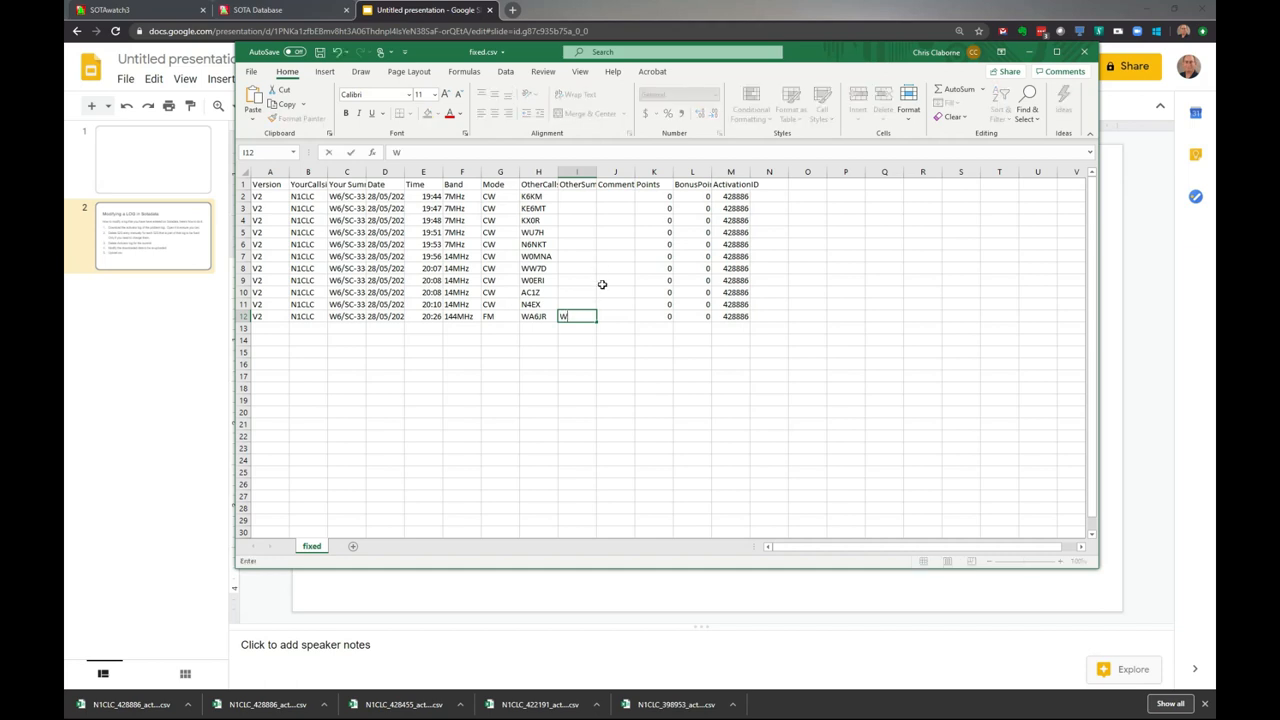
text(6/)
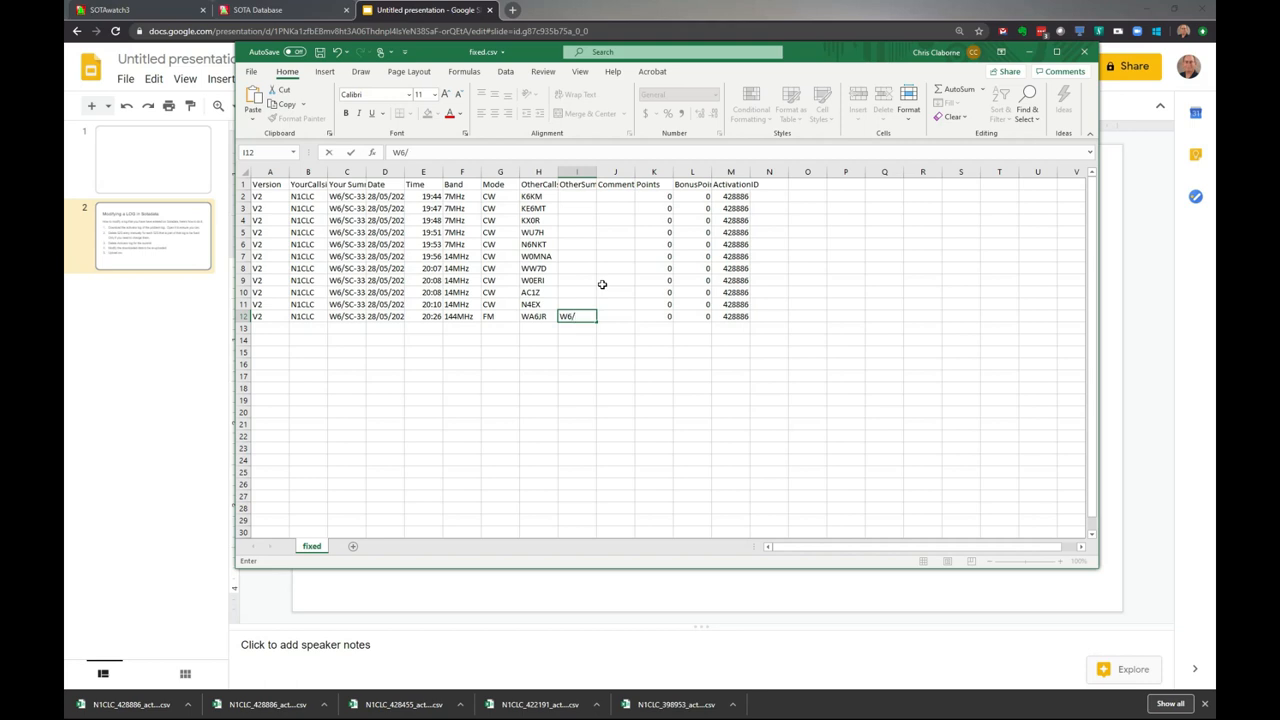
text(CT)
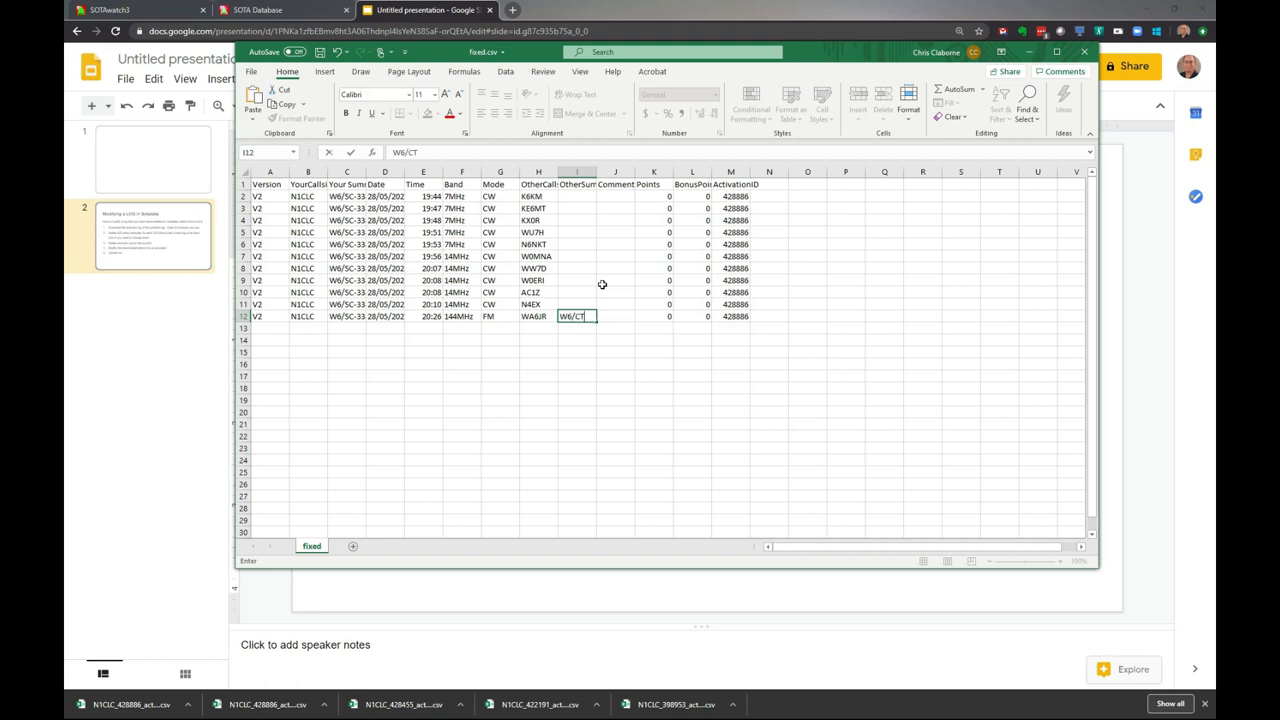
text(-065)
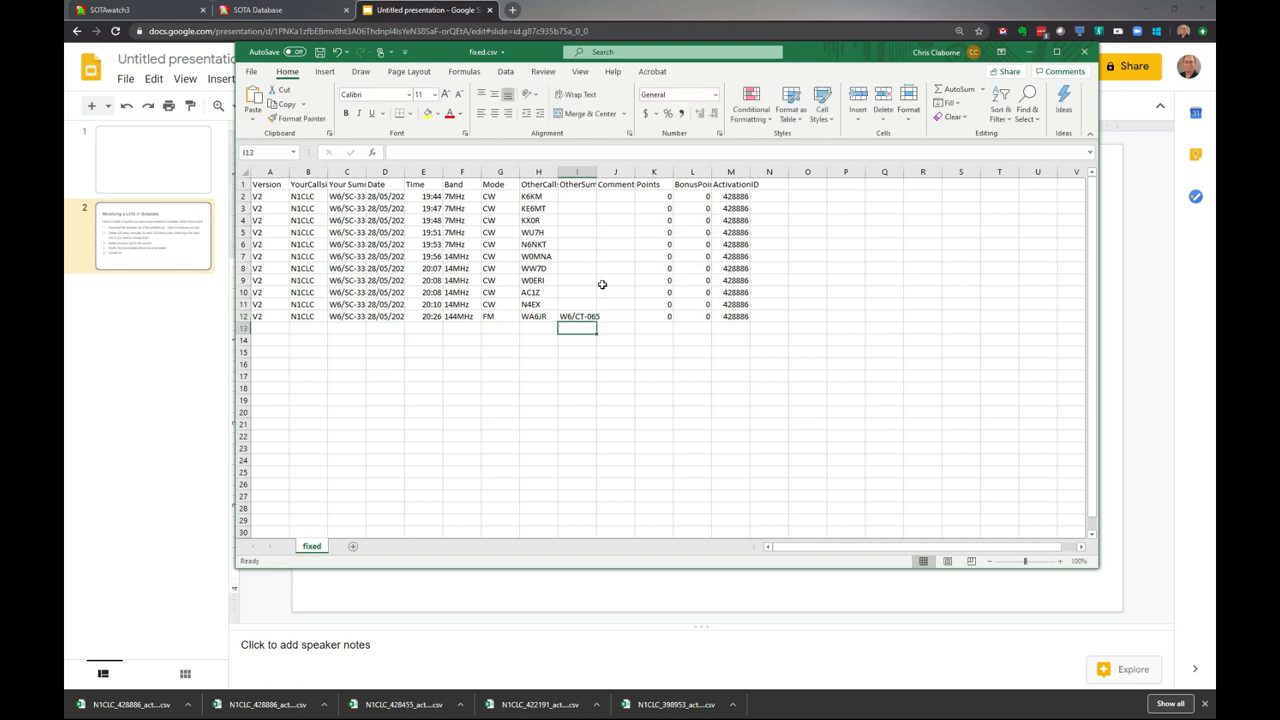
click(532, 304)
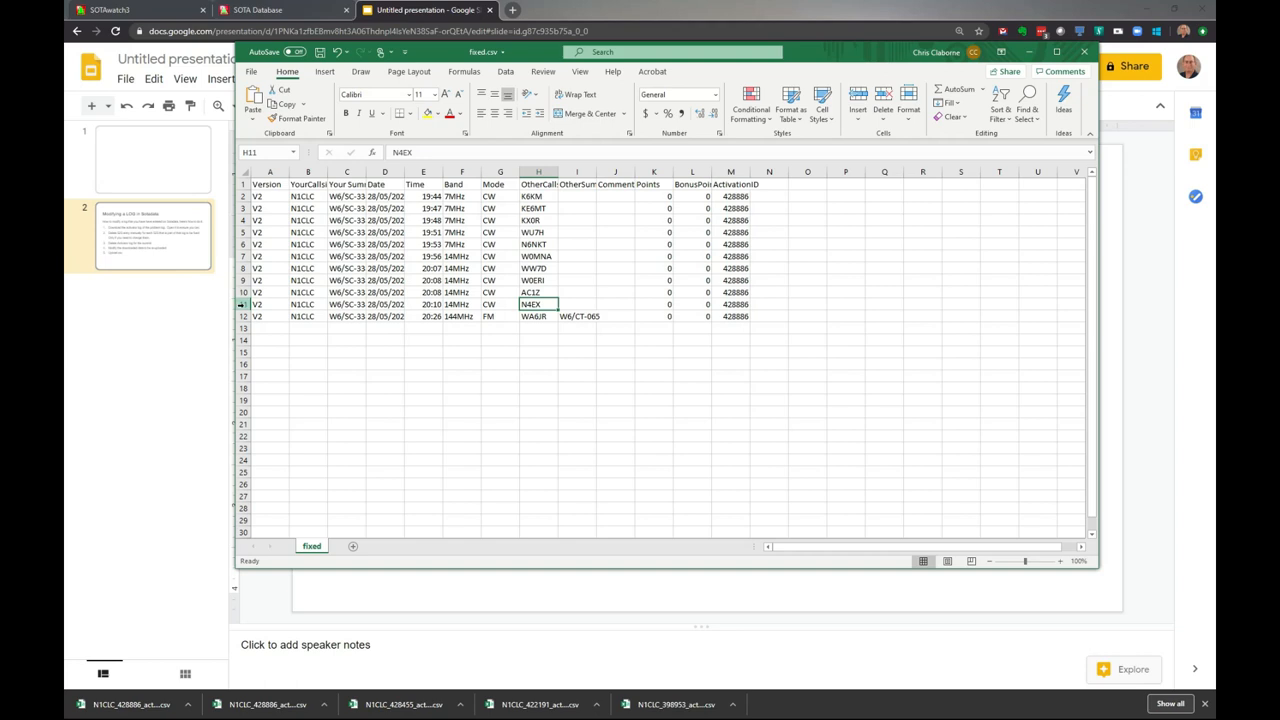
- Delete contact row 11, the points and activation ID columns K–M, and header row 1
right_click(244, 304)
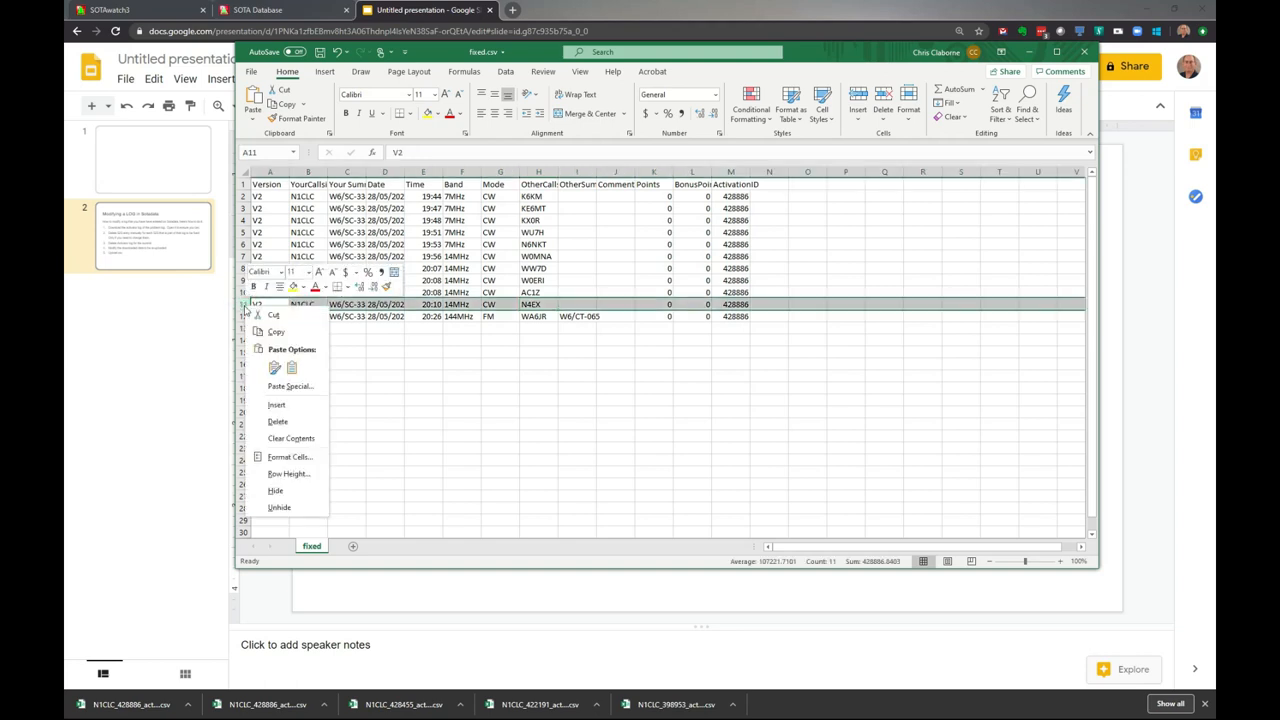
mouse_move(284, 420)
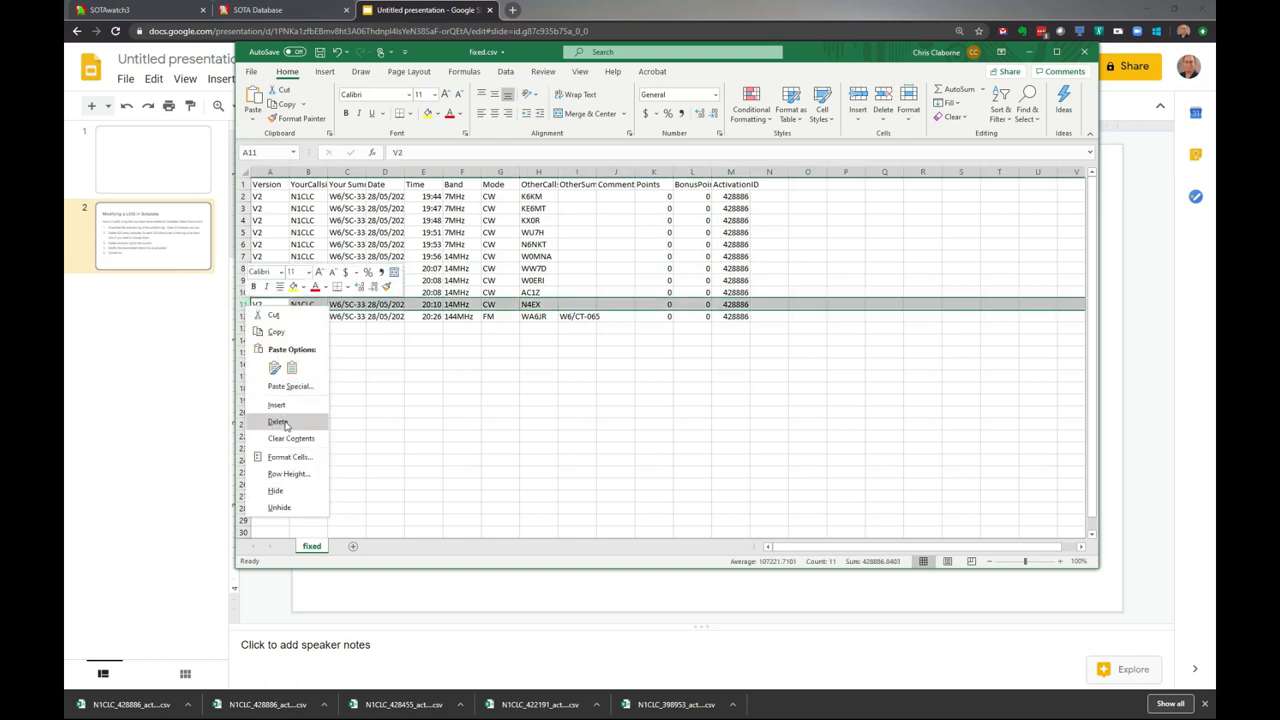
click(276, 420)
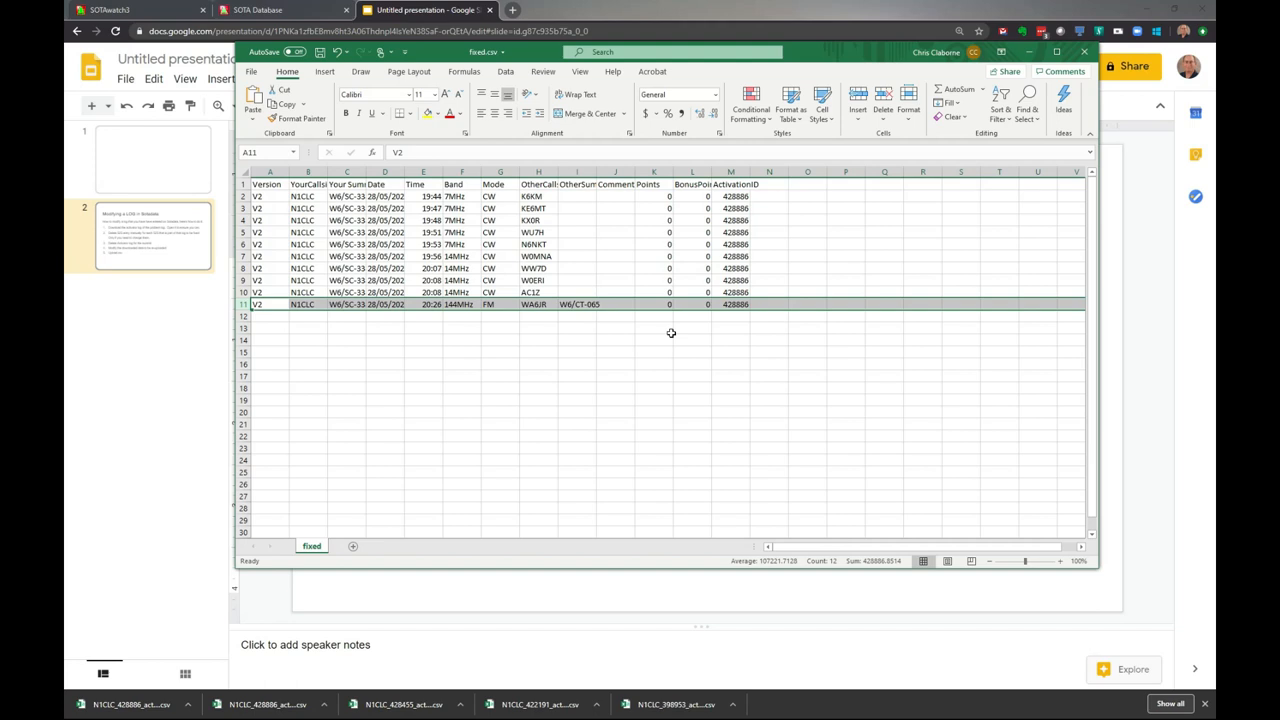
click(270, 172)
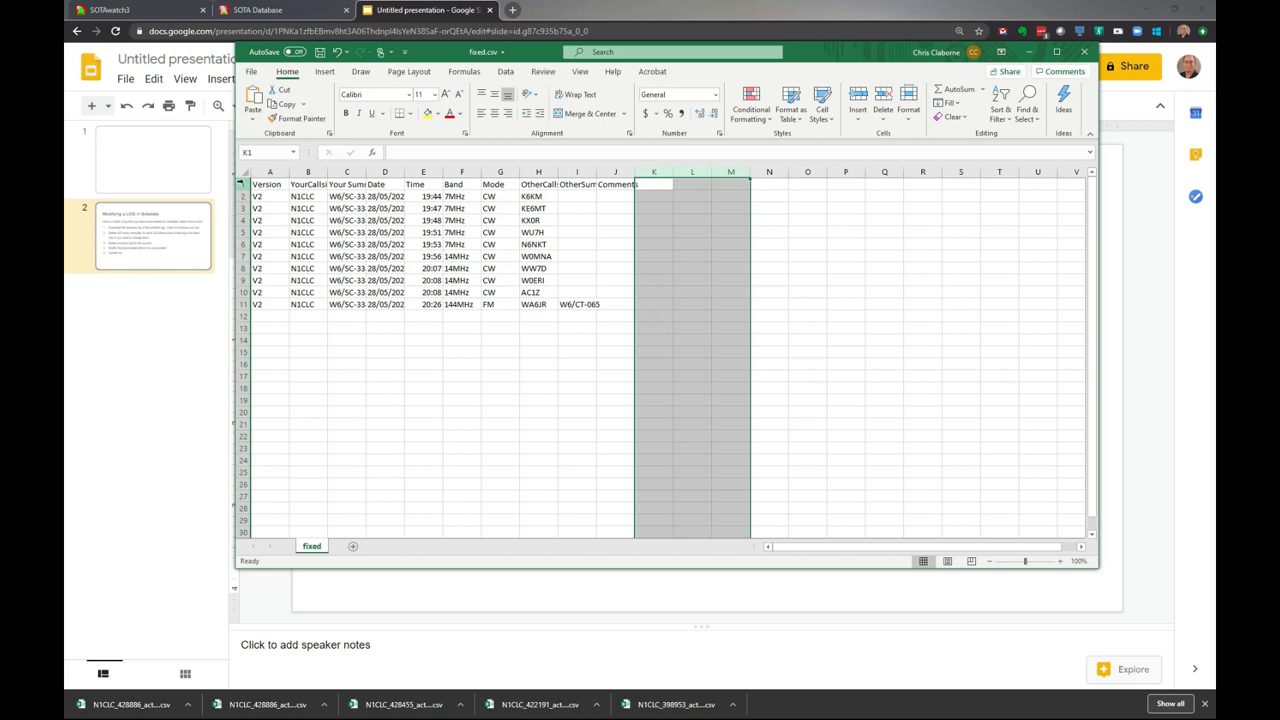
click(256, 196)
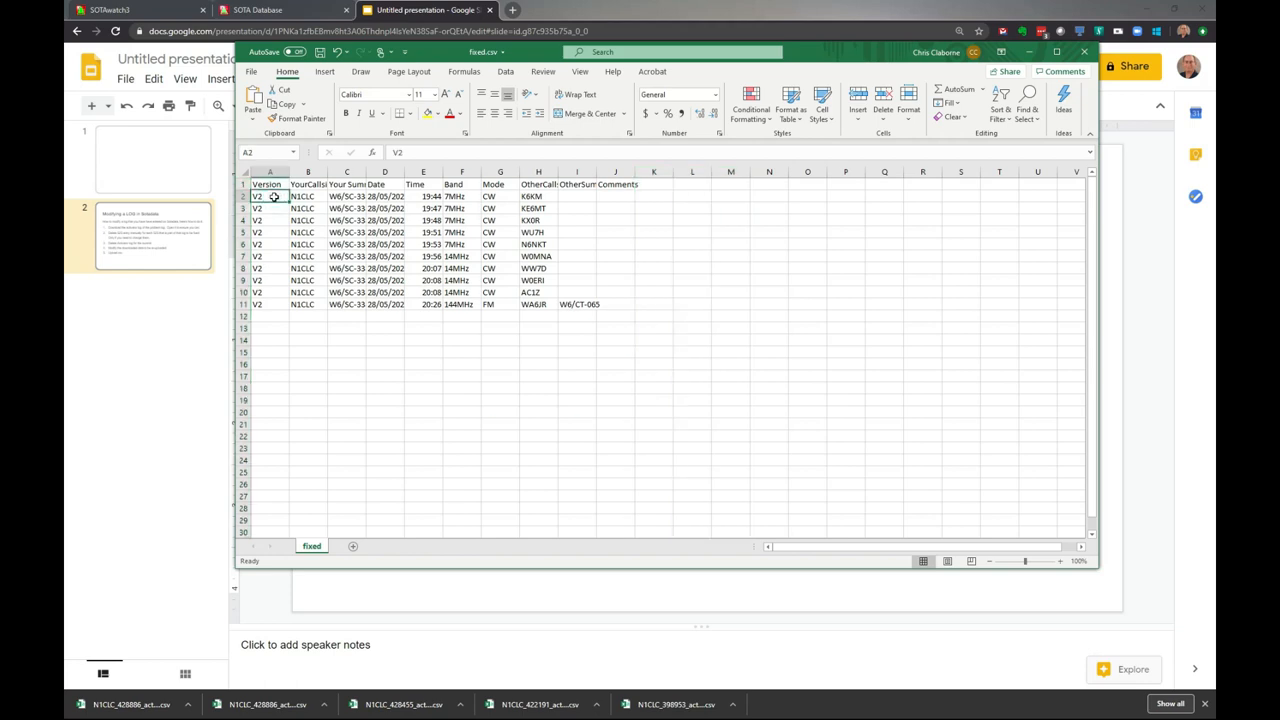
click(266, 184)
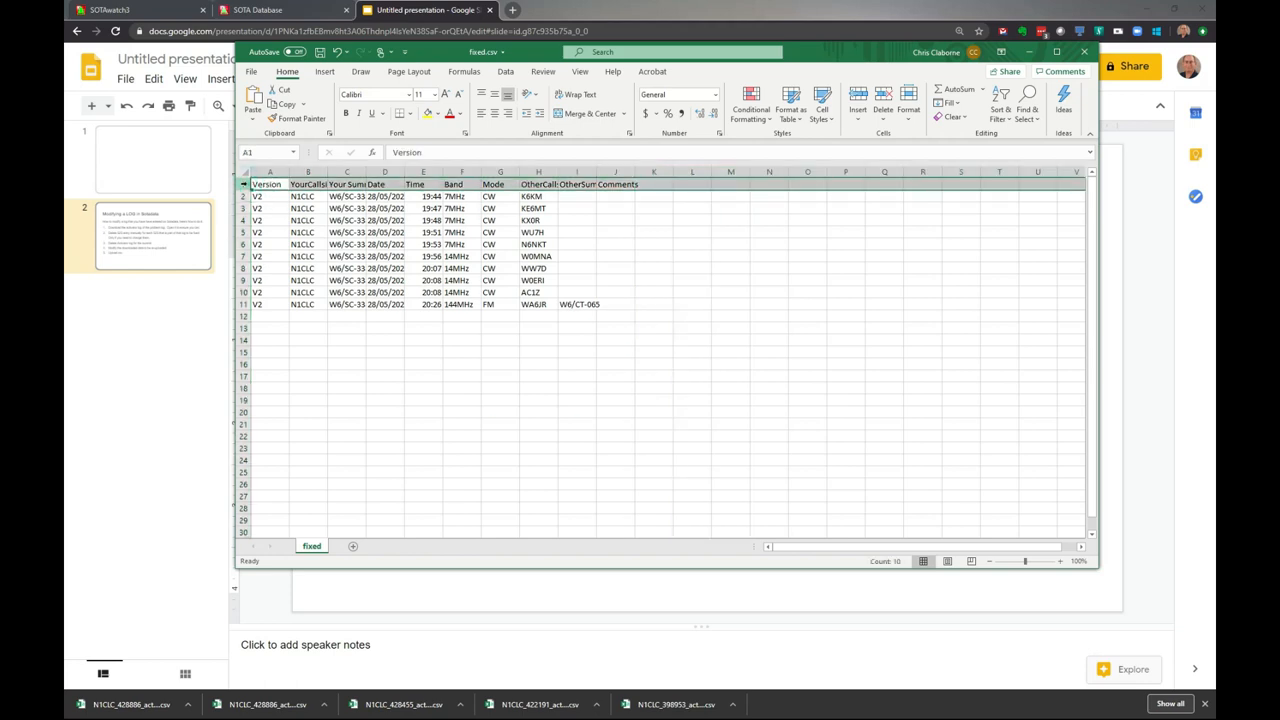
right_click(244, 184)
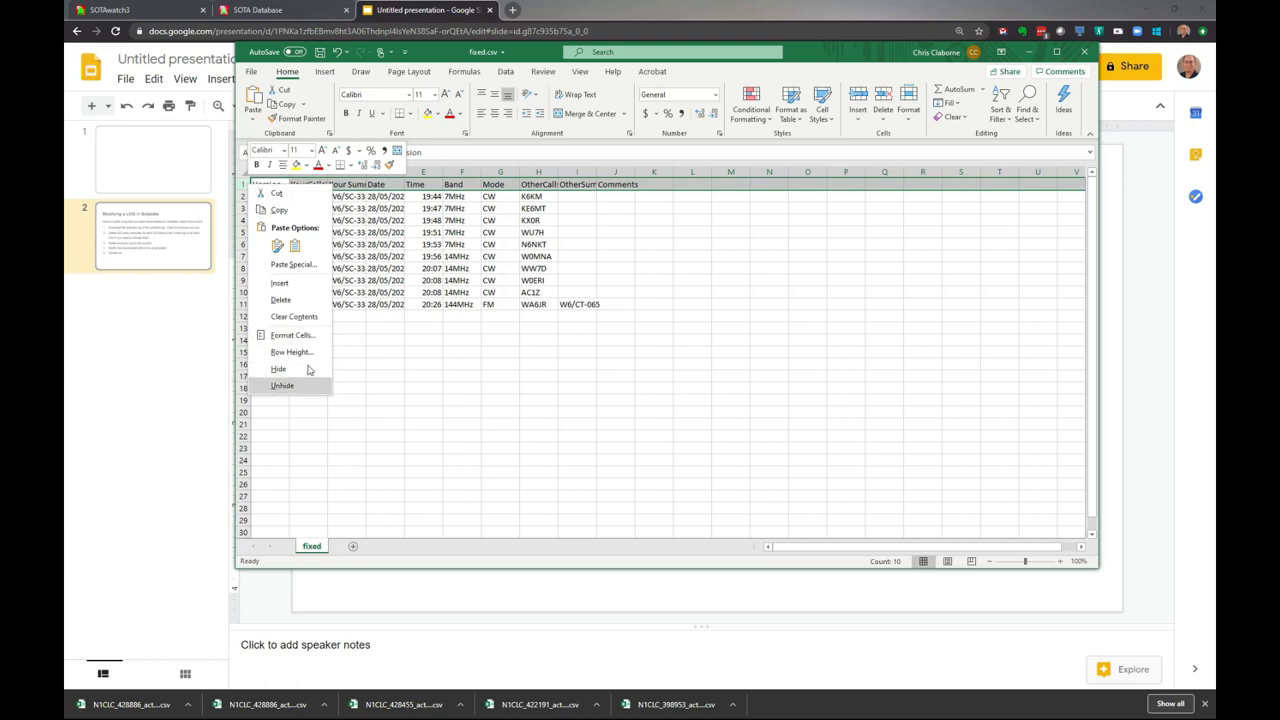
click(282, 384)
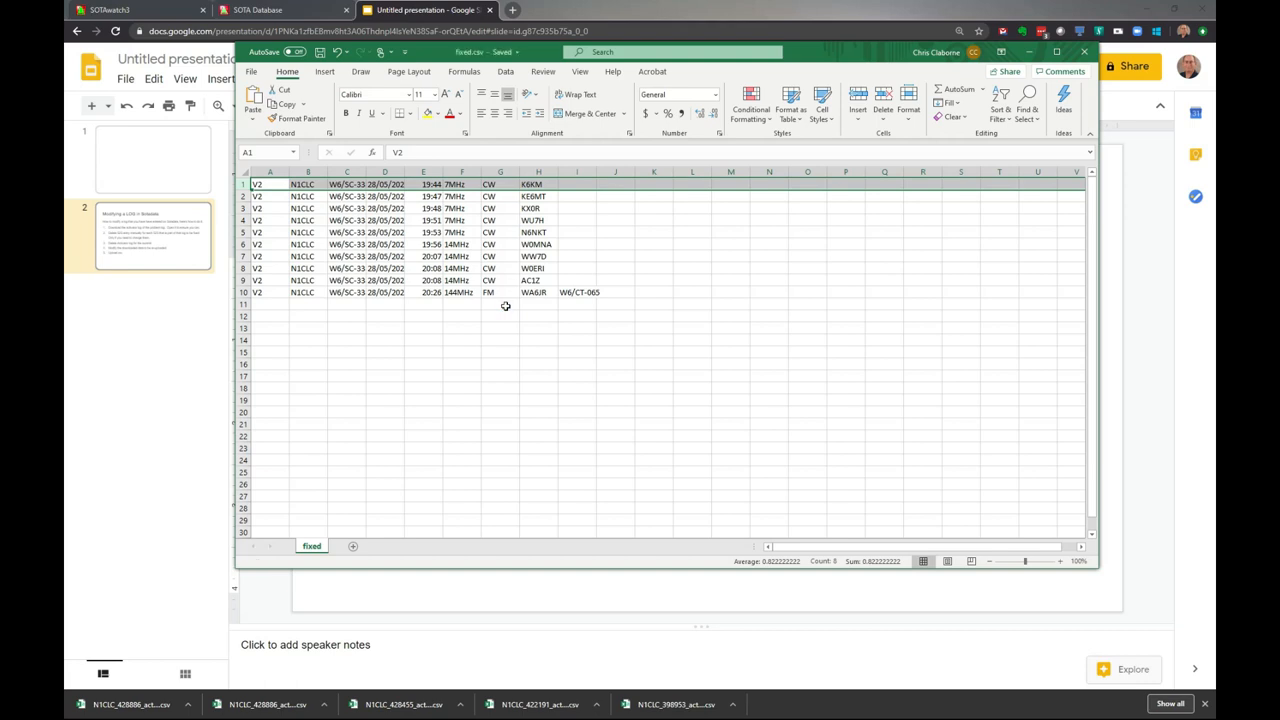
mouse_move(184, 388)
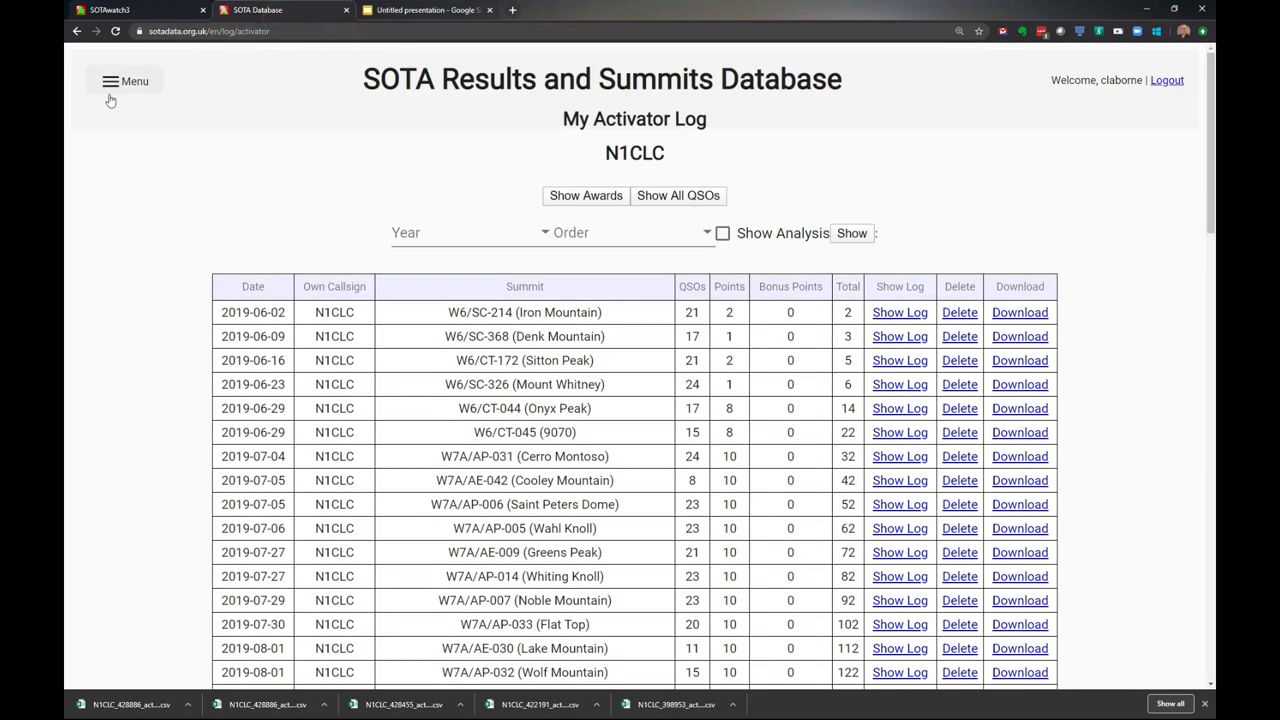
- Attach fixed.csv on the bulk CSV/TSV log upload page via the file picker
click(124, 80)
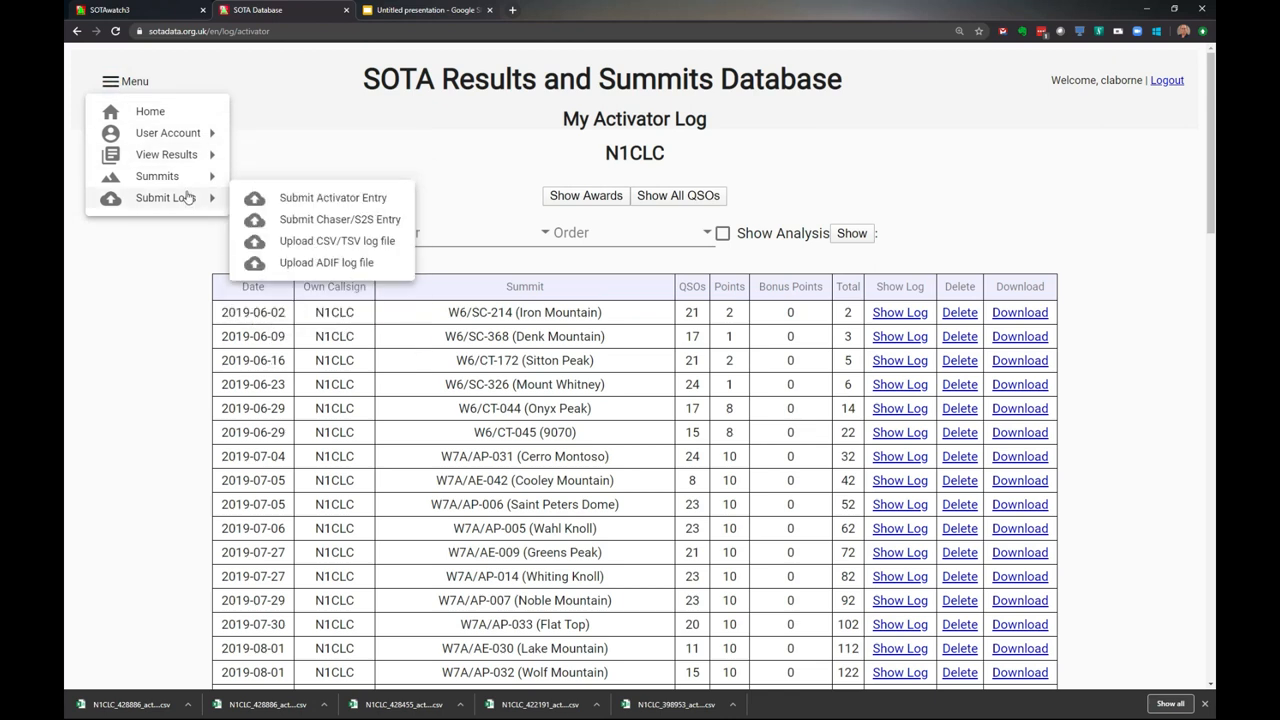
mouse_move(336, 240)
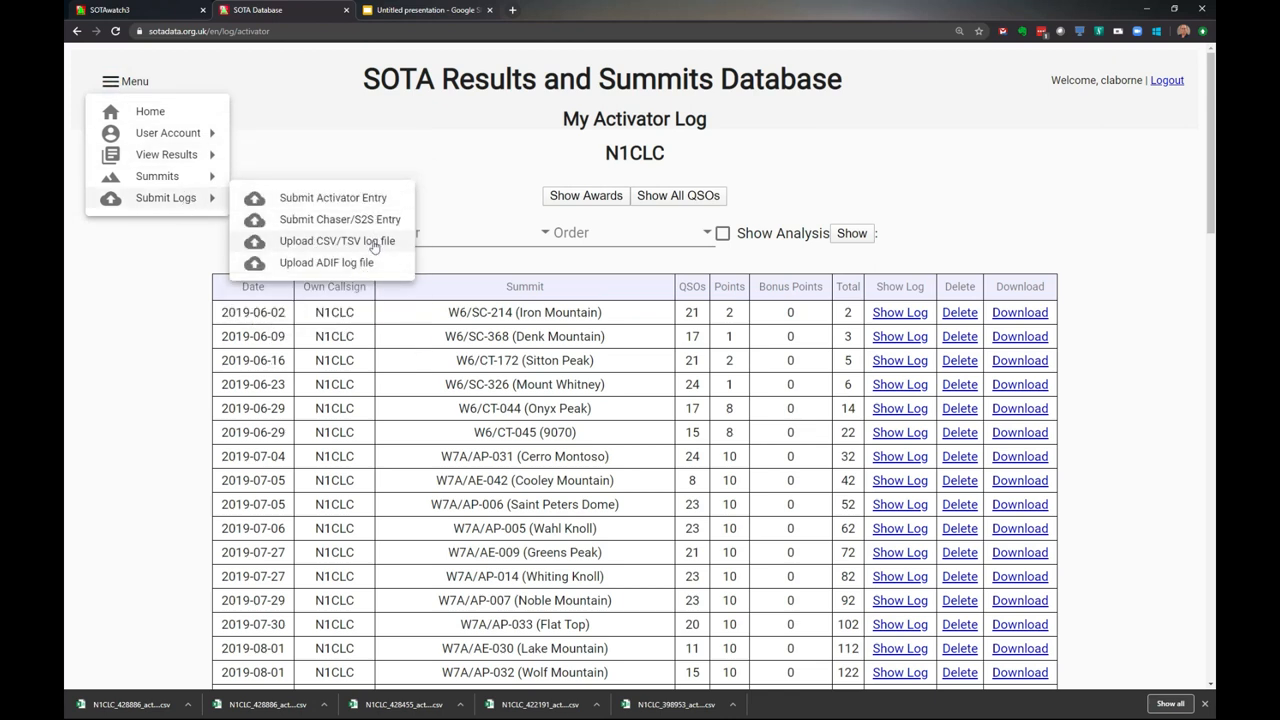
mouse_move(316, 248)
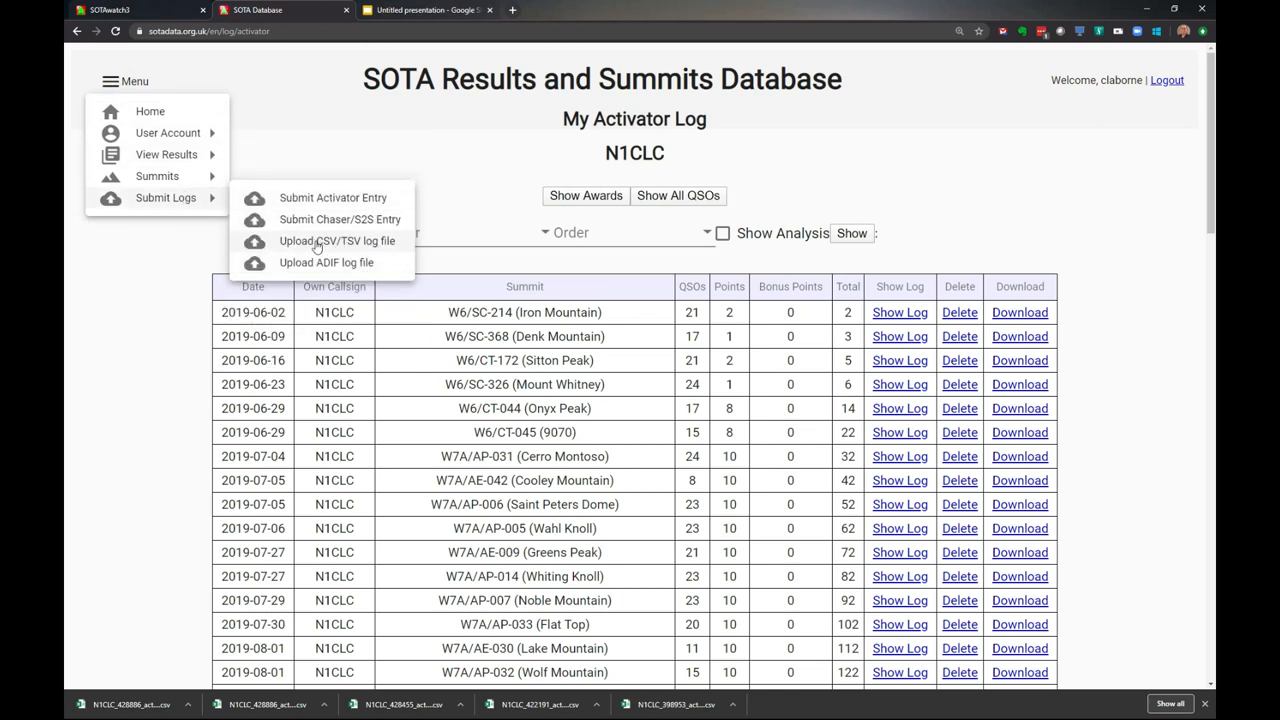
click(336, 240)
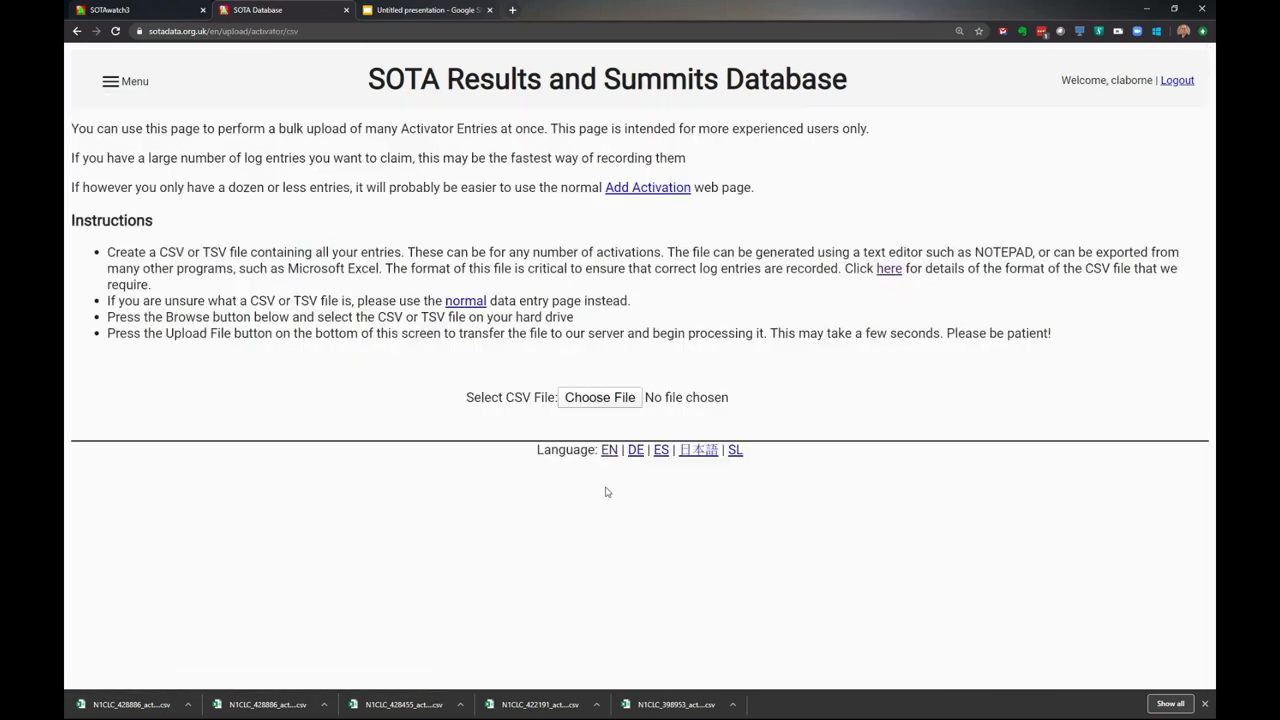
click(600, 396)
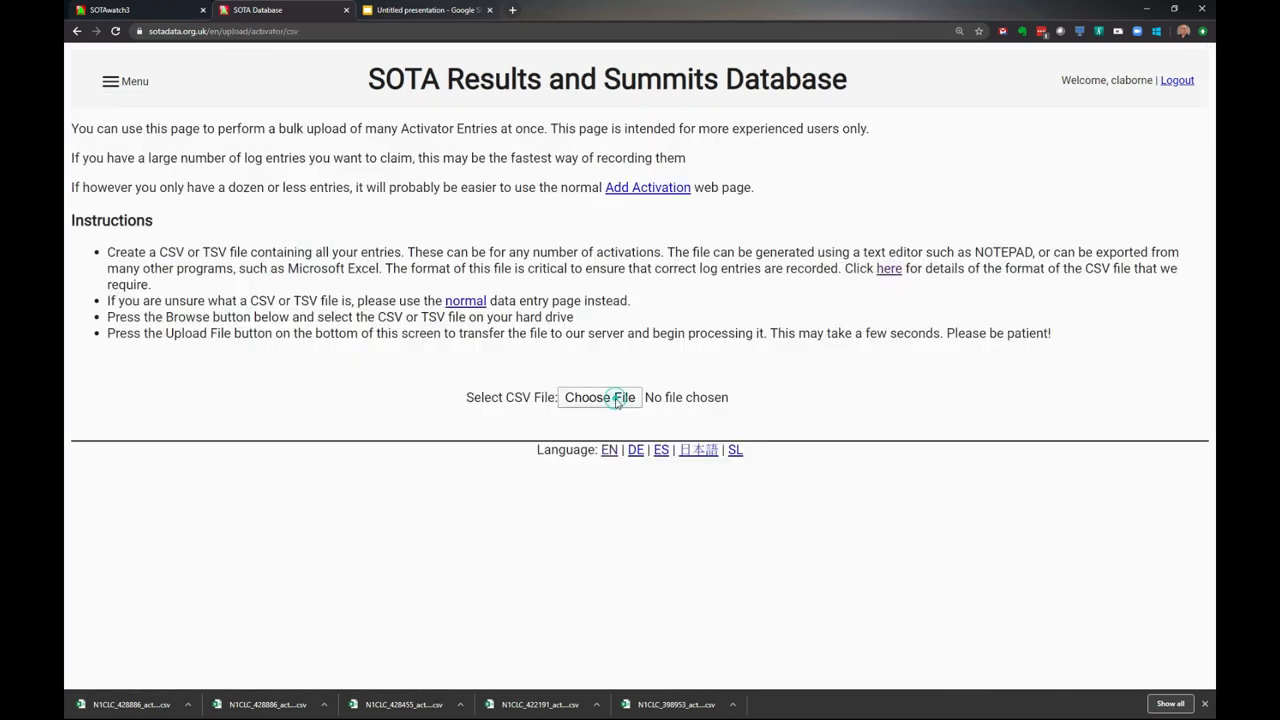
click(600, 396)
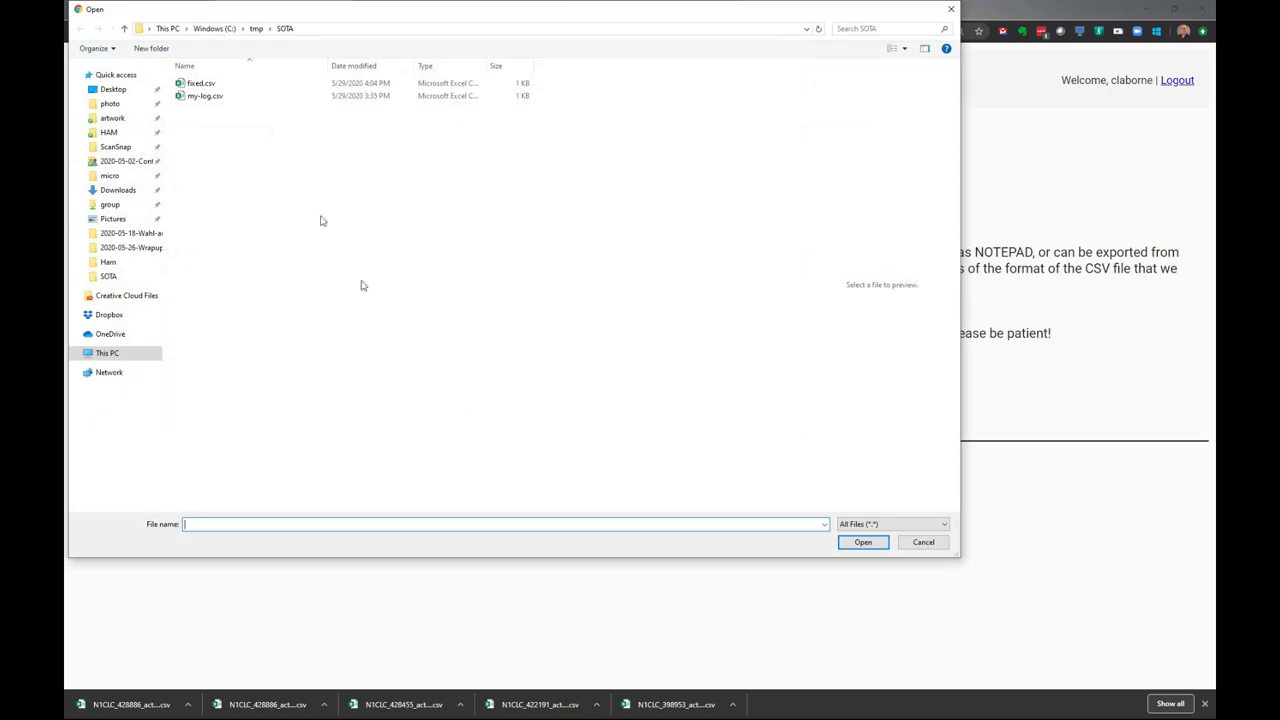
click(200, 84)
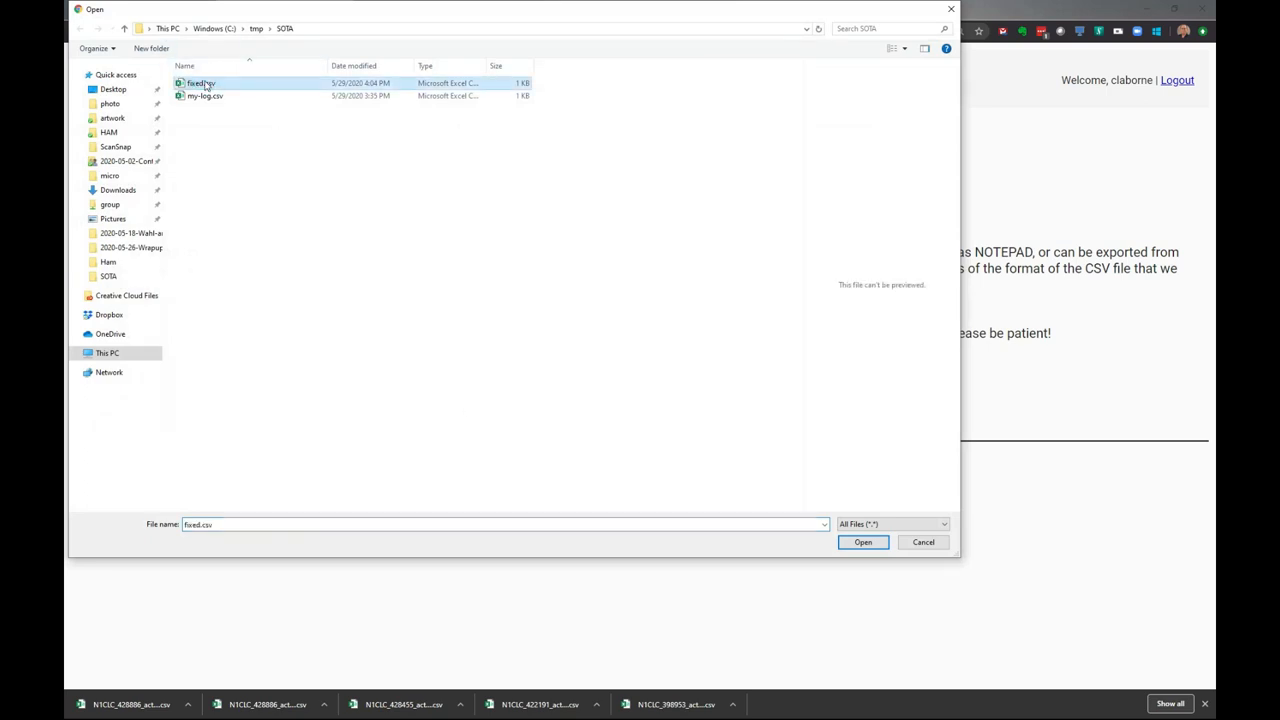
click(862, 542)
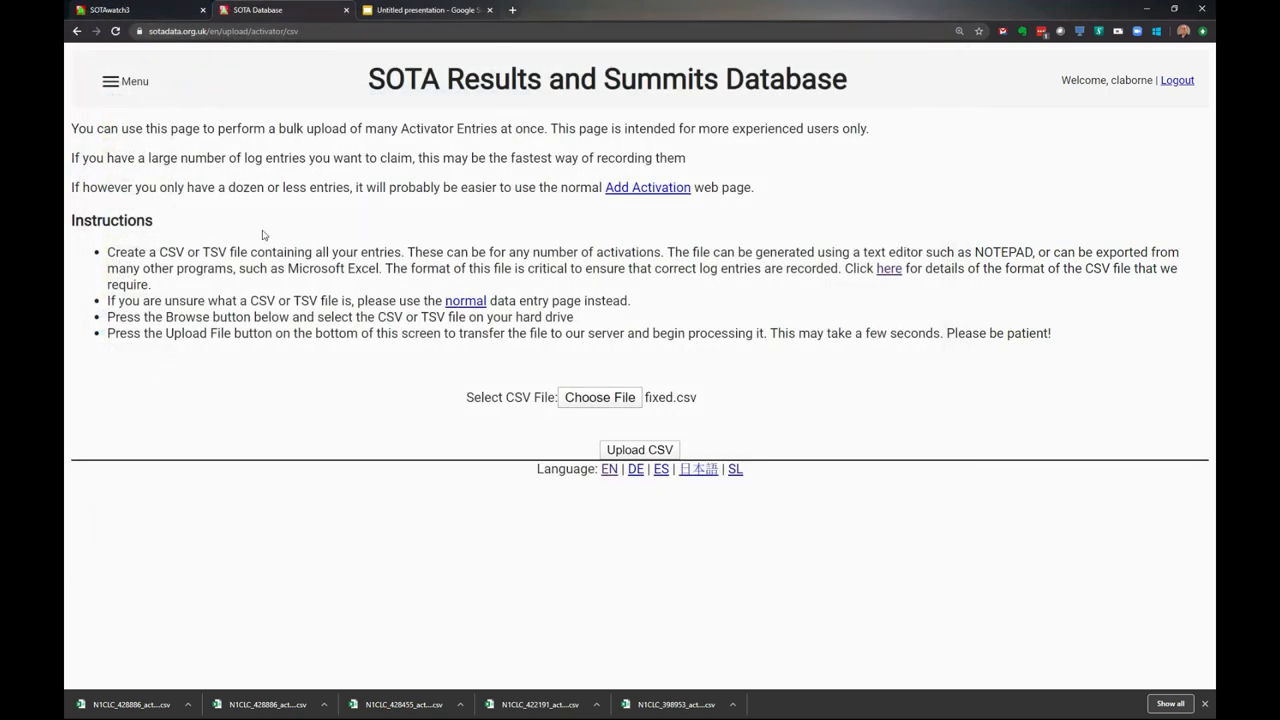
- Upload fixed.csv, agree to the rules and submit; totals now 953 activator, 1428 S2S, 1492 chaser points
click(640, 448)
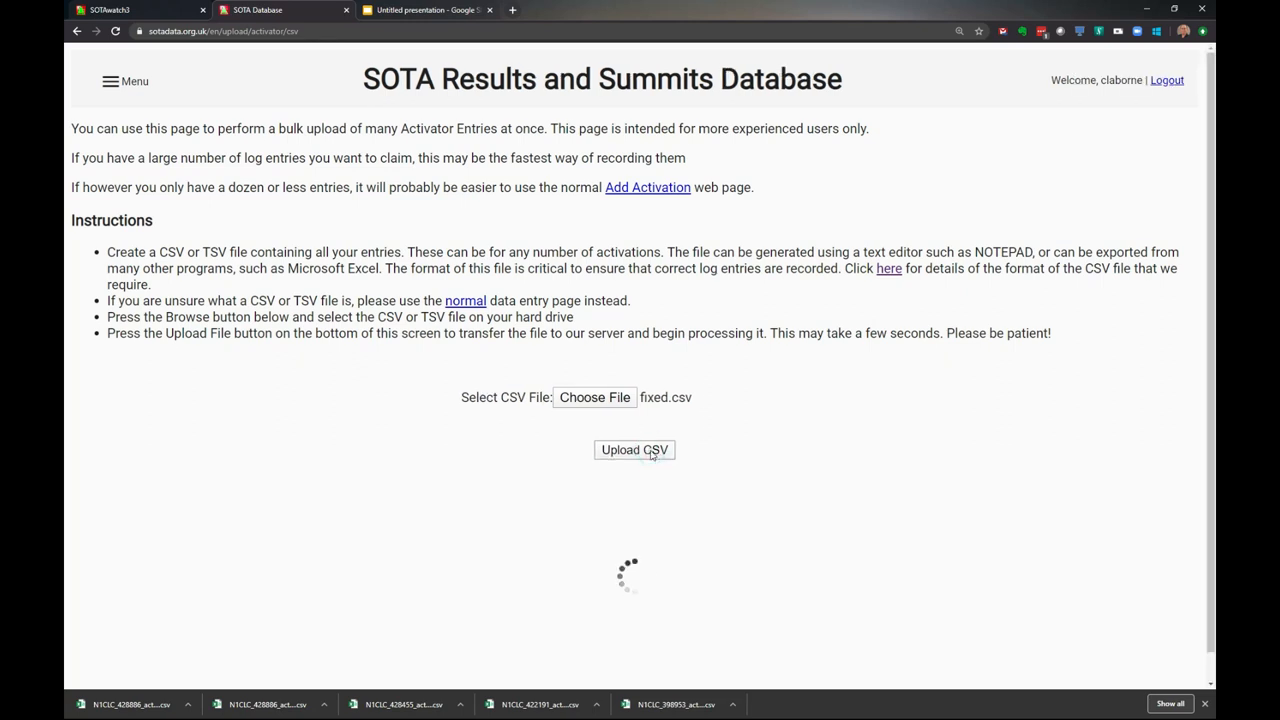
click(634, 448)
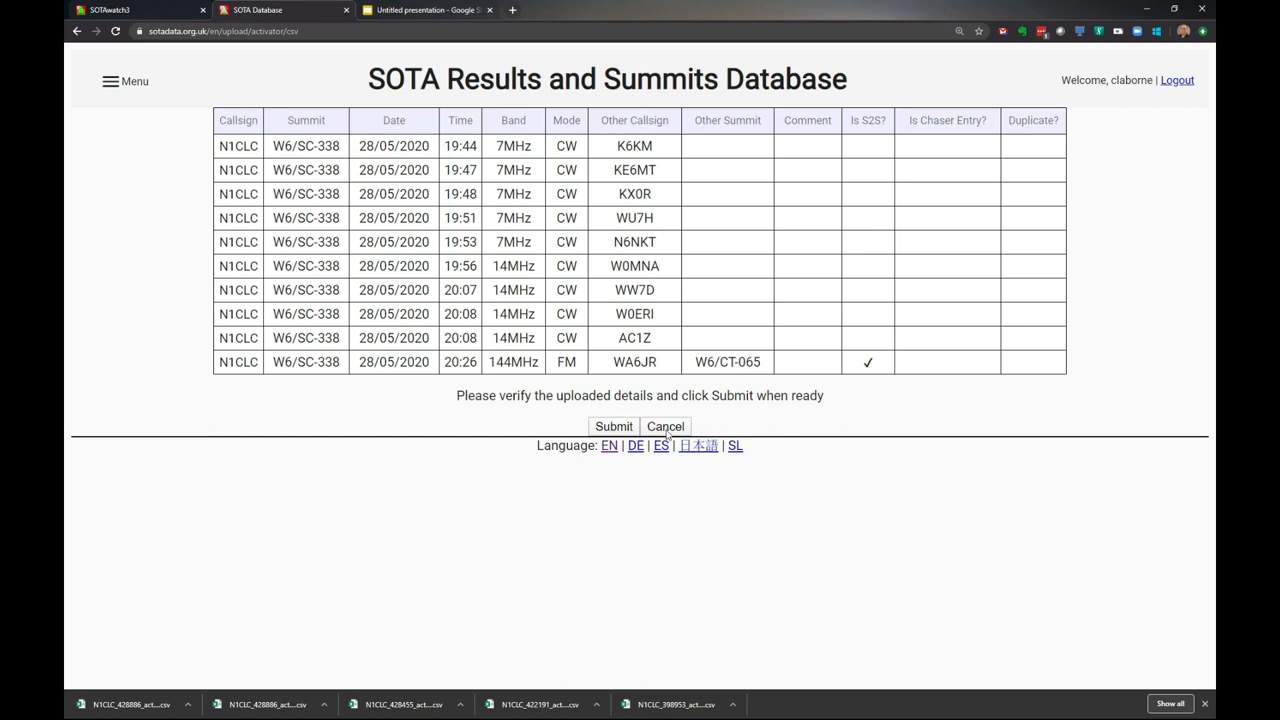
click(612, 426)
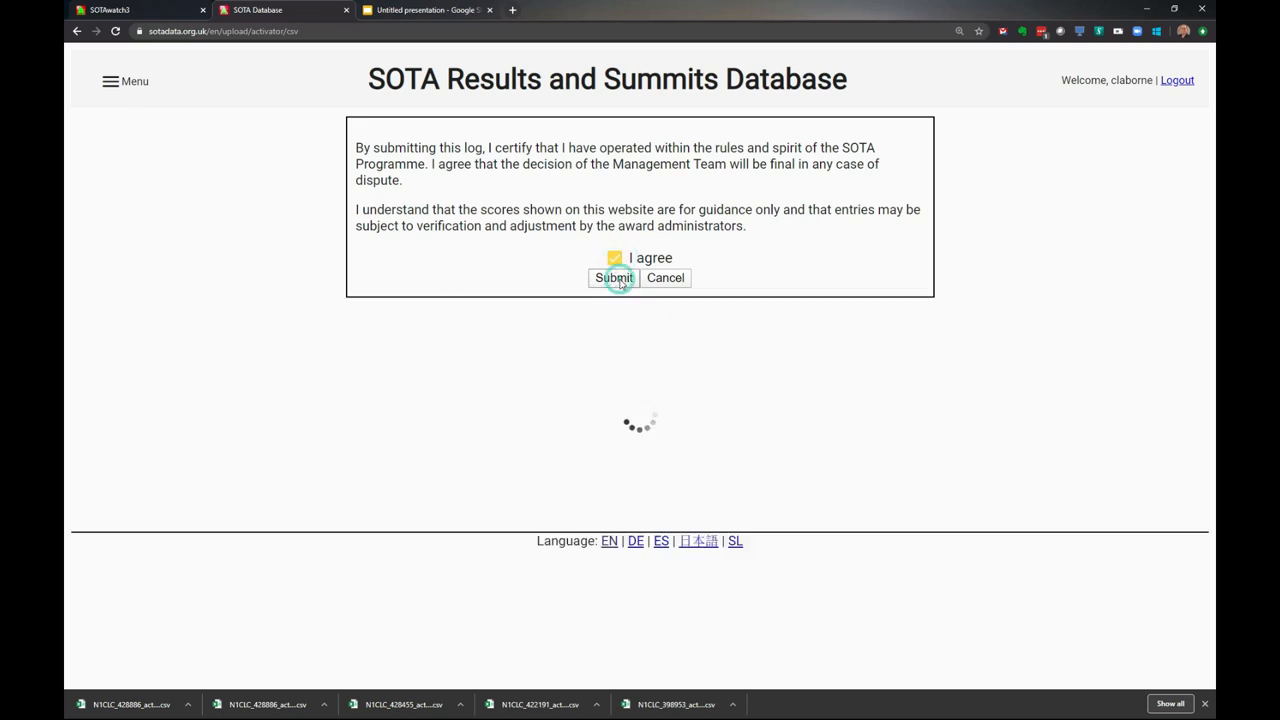
click(614, 278)
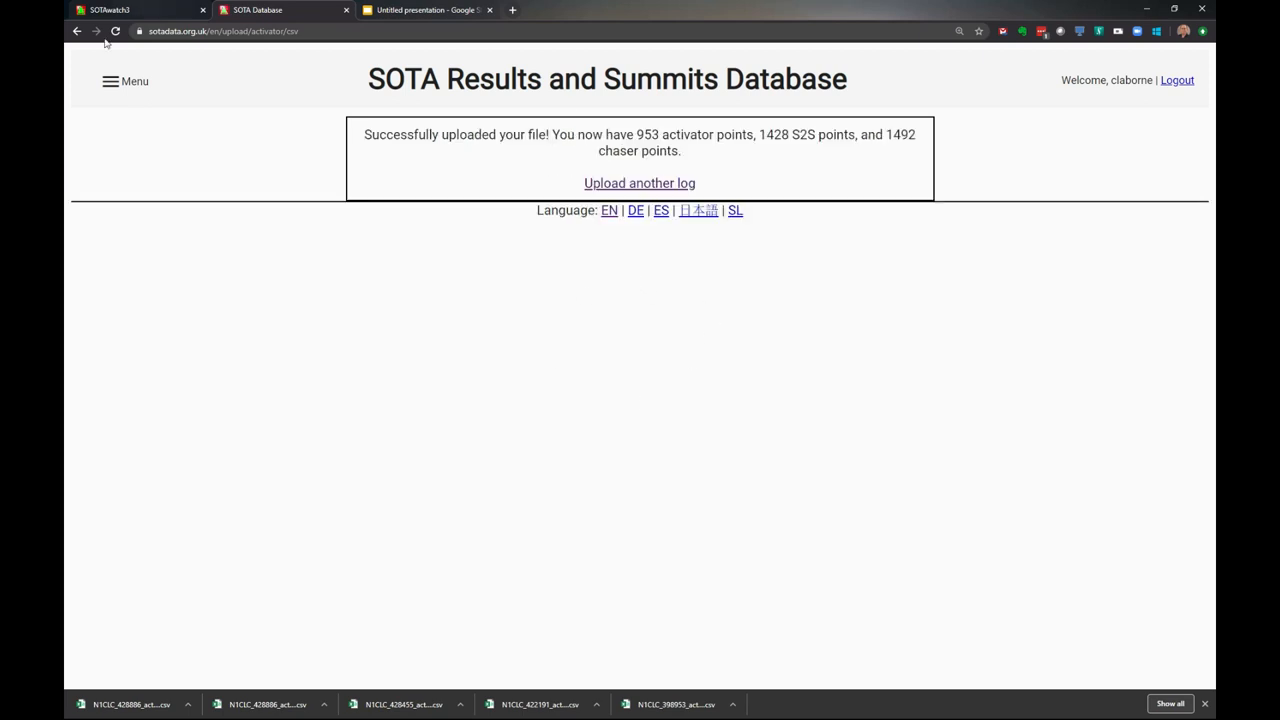
- View My Activator Log showing the 2020-05-28 W6/SC-338 Black Mountain activation at 504 points
click(124, 80)
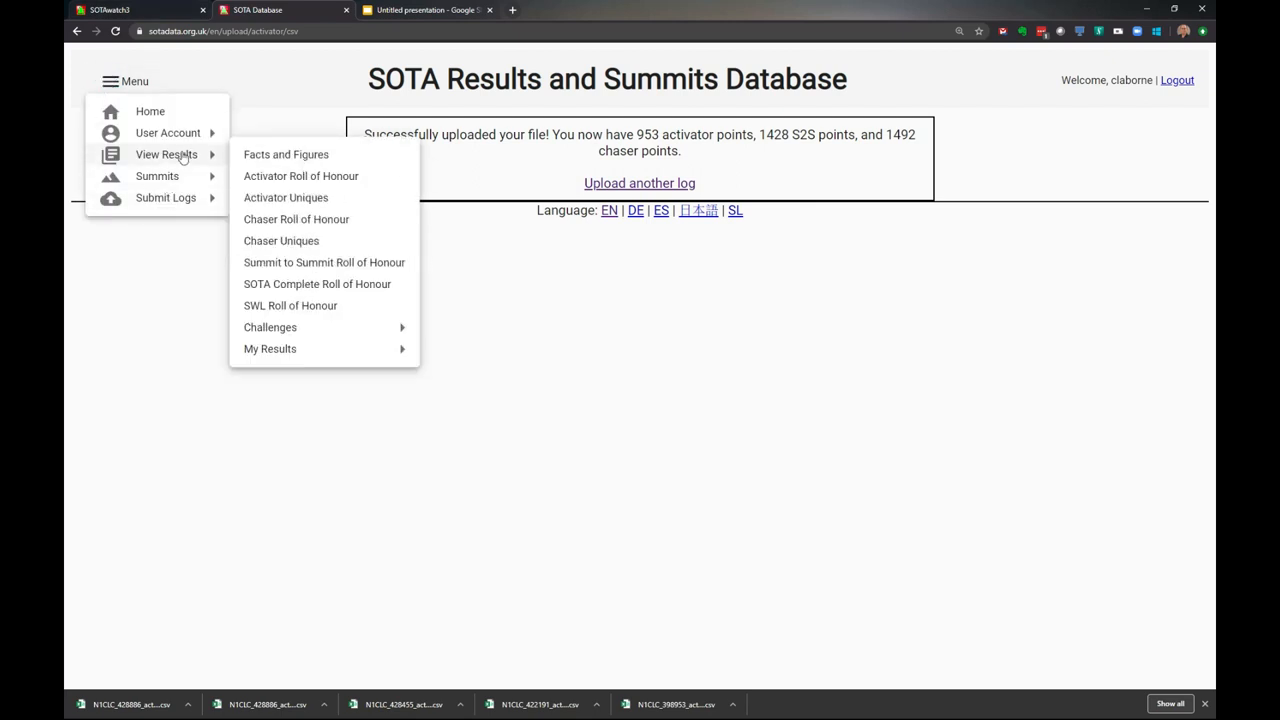
mouse_move(270, 348)
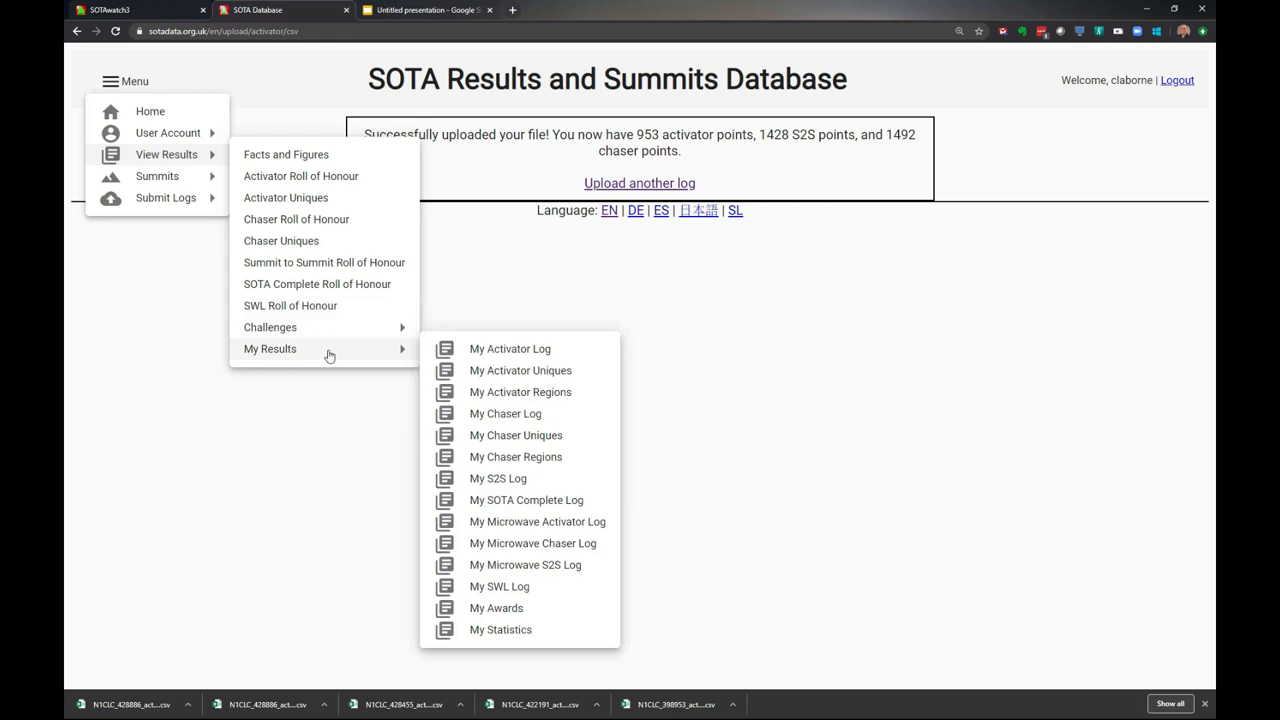
click(510, 348)
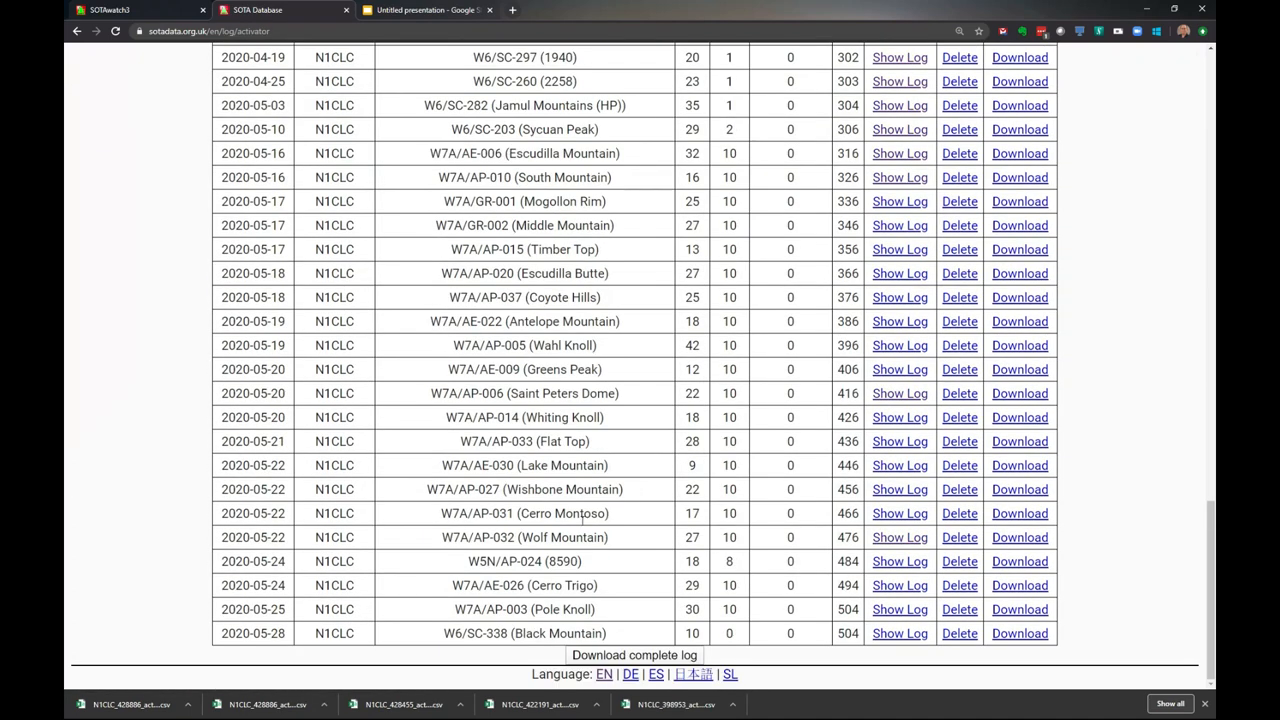
mouse_move(664, 640)
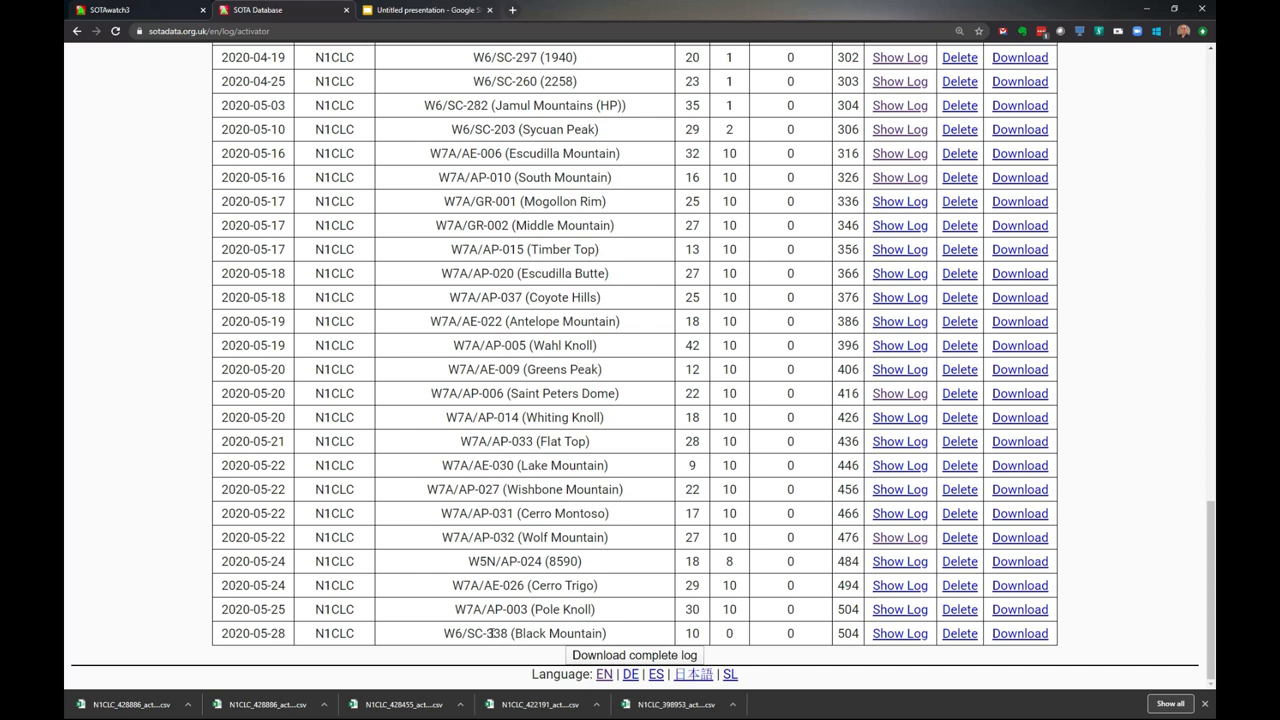
click(898, 632)
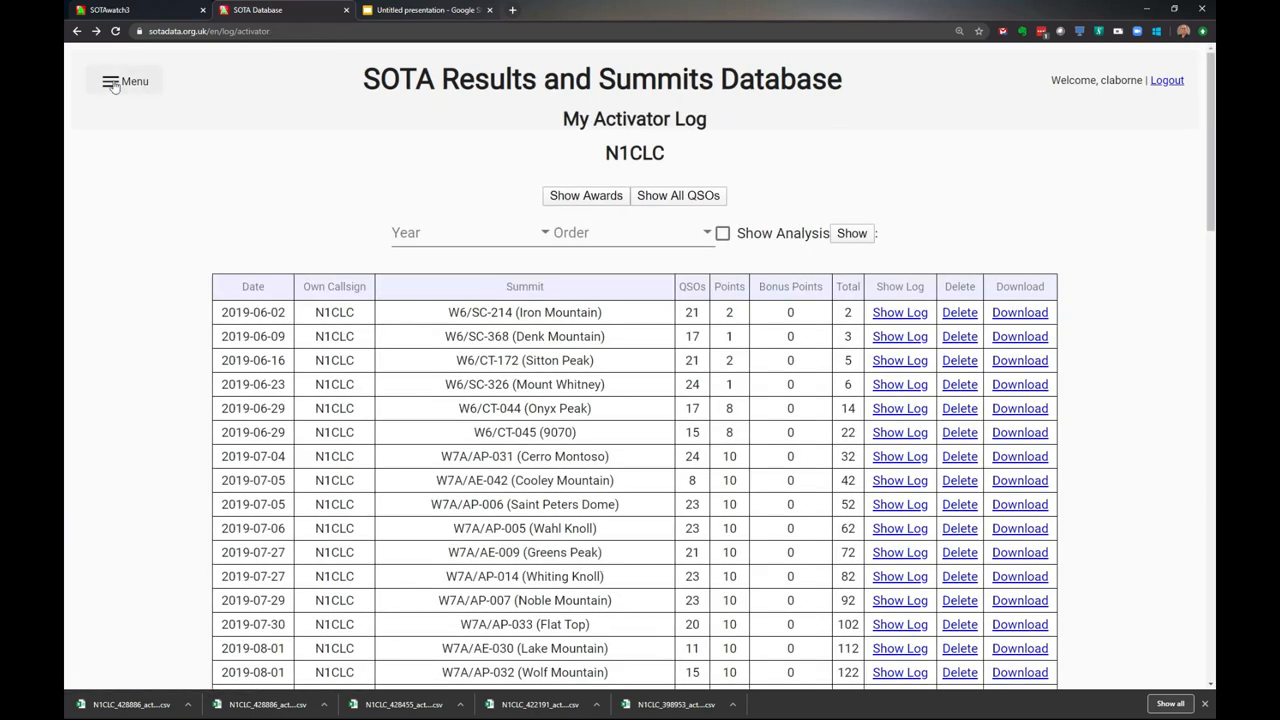
- View My S2S Log and scroll to the re-uploaded 2020-05-28 Black Mountain contacts, then return to the slide
click(124, 80)
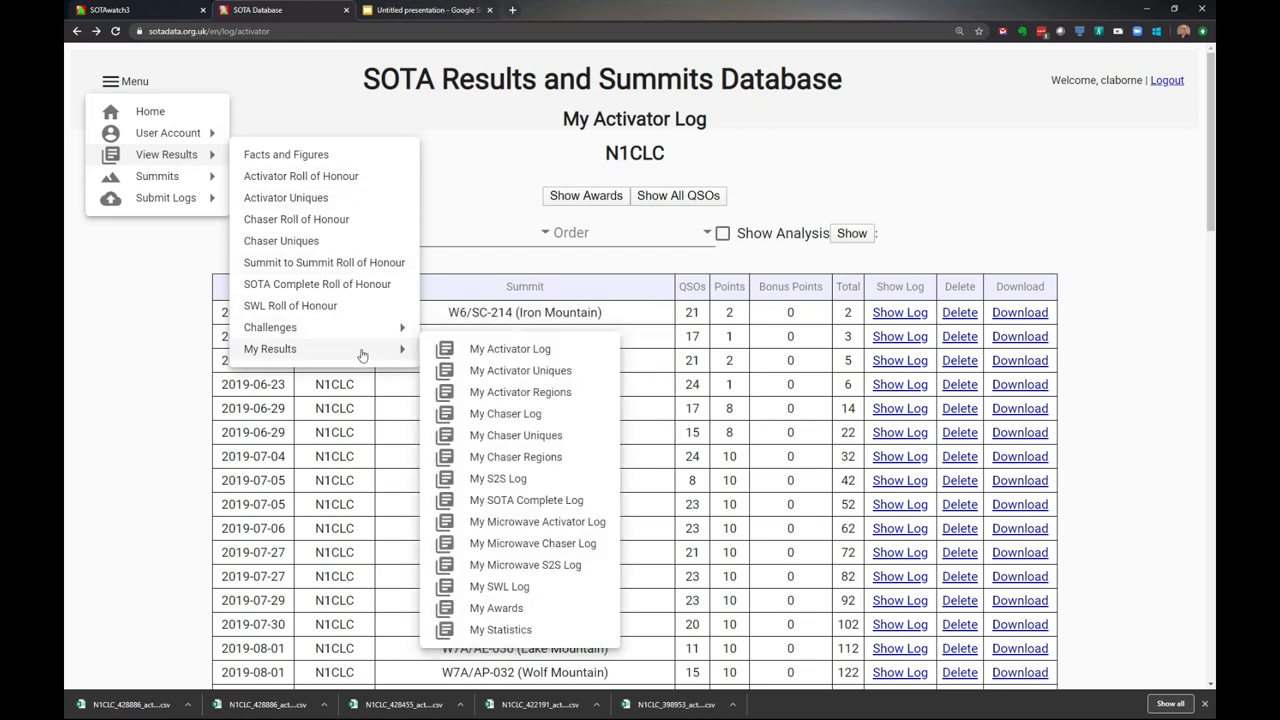
click(496, 478)
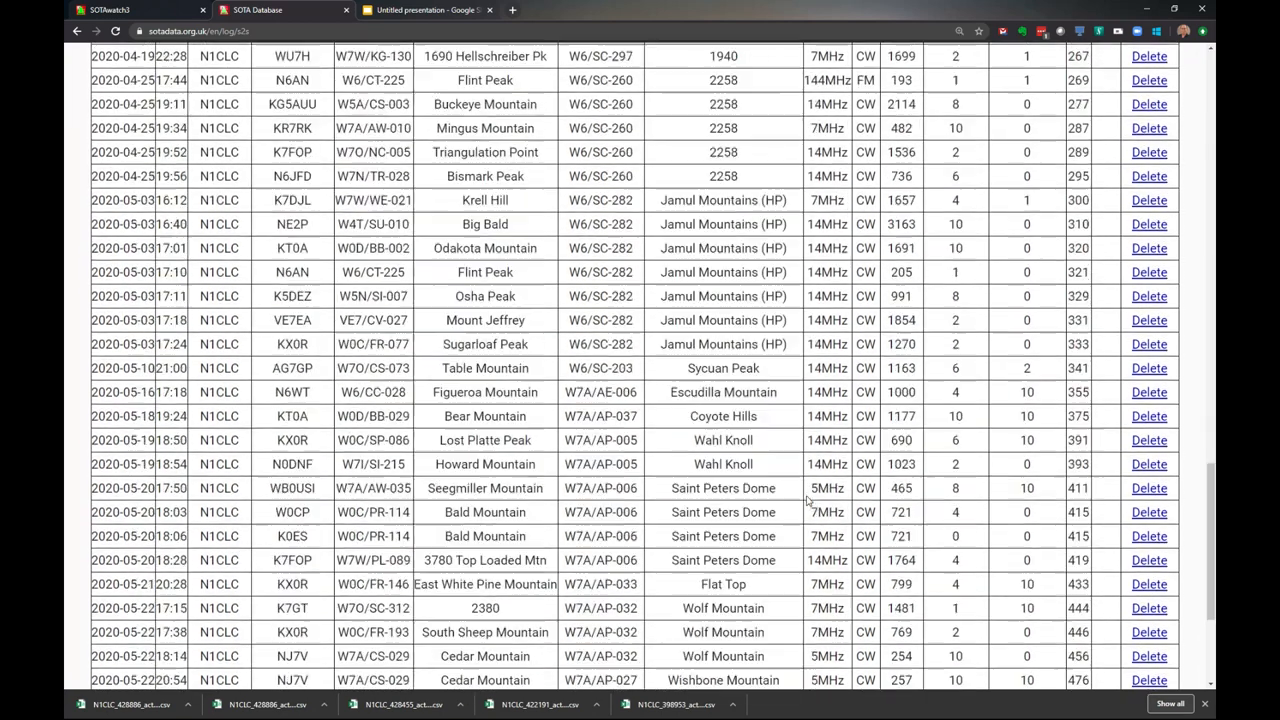
scroll(down, 3)
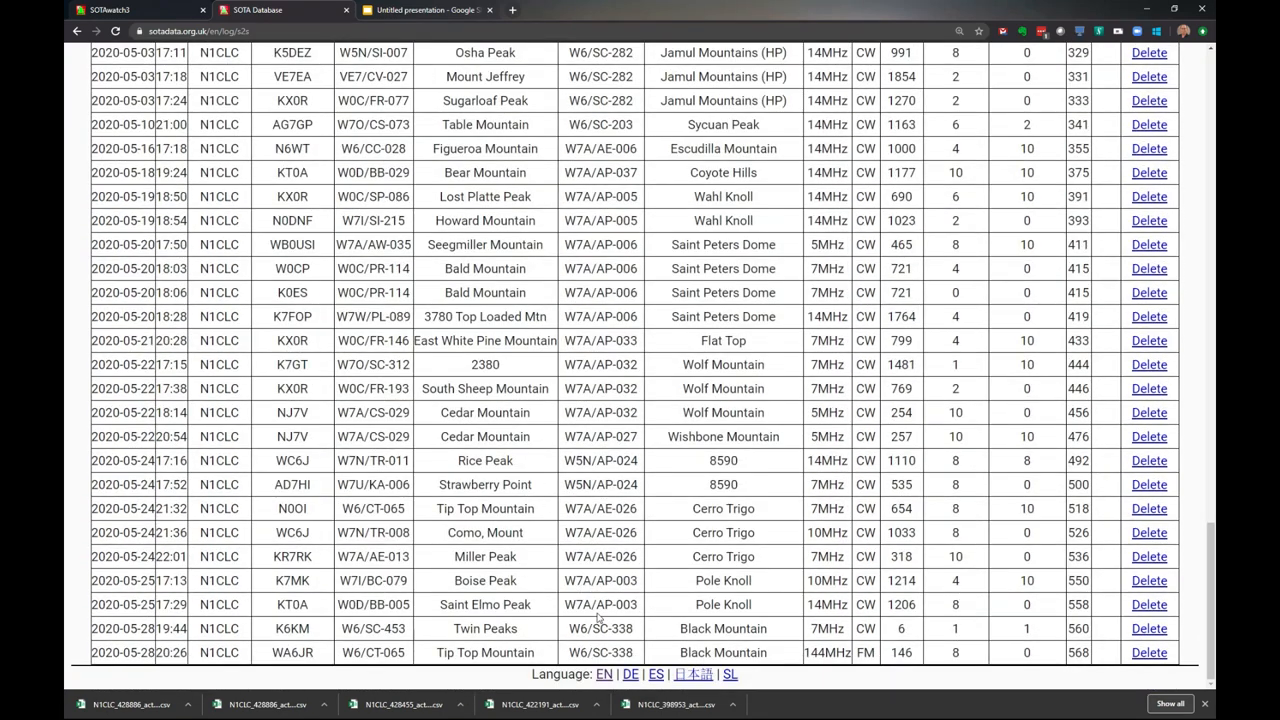
mouse_move(836, 628)
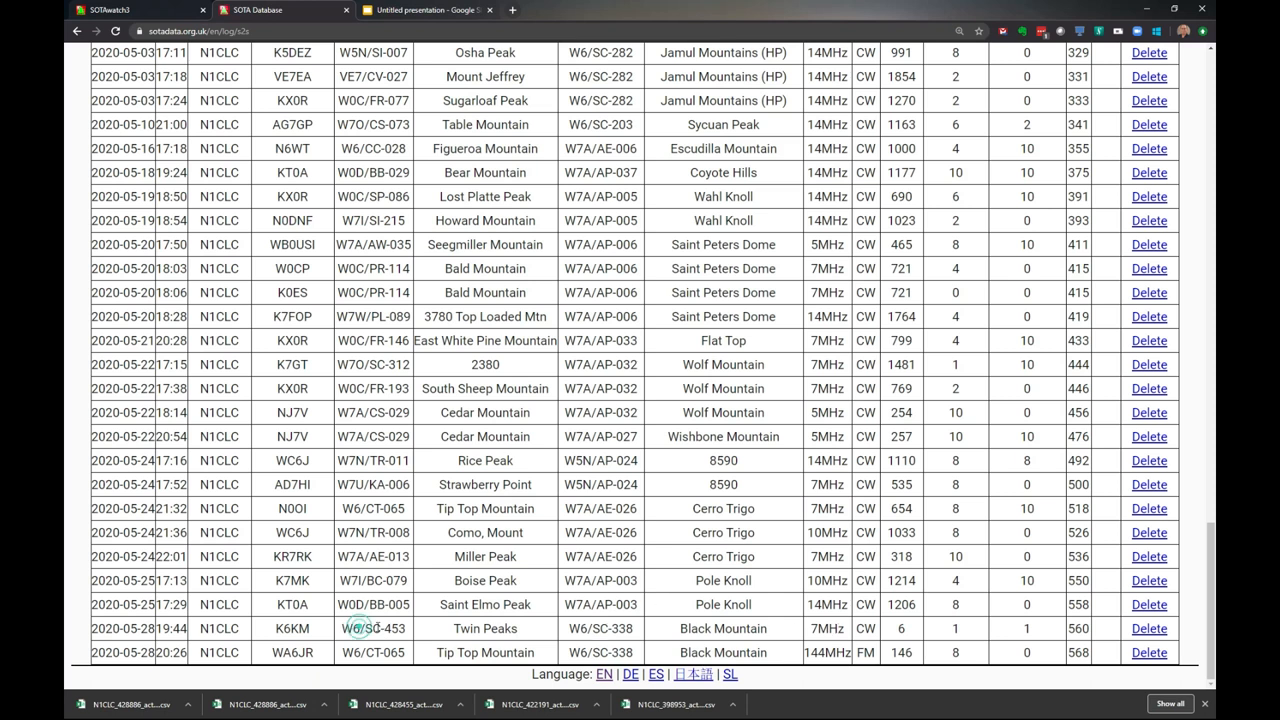
double_click(372, 628)
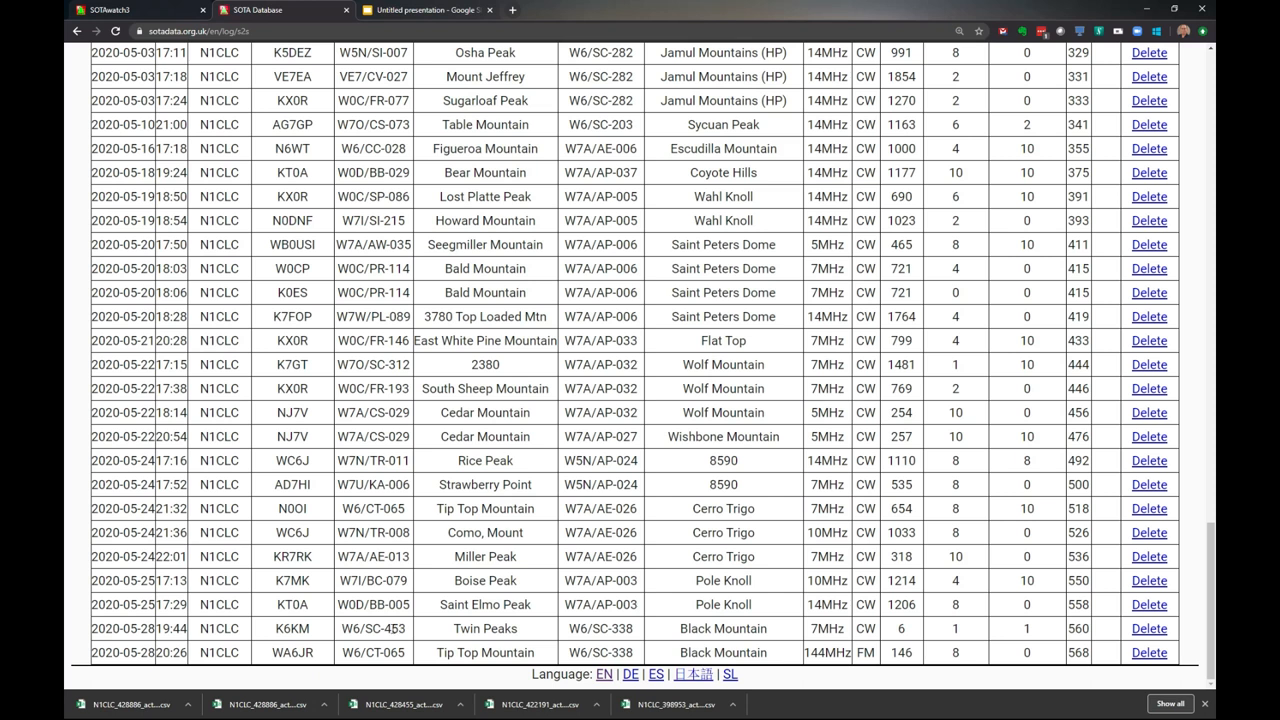
mouse_move(684, 628)
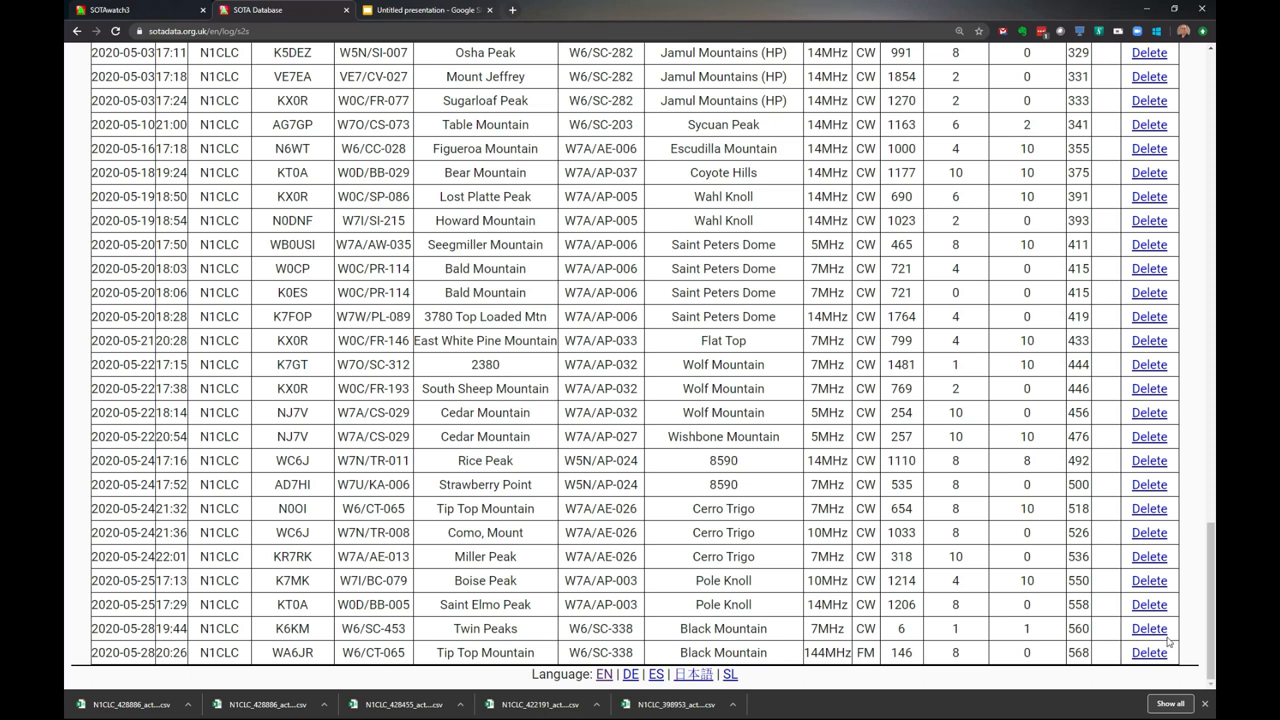
mouse_move(556, 552)
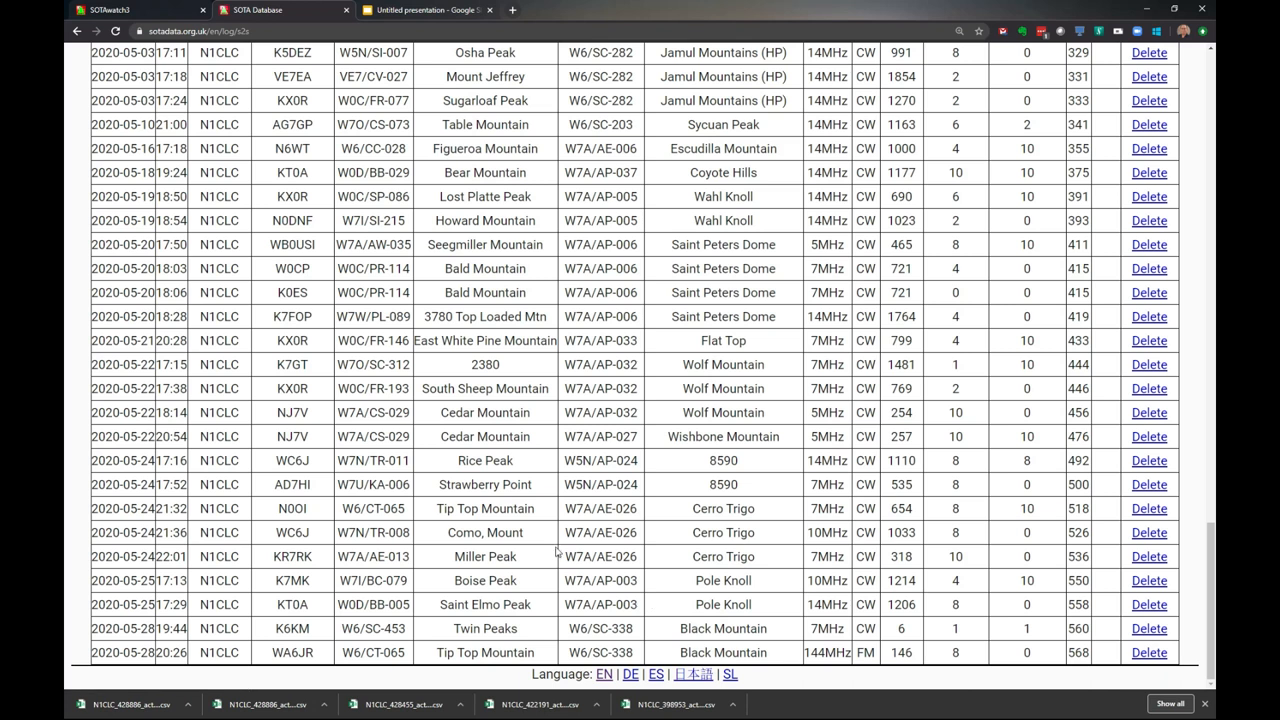
mouse_move(536, 538)
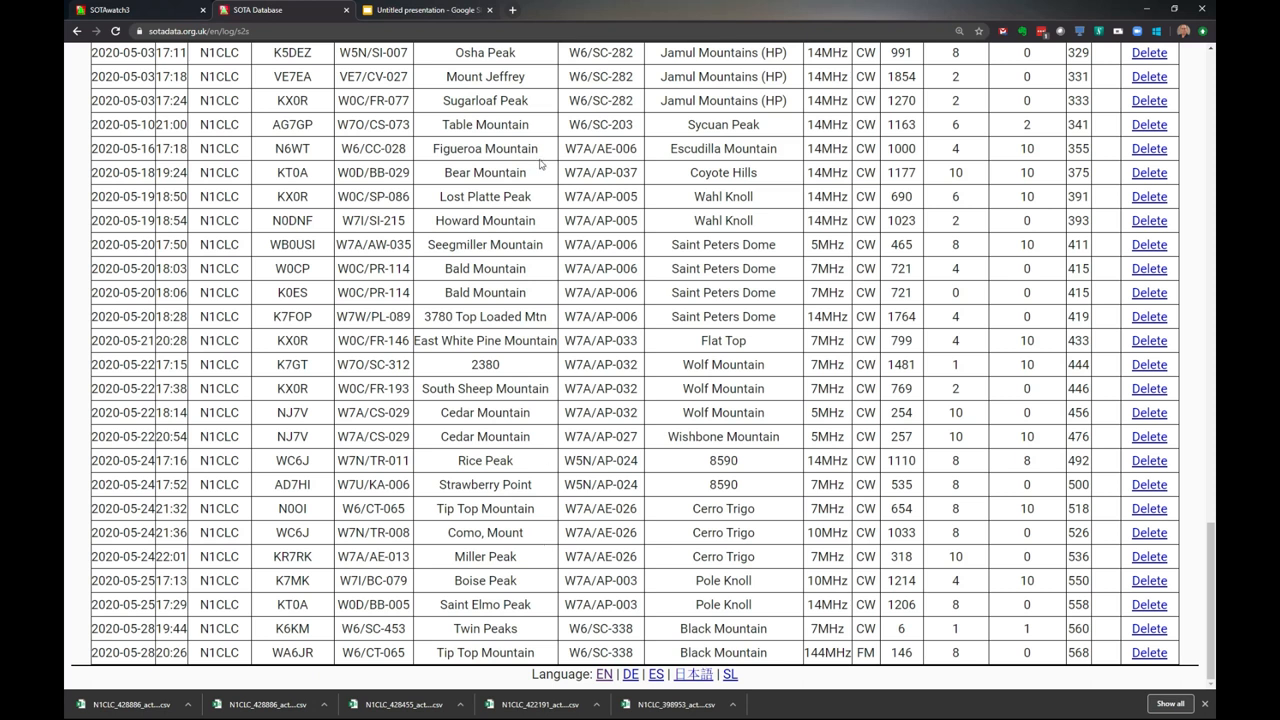
click(430, 10)
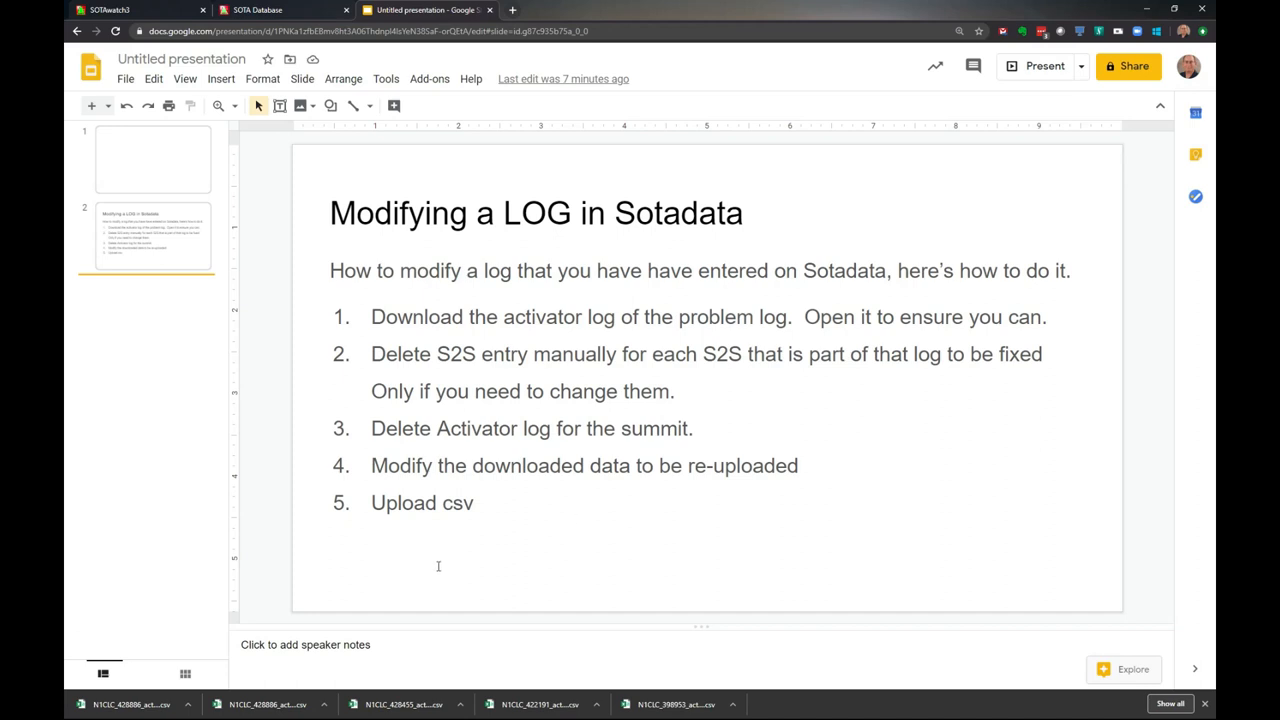
- Add a sixth numbered step 'Verify' after 'Upload csv' in the log-fixing outline
click(476, 502)
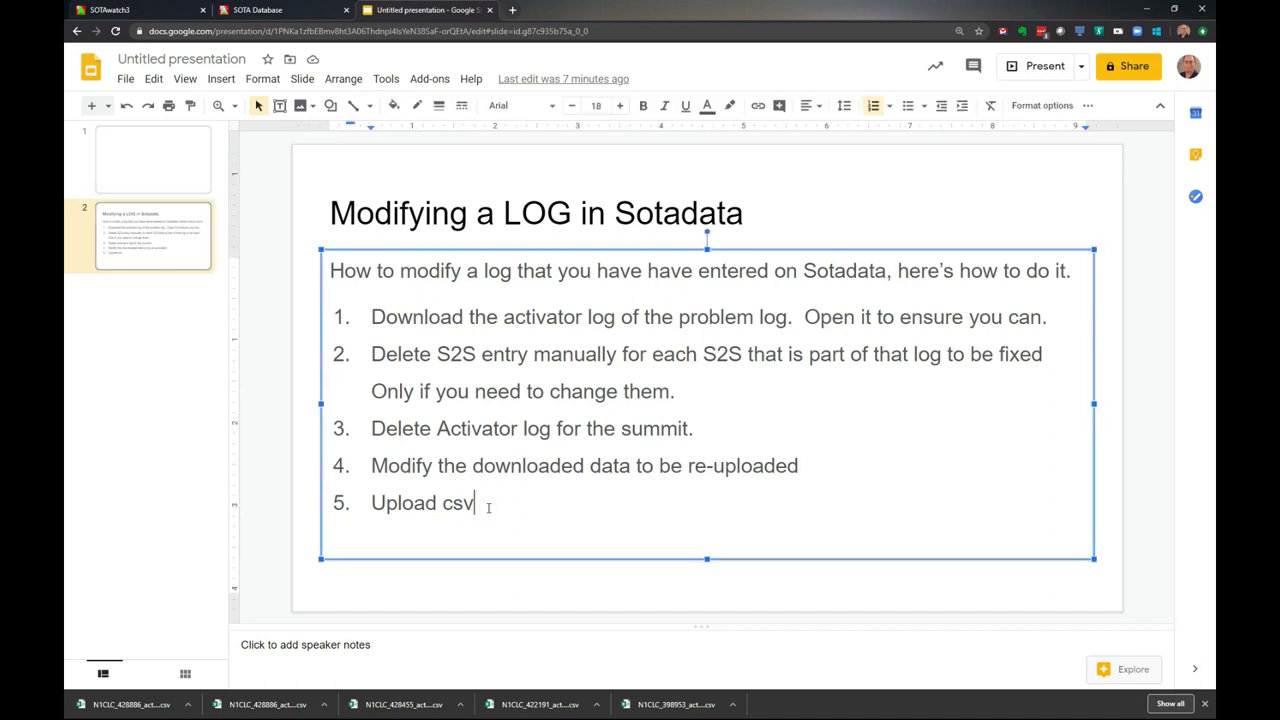
key(enter)
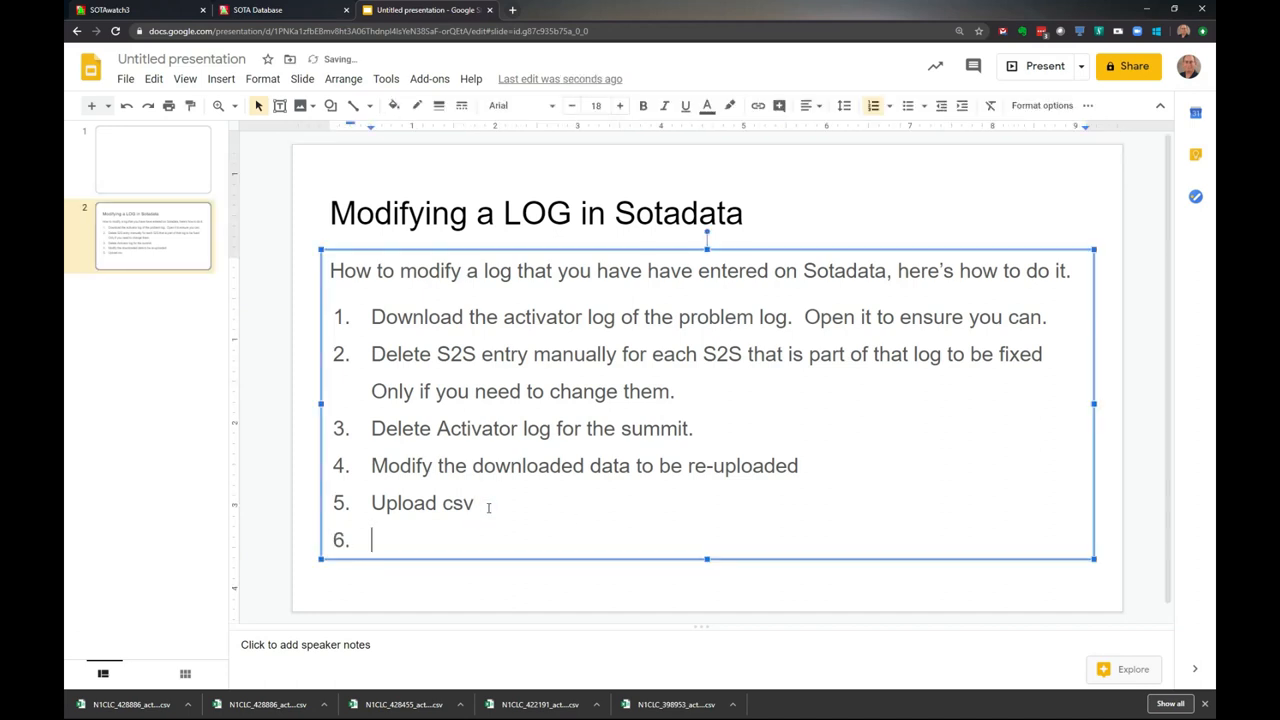
text(Verify)
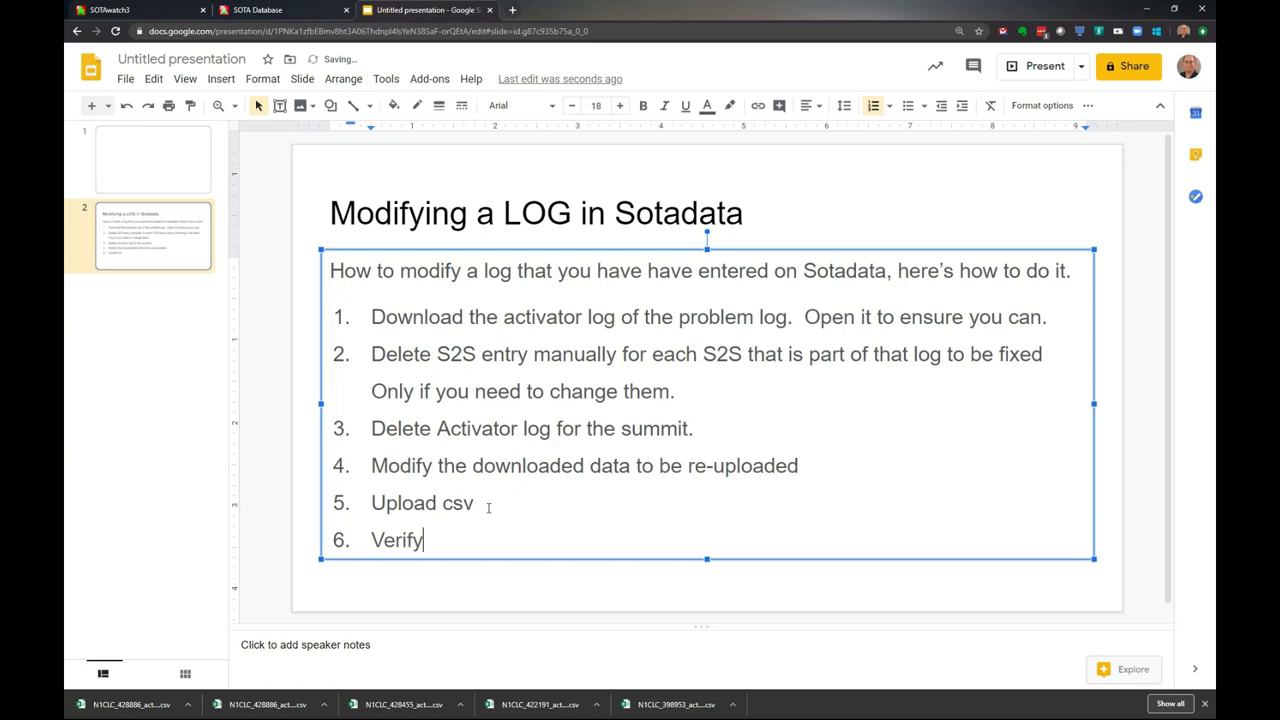